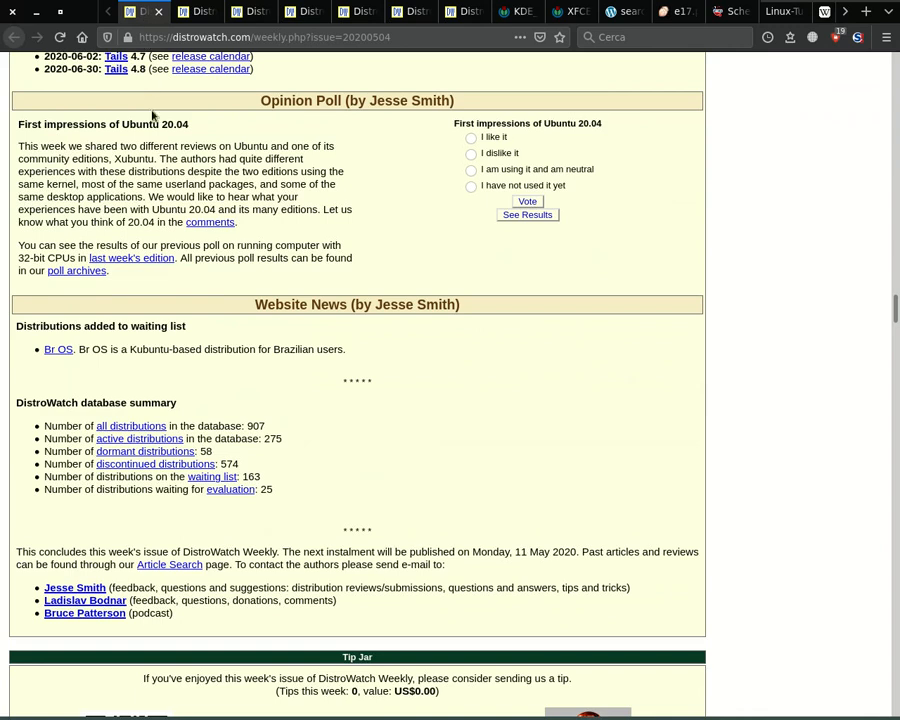
Open the DistroWatch home page and scroll down its latest-releases news feed toward the Elive announcement
{"action": "double_click", "coordinate": [246, 424]}
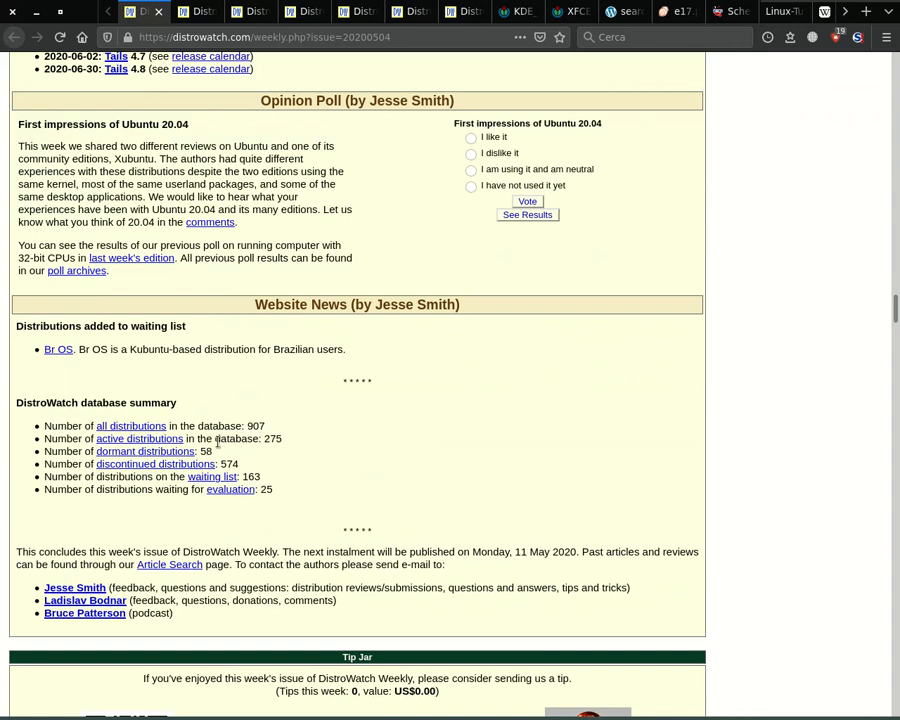
{"action": "double_click", "coordinate": [270, 438]}
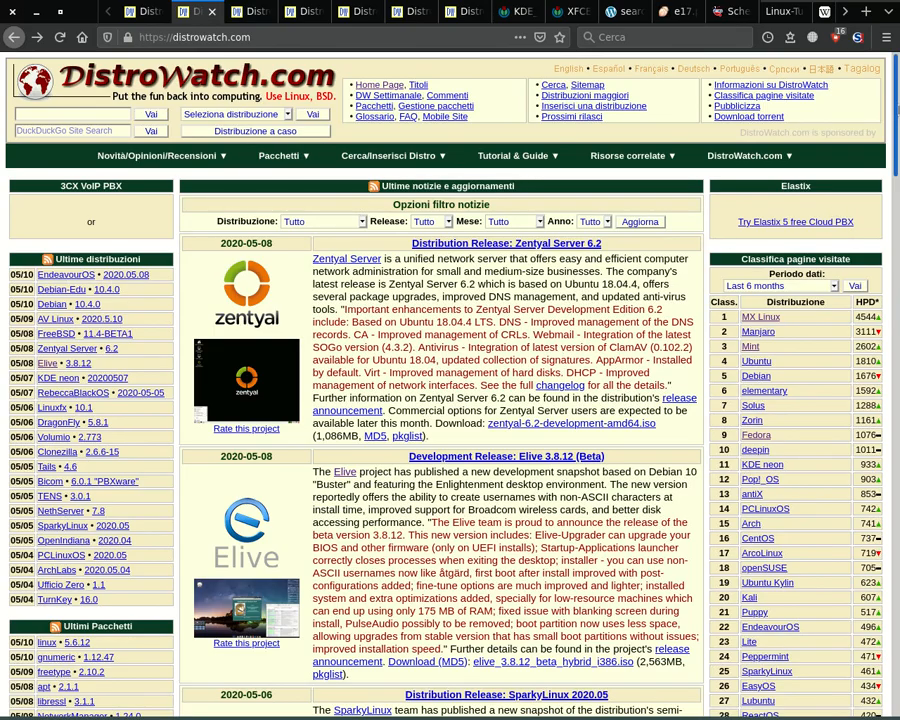
{"action": "scroll", "scroll_direction": "down", "scroll_amount": 3}
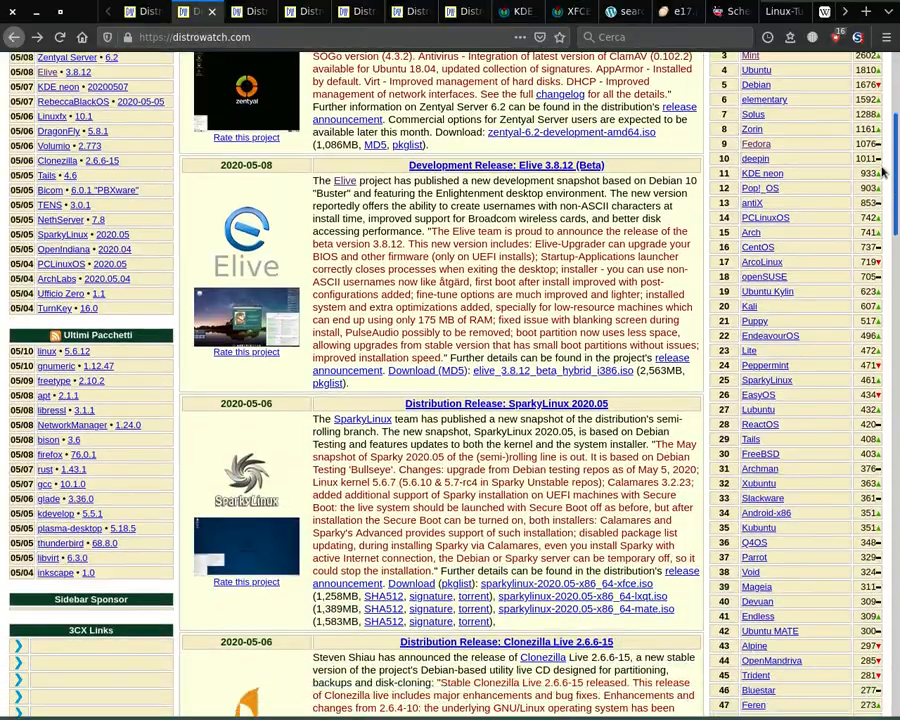
{"action": "scroll", "scroll_direction": "down", "scroll_amount": 3}
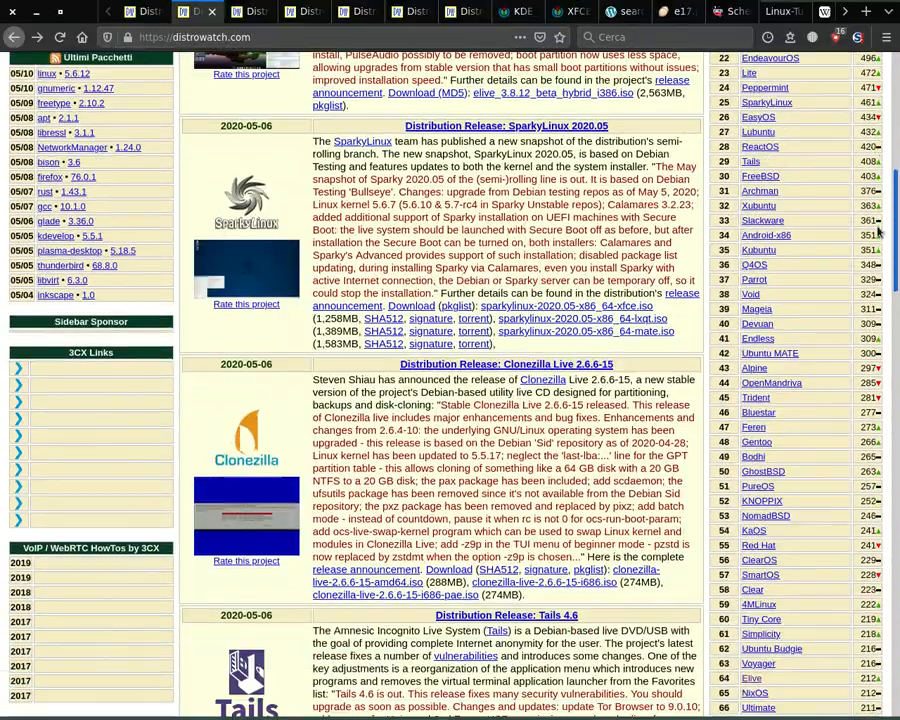
{"action": "scroll", "scroll_direction": "down", "scroll_amount": 3}
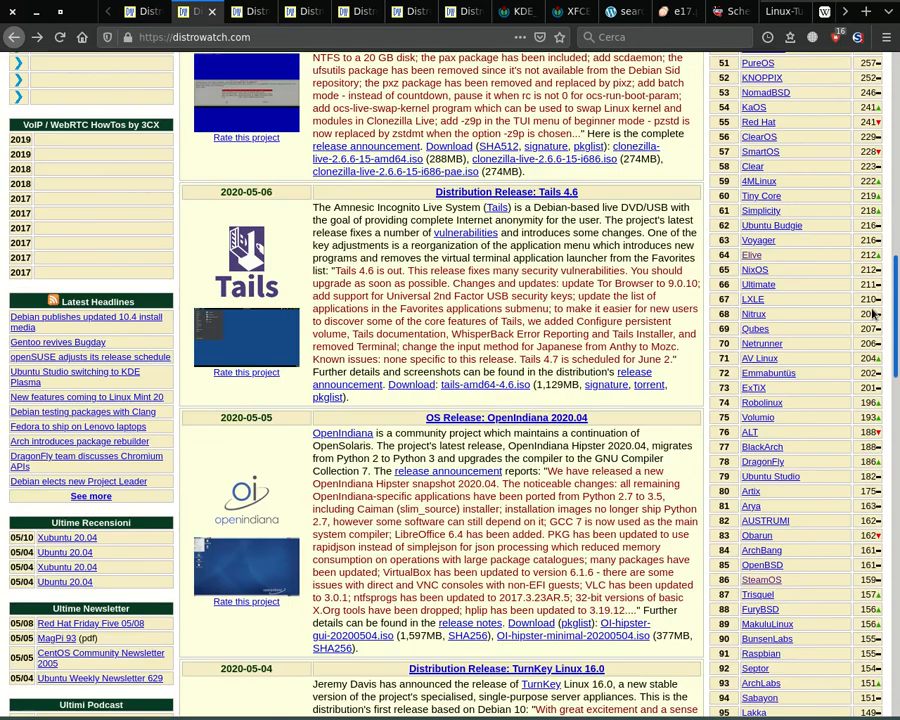
{"action": "scroll", "scroll_direction": "down", "scroll_amount": 3}
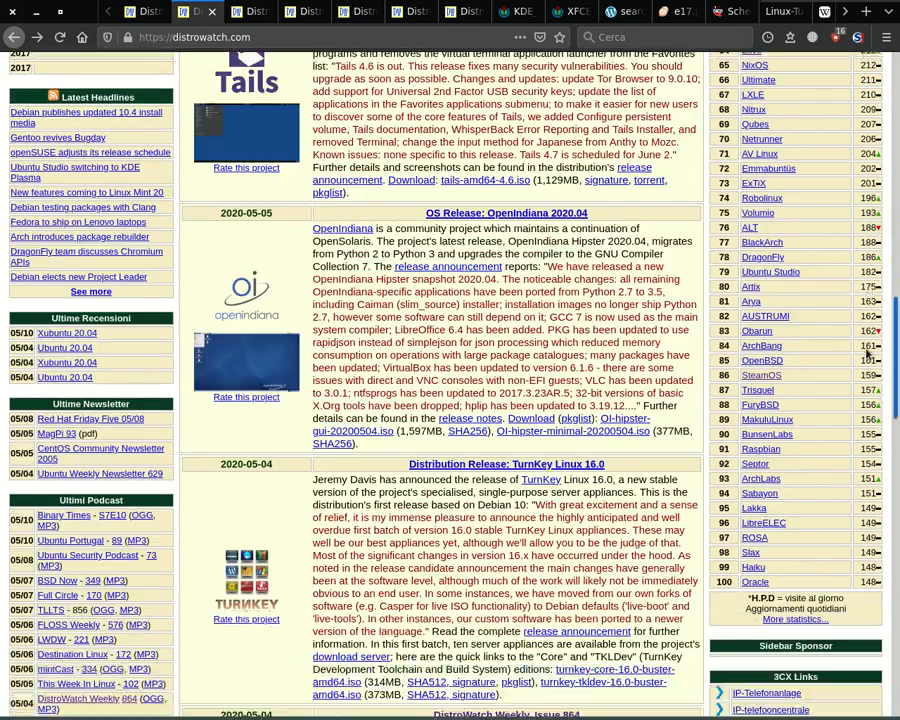
{"action": "scroll", "scroll_direction": "down", "scroll_amount": 3}
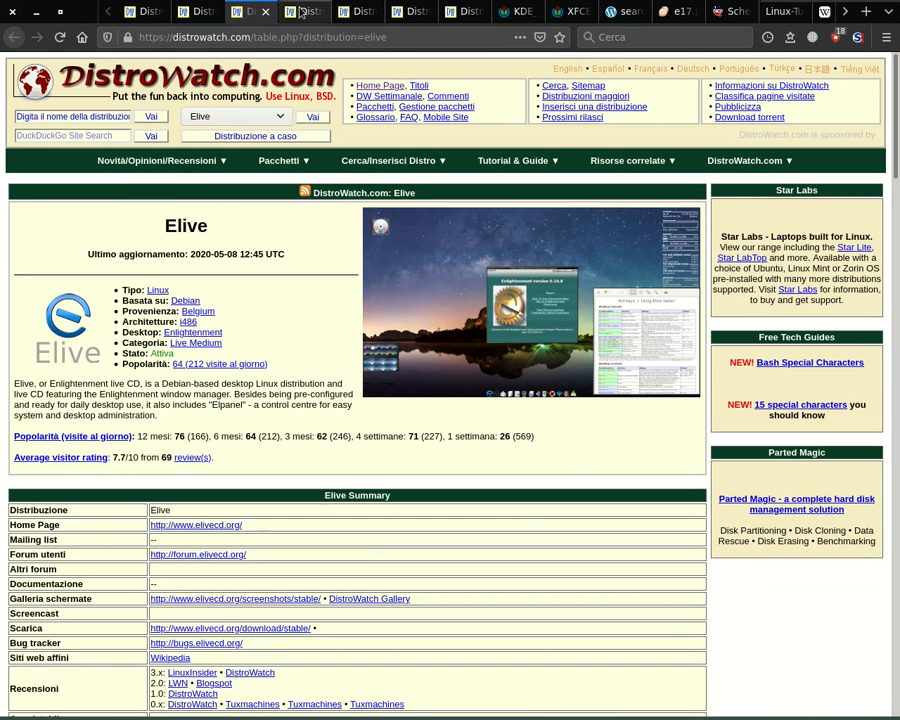
View the SteamOS and Fedora pages on DistroWatch, then the XFCE desktop screenshot
{"action": "left_click", "coordinate": [356, 12]}
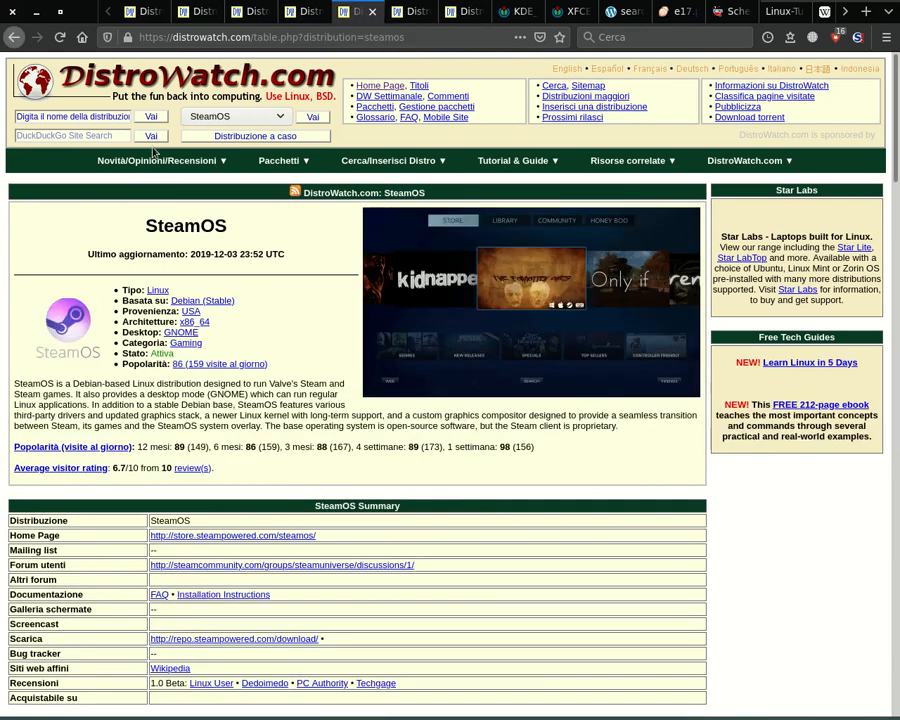
{"action": "mouse_move", "coordinate": [332, 308]}
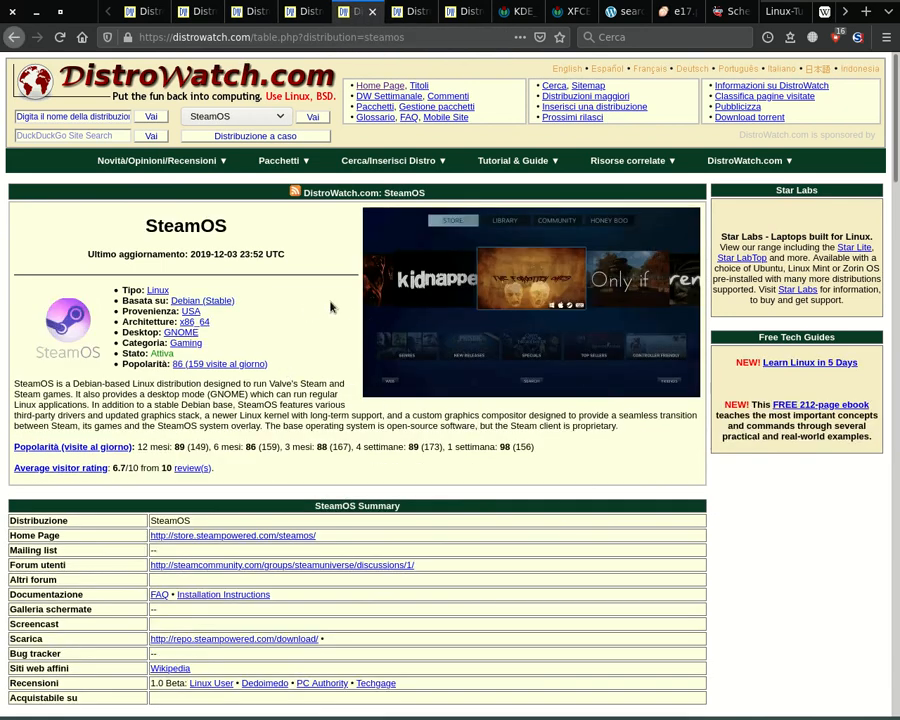
{"action": "mouse_move", "coordinate": [424, 210]}
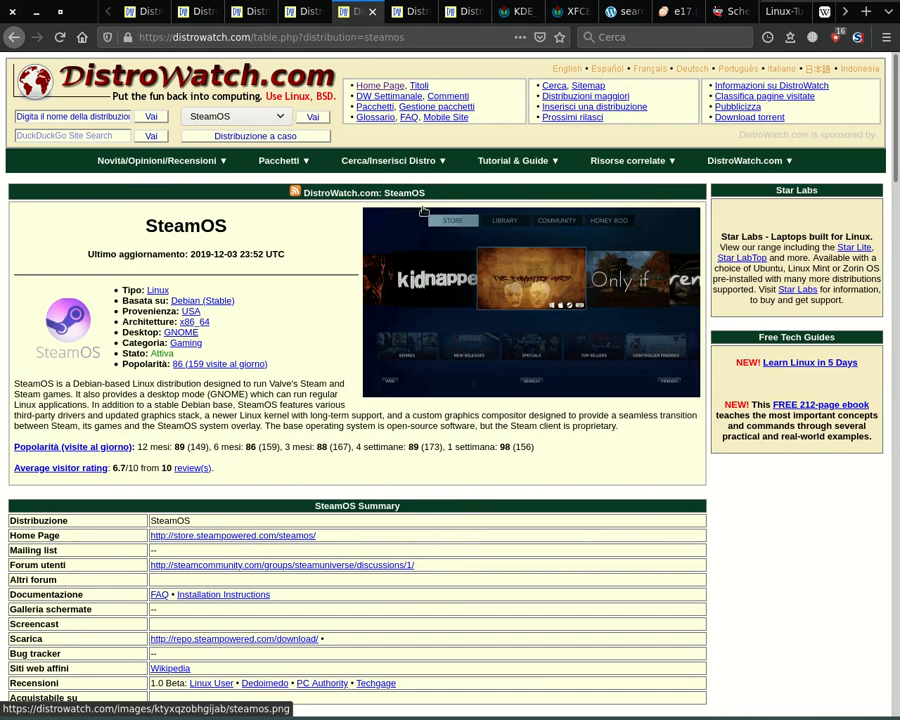
{"action": "mouse_move", "coordinate": [410, 12]}
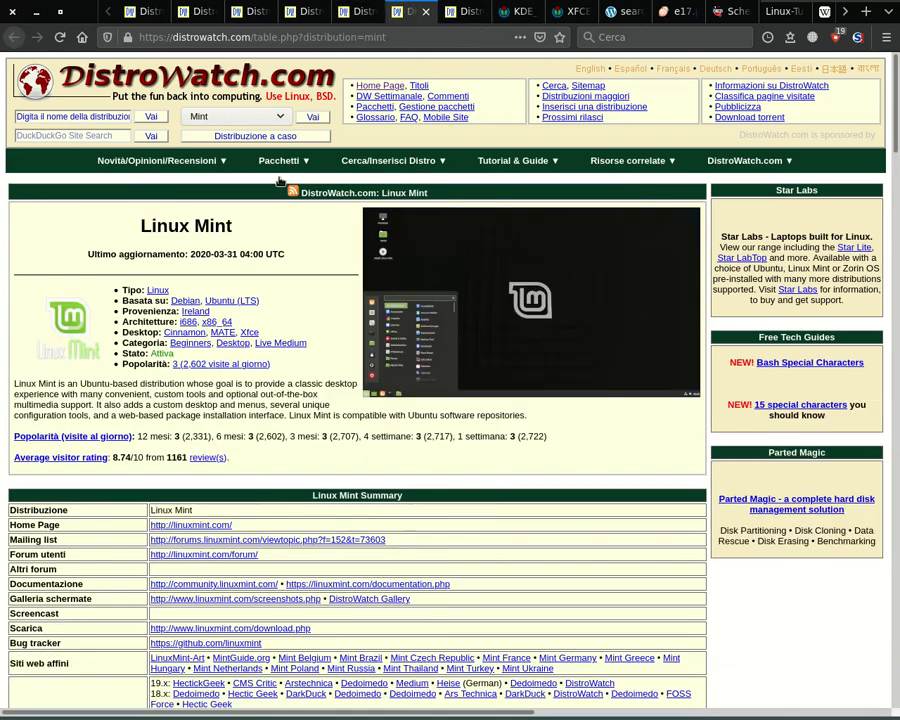
{"action": "left_click", "coordinate": [464, 12]}
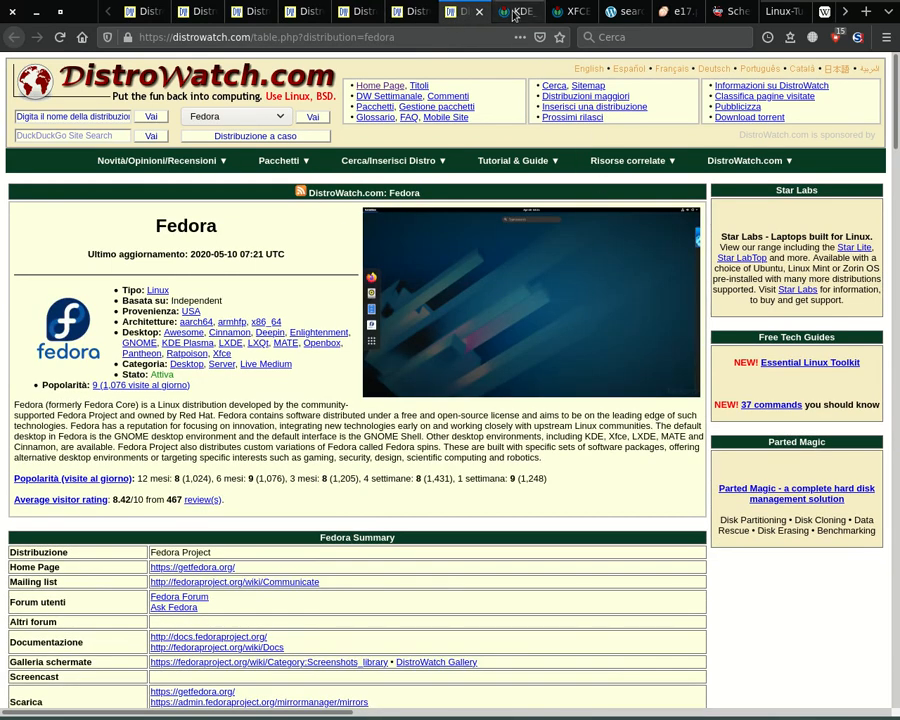
{"action": "left_click", "coordinate": [568, 12]}
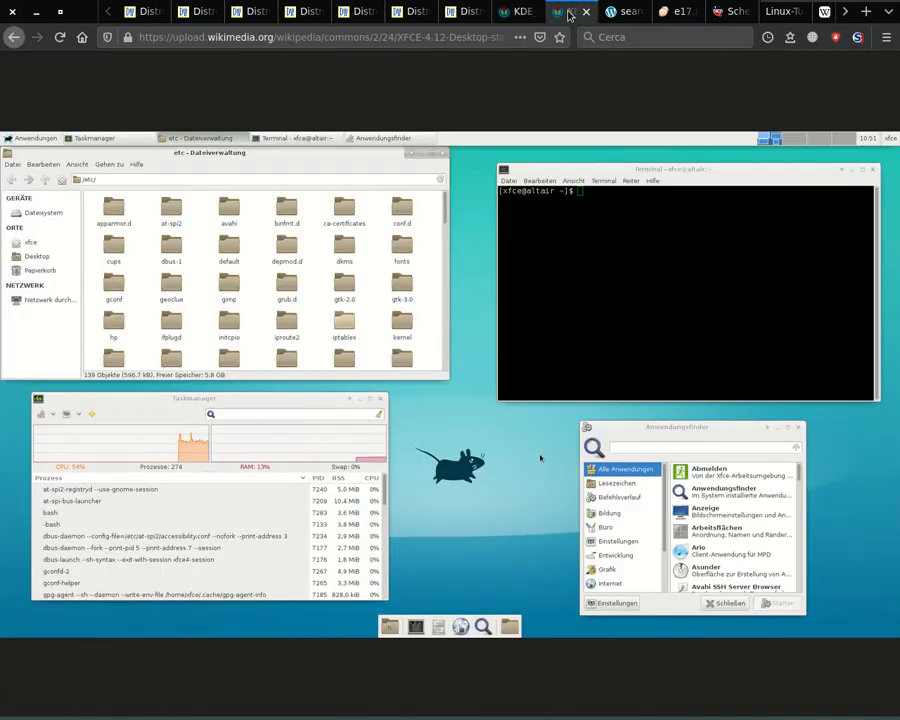
Show the 'Linux — Freedom, Choices, Beautiful' artwork image with distro logos
{"action": "left_click", "coordinate": [678, 12]}
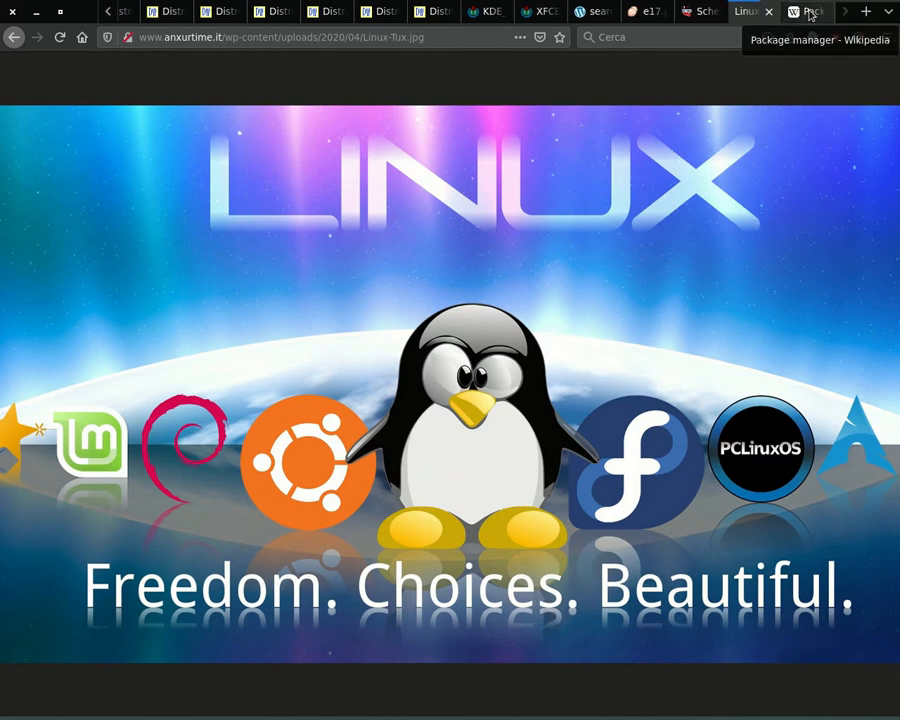
{"action": "mouse_move", "coordinate": [804, 12]}
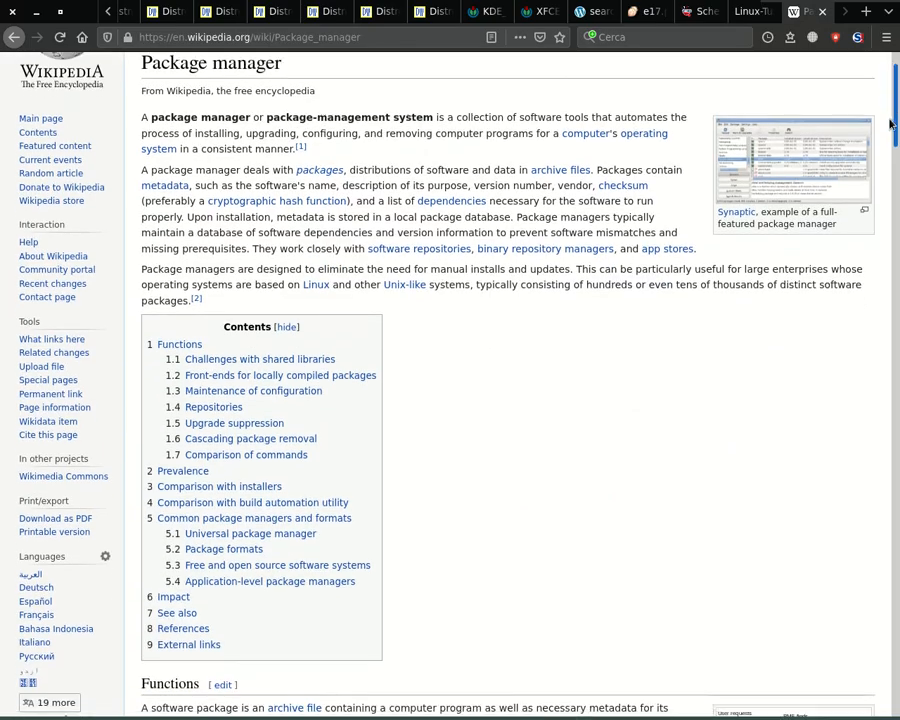
Scroll Wikipedia's Package manager article down to the comparison-of-commands table
{"action": "scroll", "scroll_direction": "down", "scroll_amount": 3}
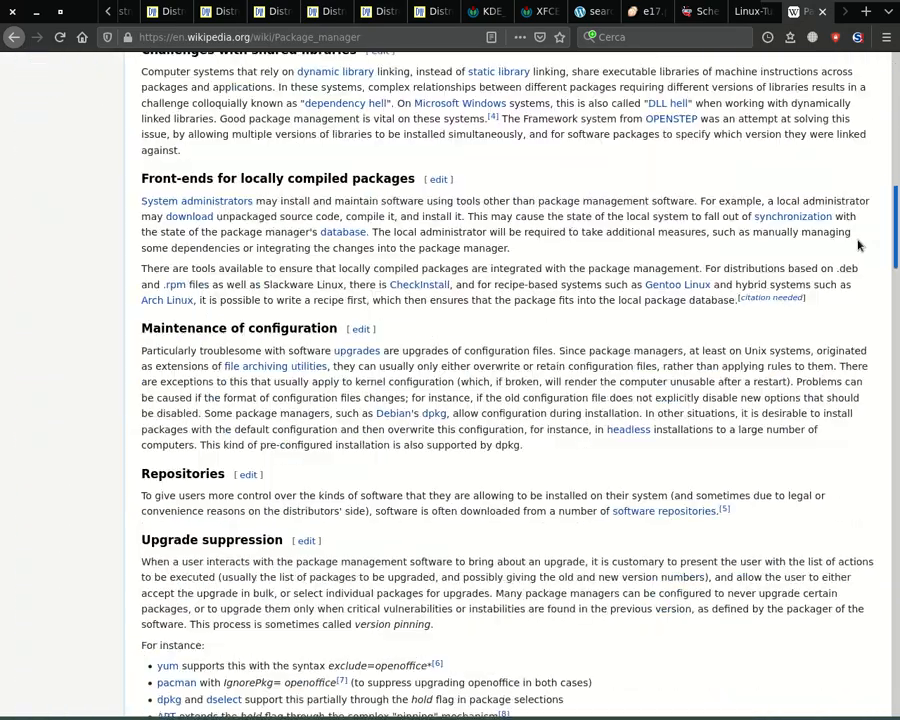
{"action": "scroll", "scroll_direction": "down", "scroll_amount": 3}
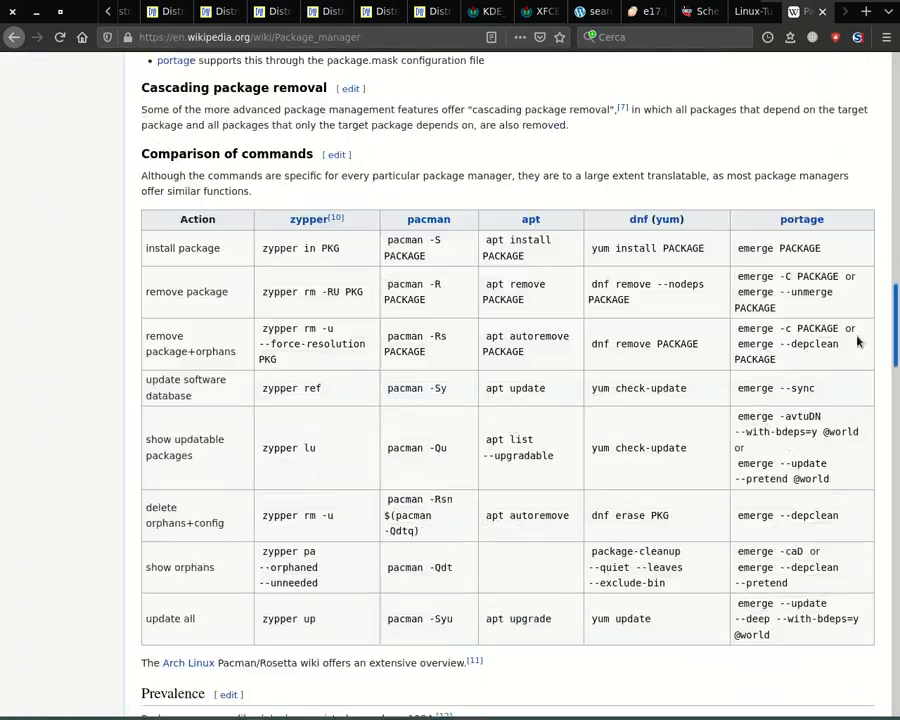
{"action": "scroll", "scroll_direction": "down", "scroll_amount": 3}
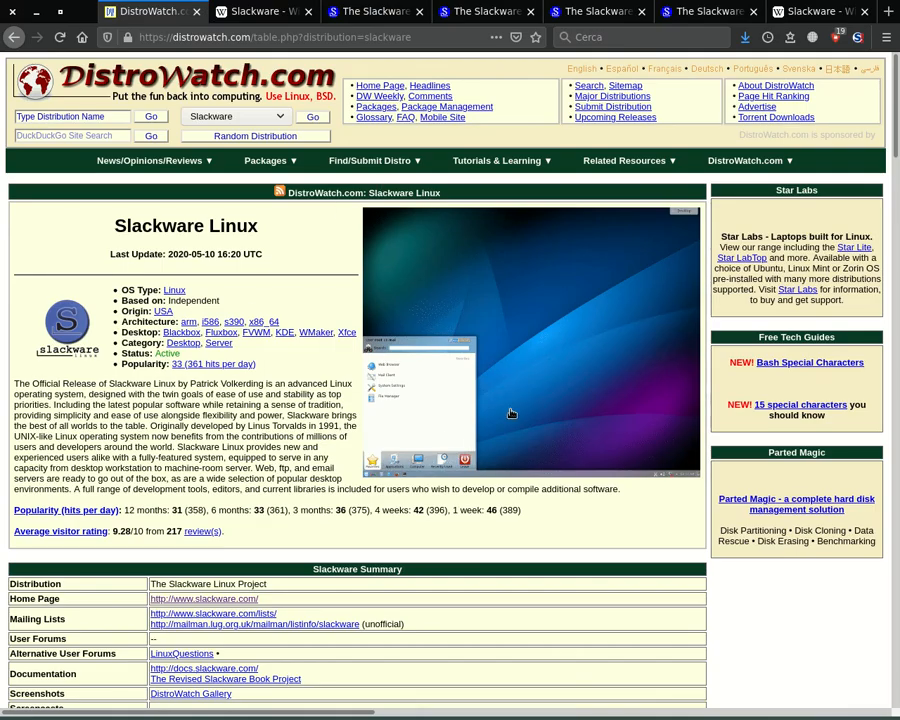
Skim DistroWatch's Slackware summary, then bring up the official Slackware Linux Project site
{"action": "scroll", "scroll_direction": "down", "scroll_amount": 3}
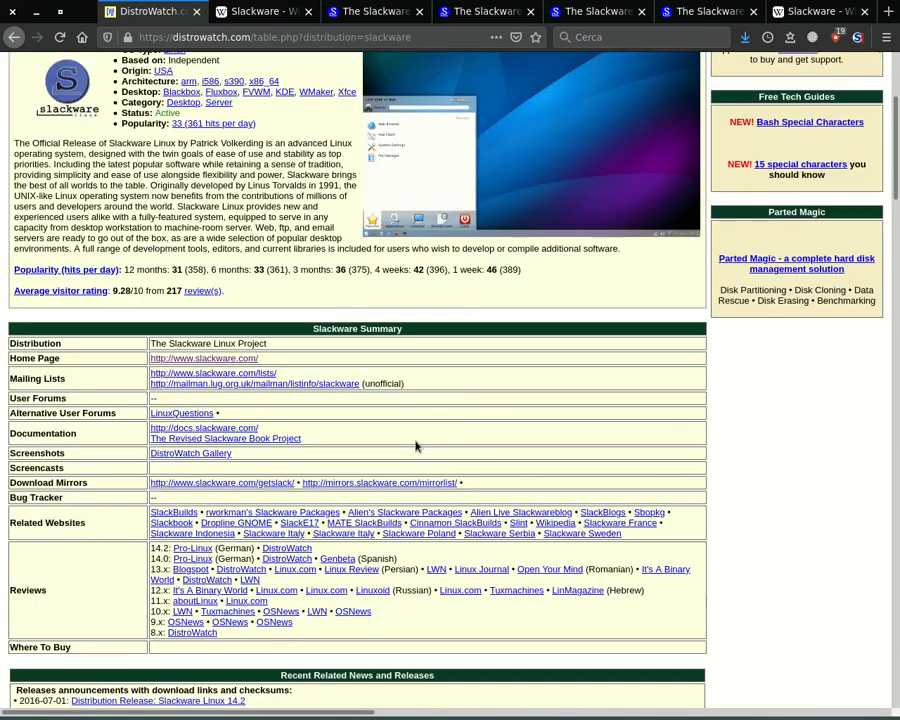
{"action": "scroll", "scroll_direction": "up", "scroll_amount": 3}
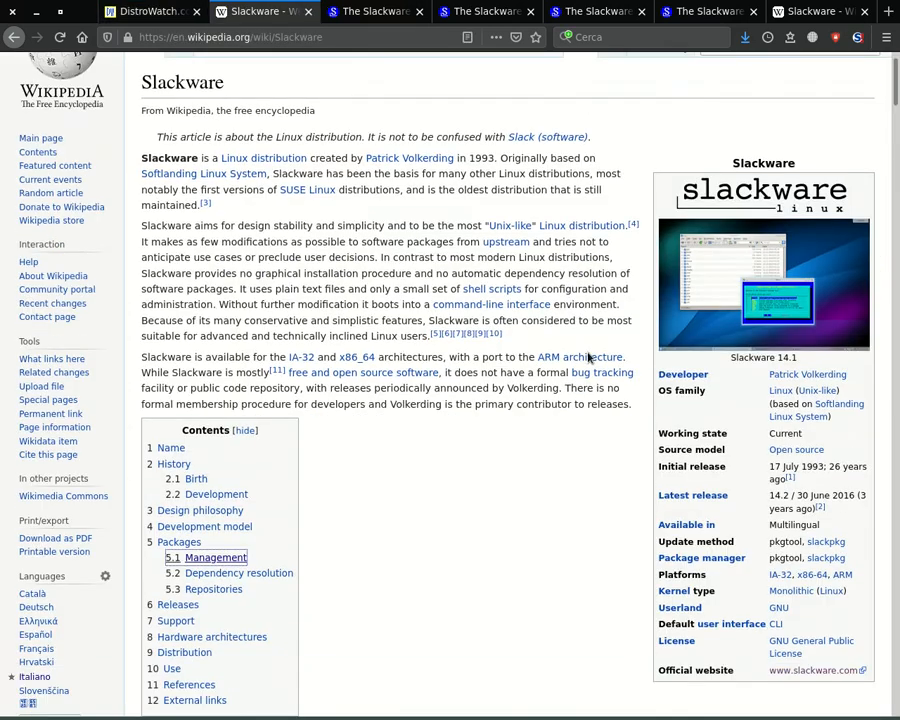
{"action": "scroll", "scroll_direction": "down", "scroll_amount": 3}
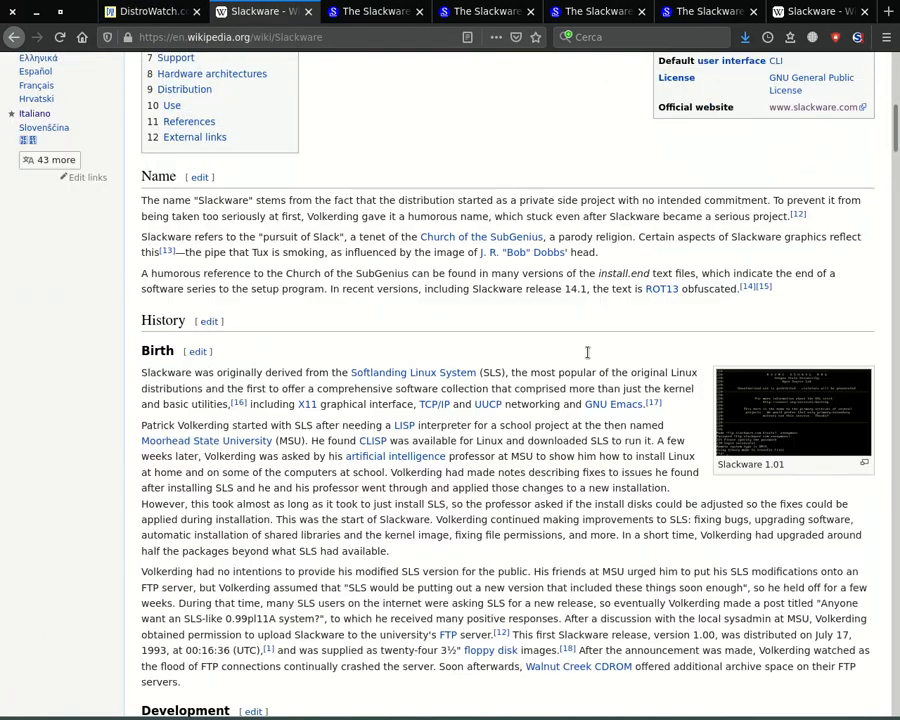
{"action": "left_click", "coordinate": [376, 12]}
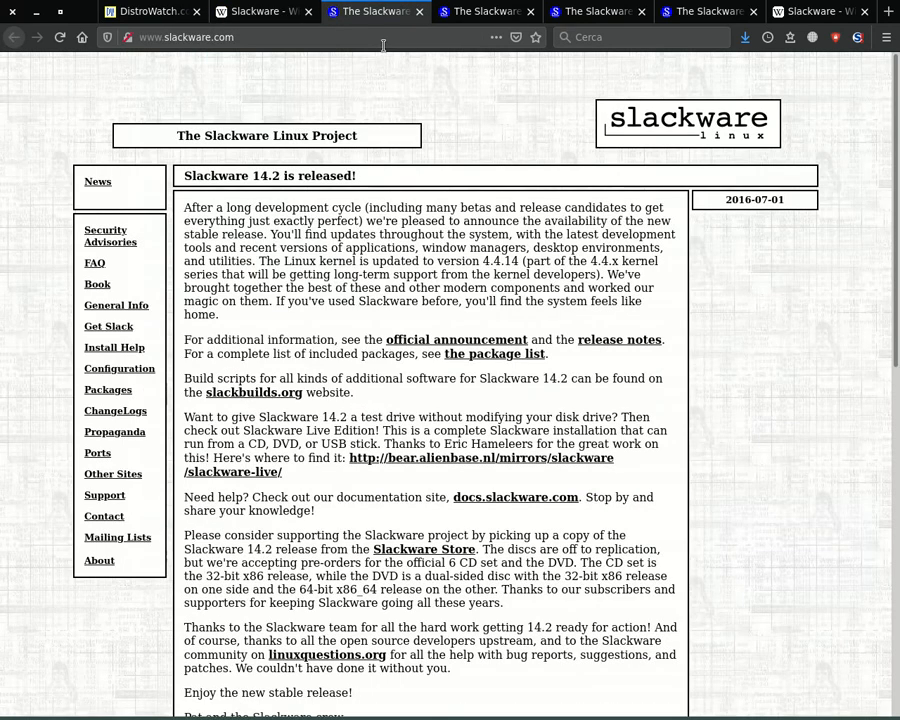
{"action": "mouse_move", "coordinate": [712, 262]}
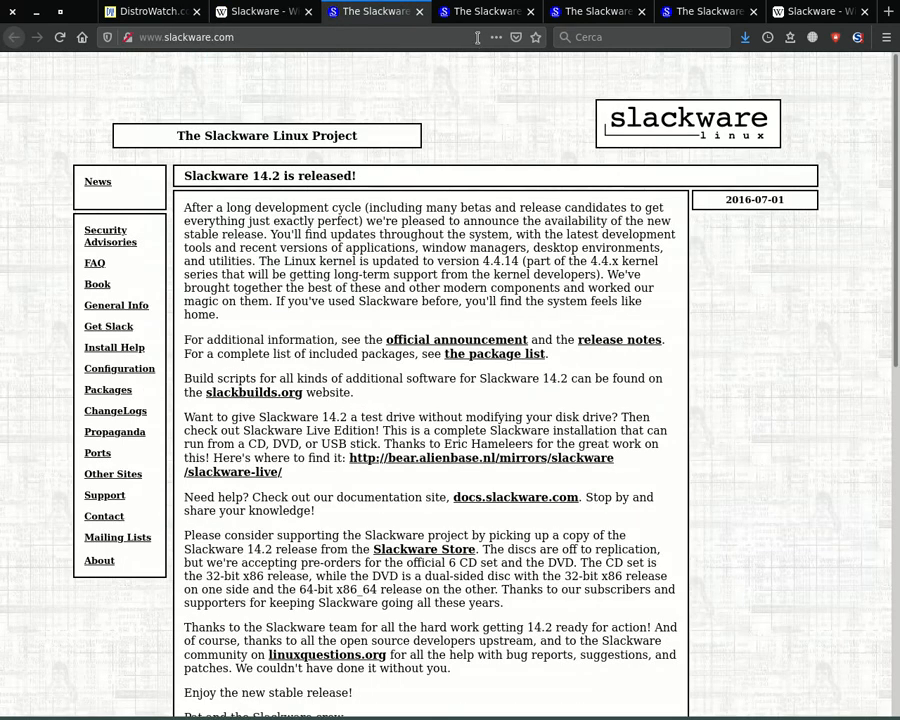
{"action": "mouse_move", "coordinate": [488, 12]}
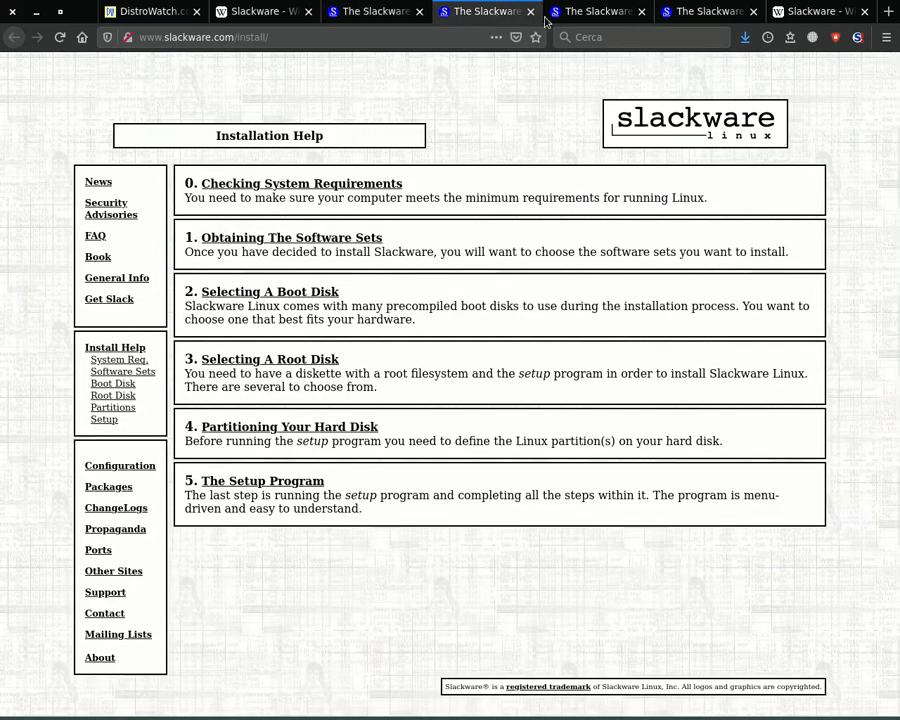
Browse Slackware's package browser and package-management sections, then show DistroWatch's Debian page
{"action": "left_click", "coordinate": [598, 12]}
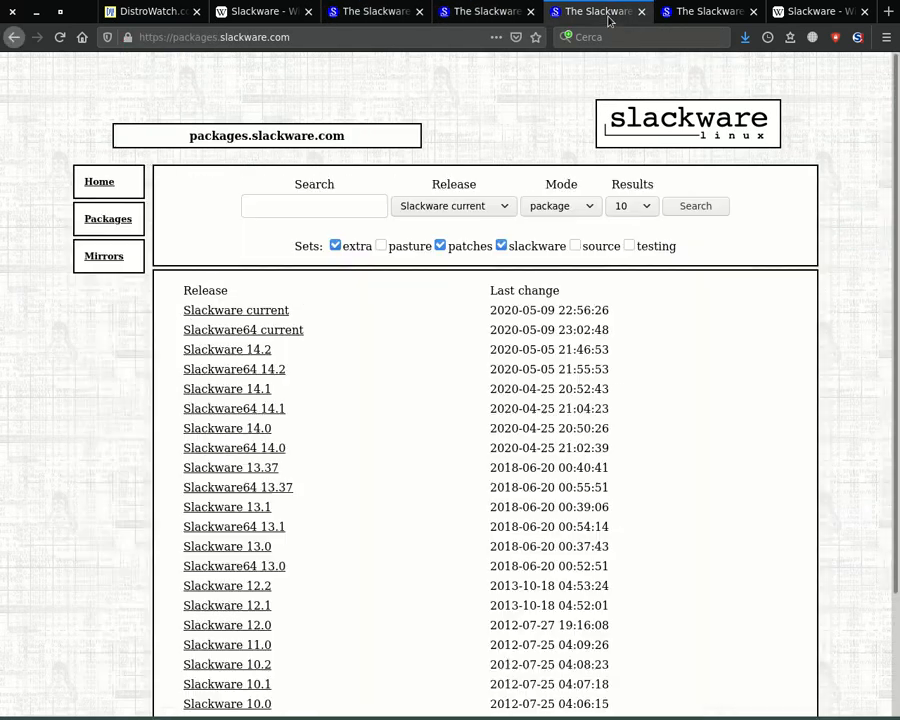
{"action": "mouse_move", "coordinate": [720, 178]}
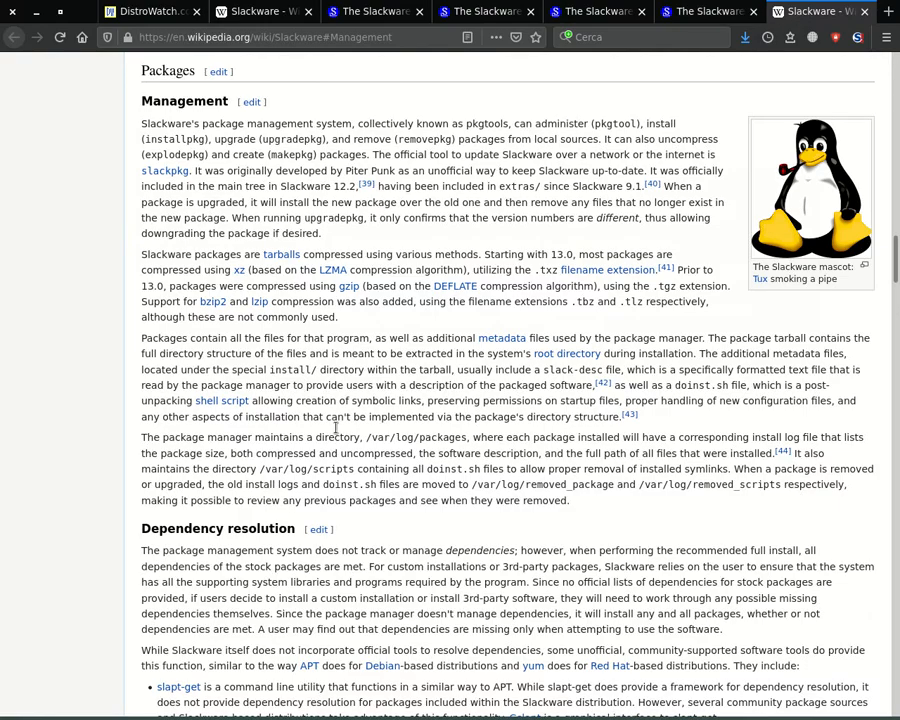
{"action": "scroll", "scroll_direction": "down", "scroll_amount": 3}
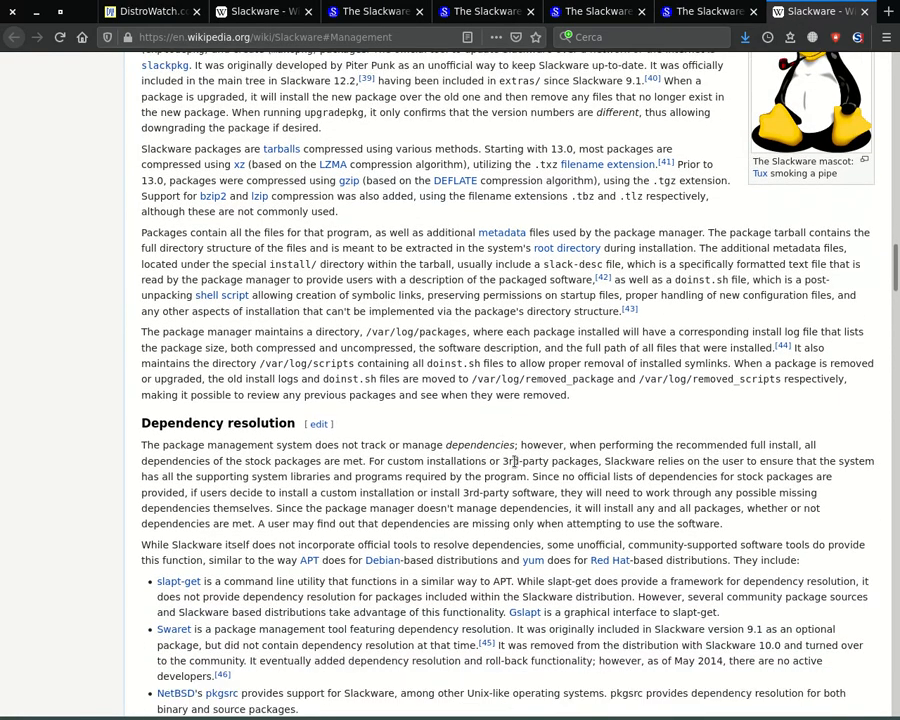
{"action": "scroll", "scroll_direction": "down", "scroll_amount": 3}
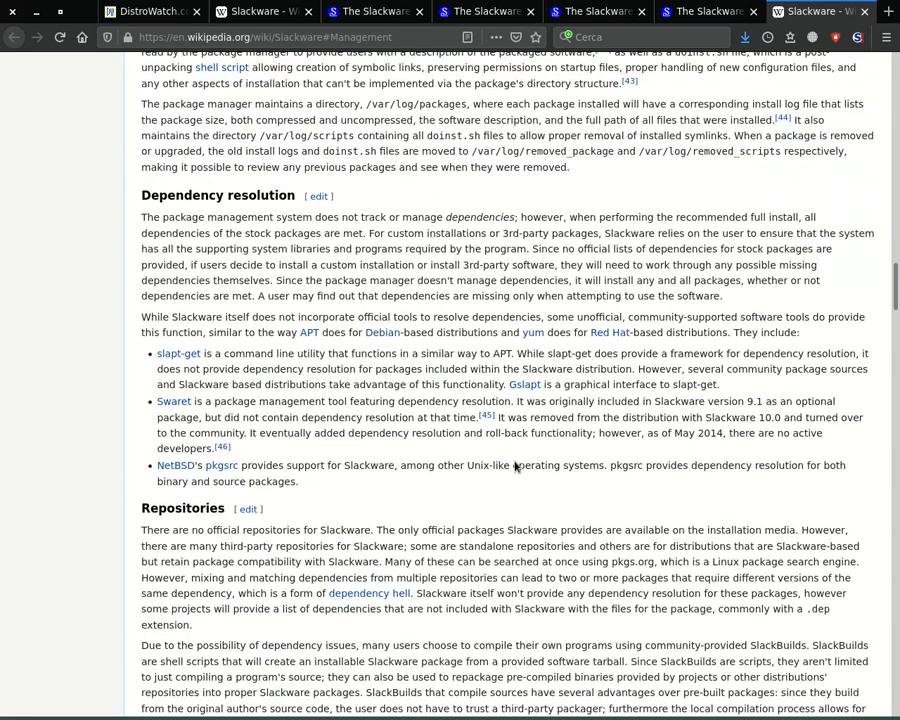
{"action": "scroll", "scroll_direction": "down", "scroll_amount": 3}
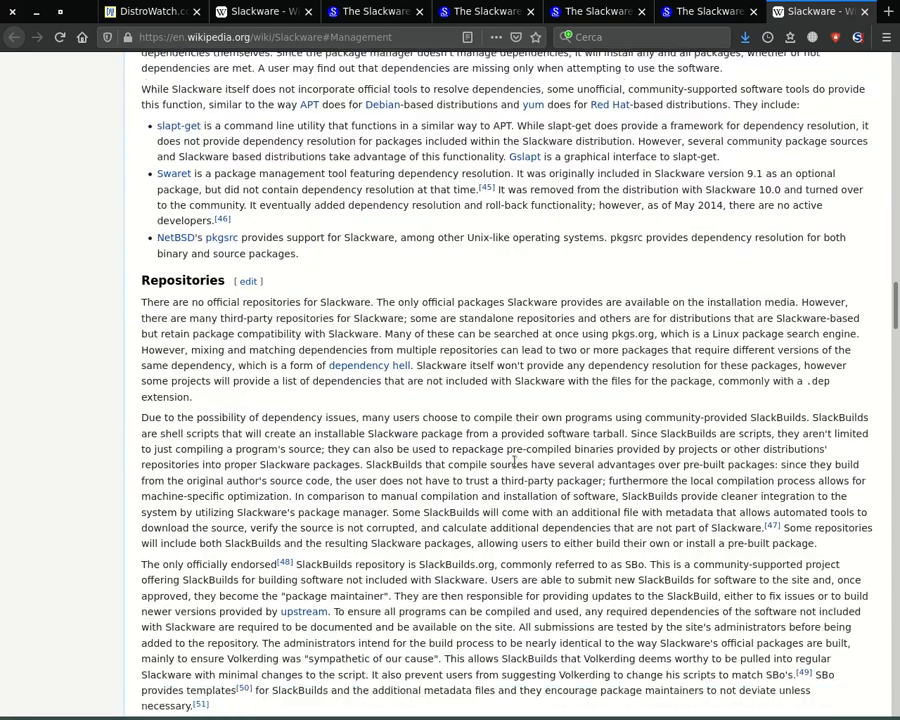
{"action": "left_click", "coordinate": [130, 12]}
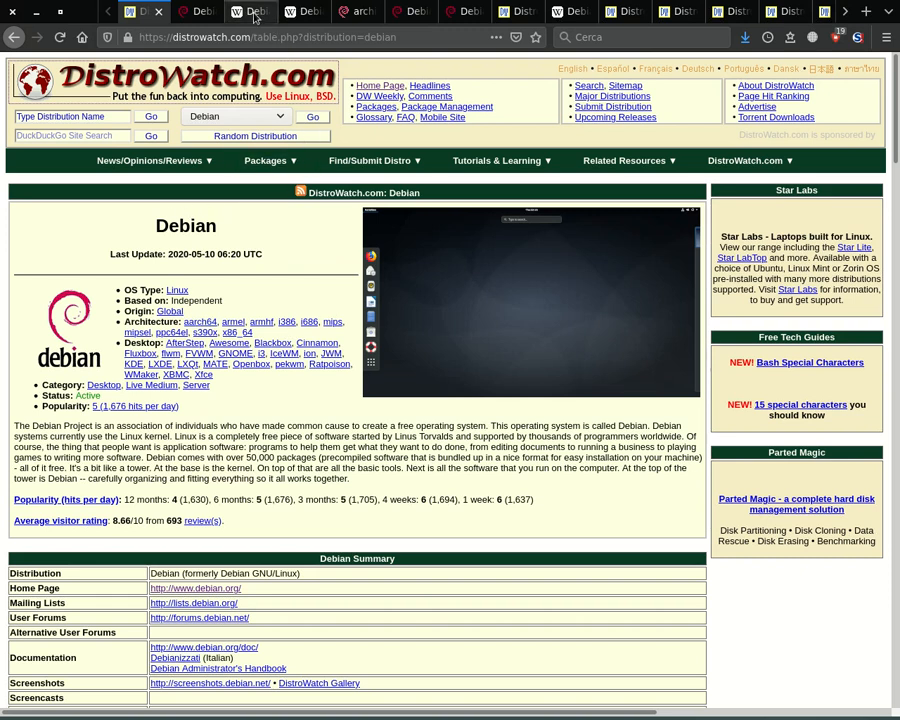
Highlight Debian's 1993 founding date in its Wikipedia article, then show the debian.org home page
{"action": "left_click", "coordinate": [250, 12]}
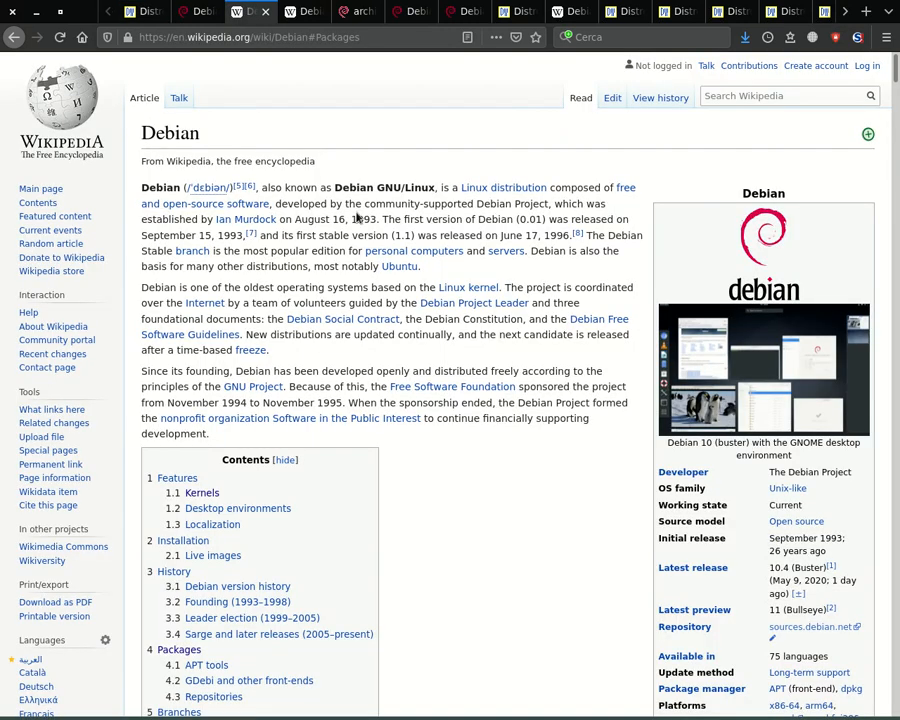
{"action": "double_click", "coordinate": [364, 218]}
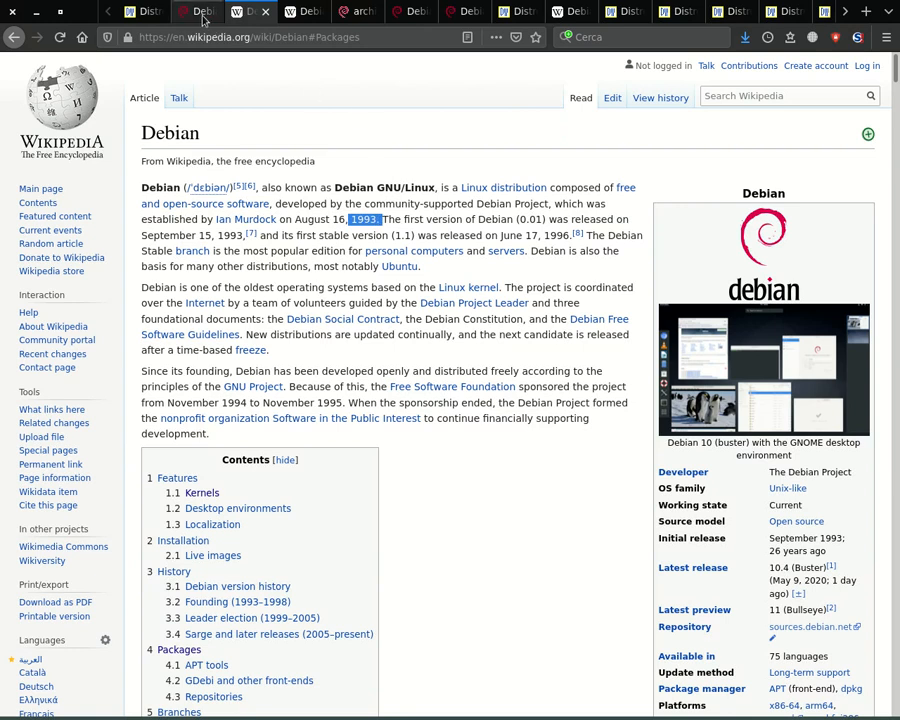
{"action": "left_click", "coordinate": [196, 12]}
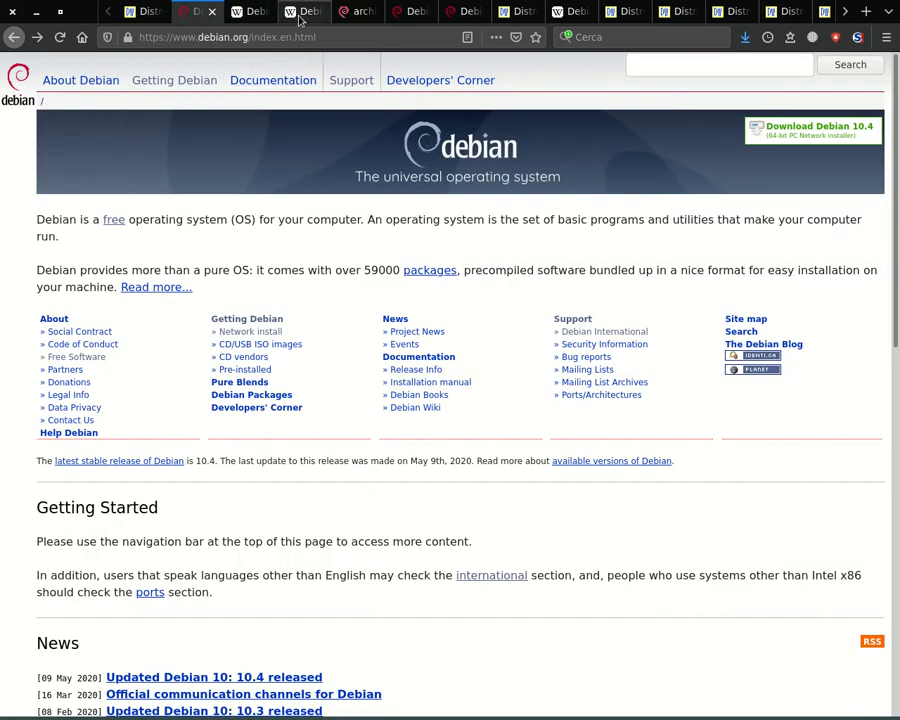
View Debian's architecture search results and worldwide mirror list, ending on DistroWatch's Debian-based distributions
{"action": "left_click", "coordinate": [296, 12]}
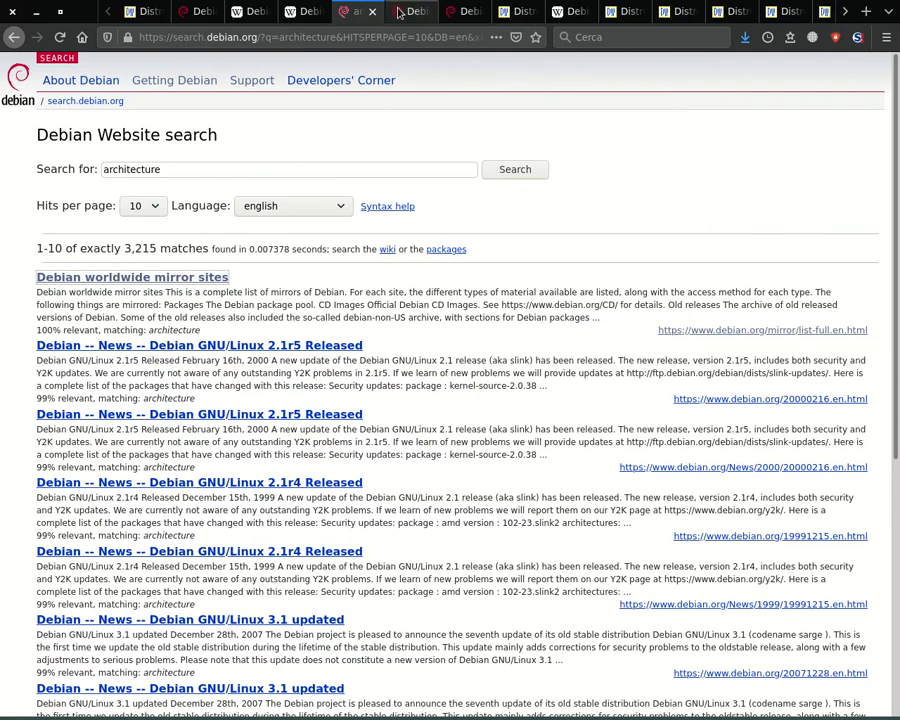
{"action": "left_click", "coordinate": [132, 276]}
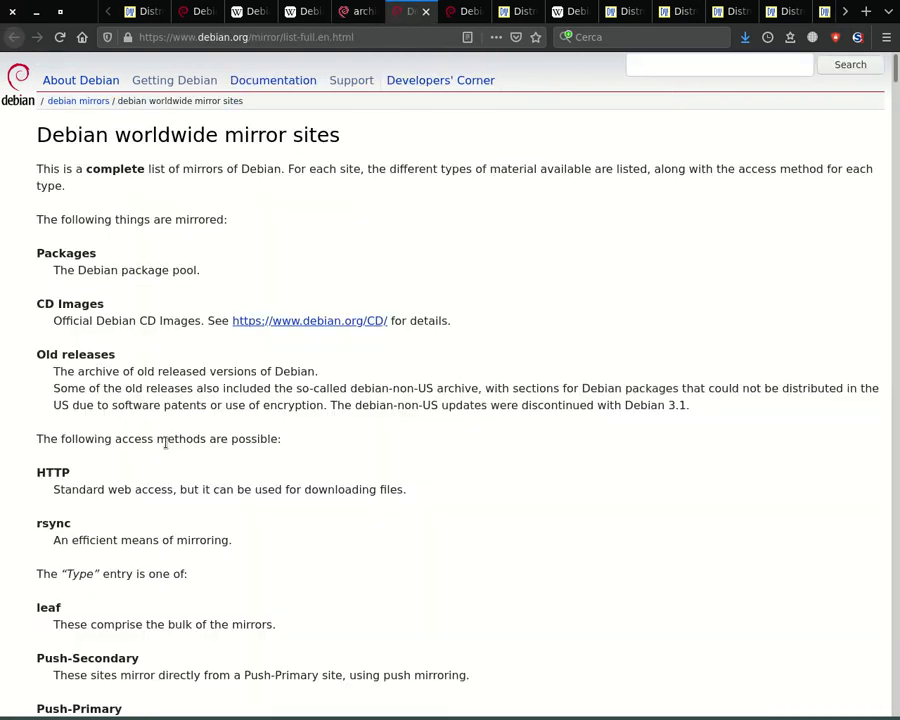
{"action": "left_click", "coordinate": [466, 12]}
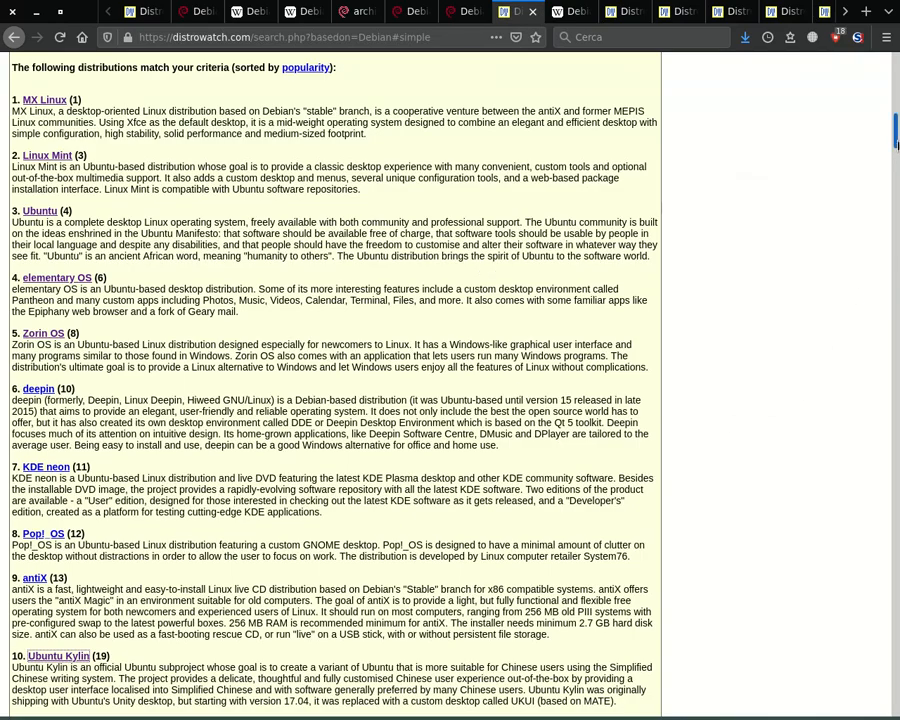
Scroll DistroWatch's Debian-based distribution search results down to about entry 30
{"action": "scroll", "scroll_direction": "down", "scroll_amount": 3}
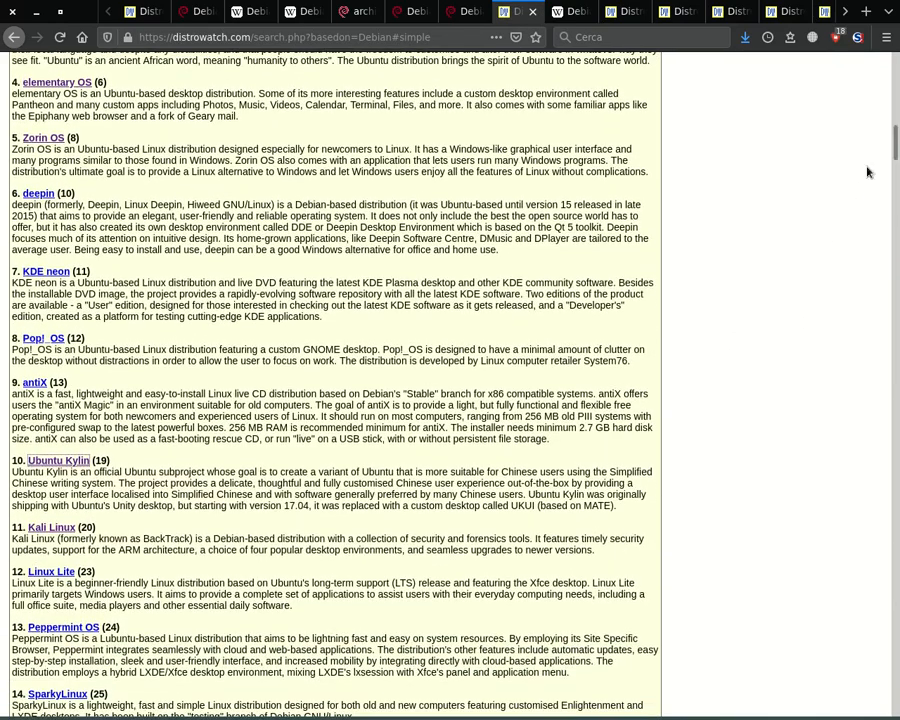
{"action": "scroll", "scroll_direction": "down", "scroll_amount": 3}
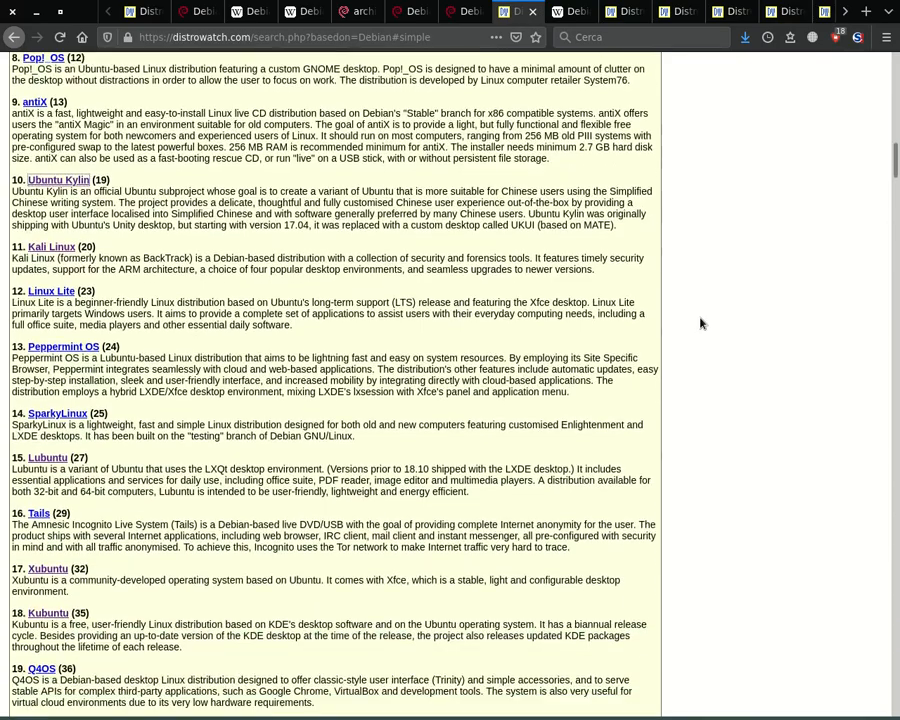
{"action": "scroll", "scroll_direction": "down", "scroll_amount": 3}
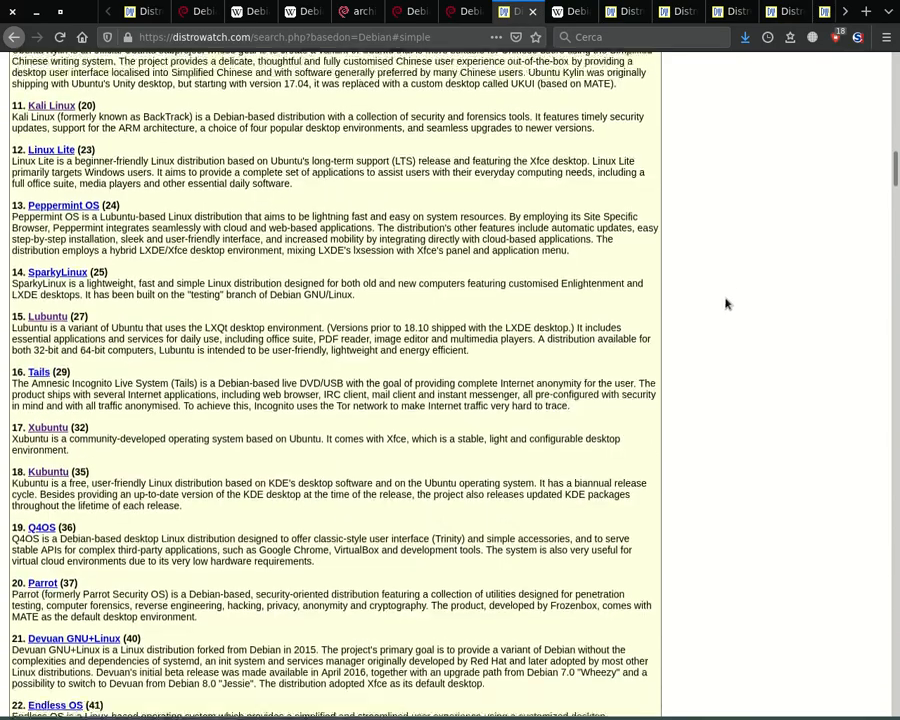
{"action": "scroll", "scroll_direction": "down", "scroll_amount": 3}
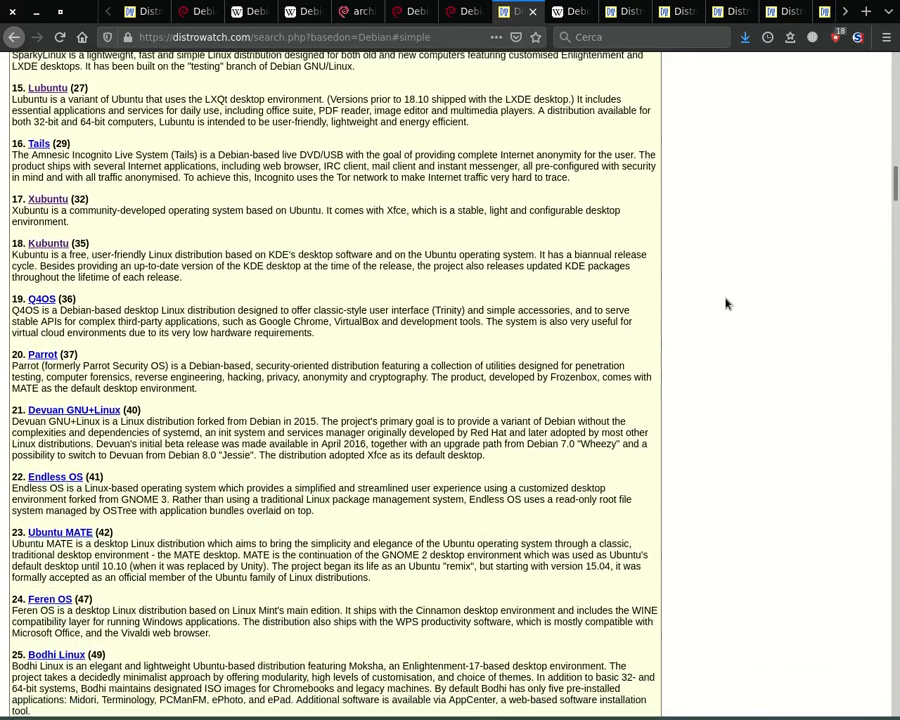
{"action": "scroll", "scroll_direction": "down", "scroll_amount": 3}
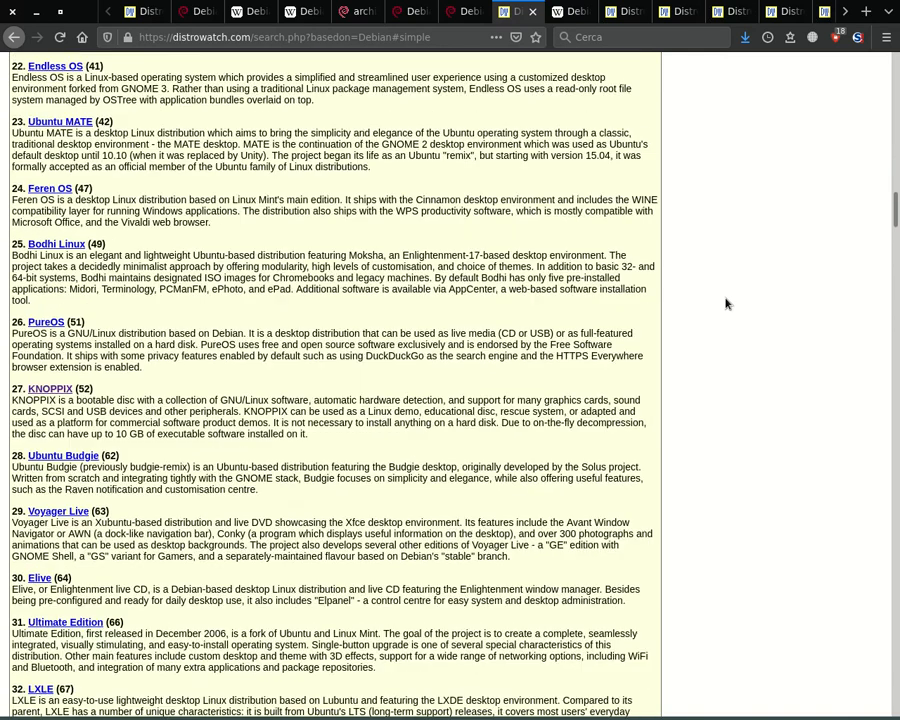
{"action": "scroll", "scroll_direction": "down", "scroll_amount": 3}
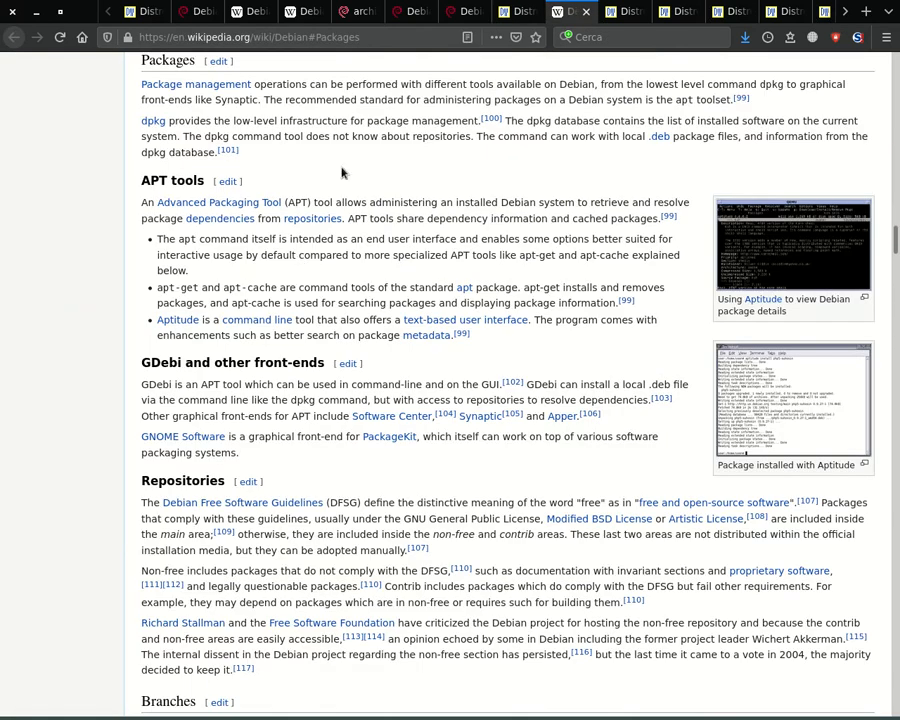
{"action": "mouse_move", "coordinate": [416, 180]}
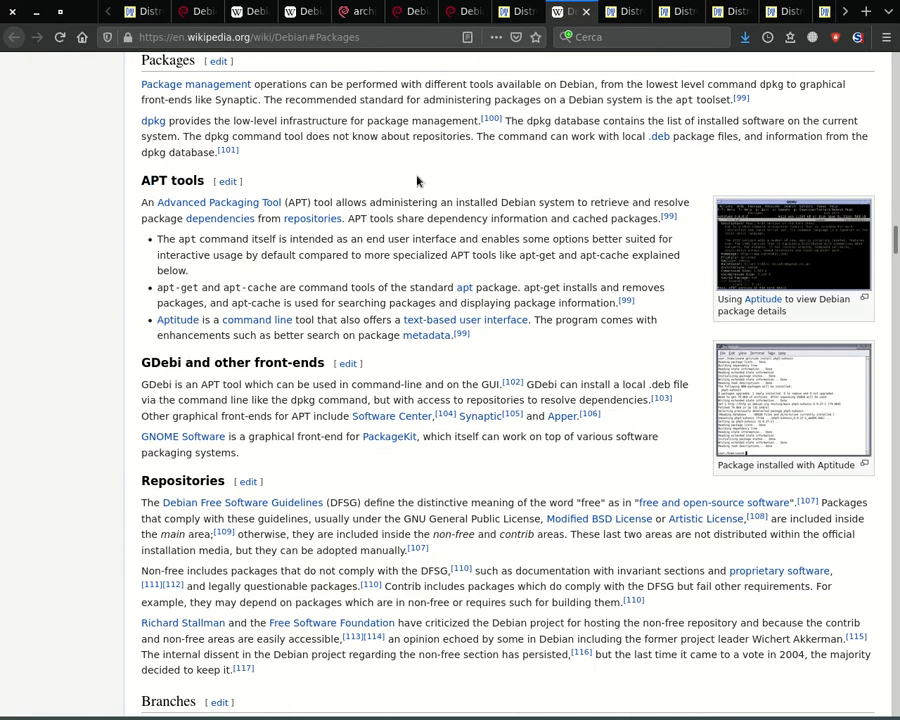
{"action": "mouse_move", "coordinate": [588, 72]}
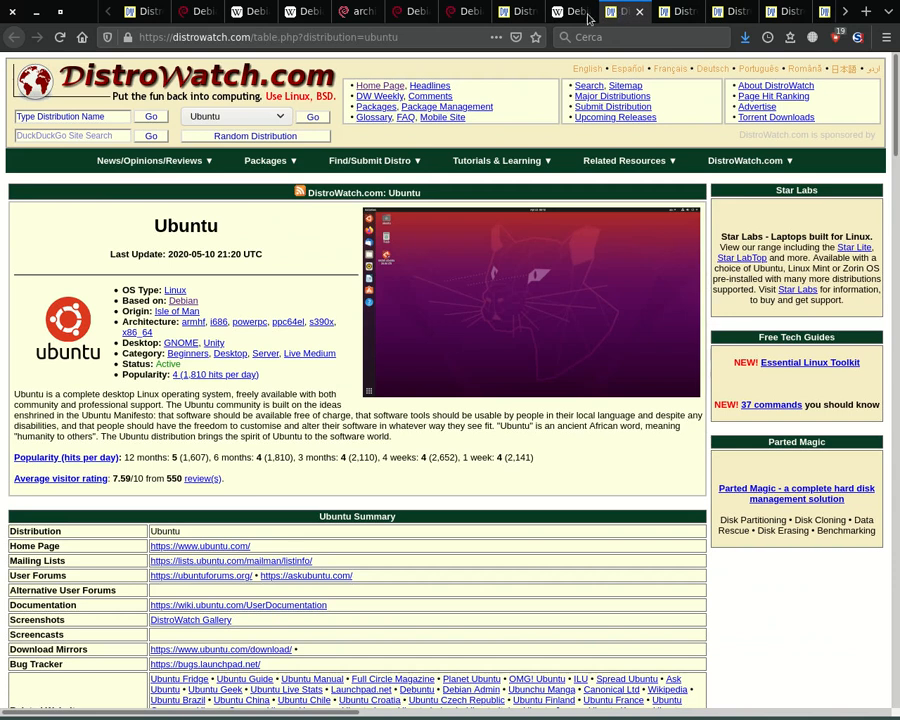
{"action": "mouse_move", "coordinate": [344, 370]}
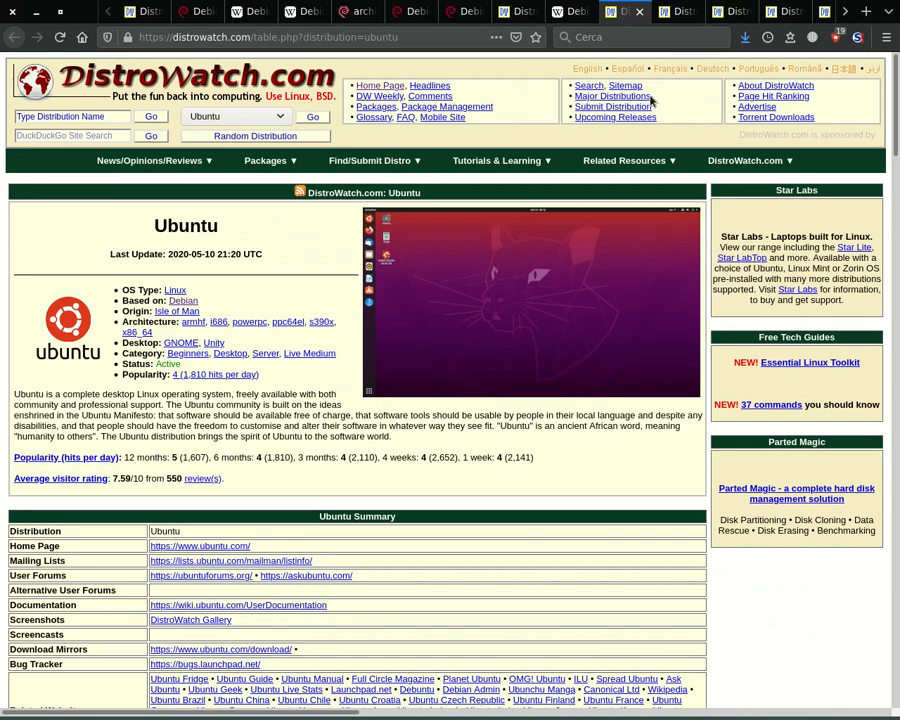
Flip through DistroWatch's Kubuntu, Linux Mint and MX Linux pages, ending on Zorin OS
{"action": "left_click", "coordinate": [678, 12]}
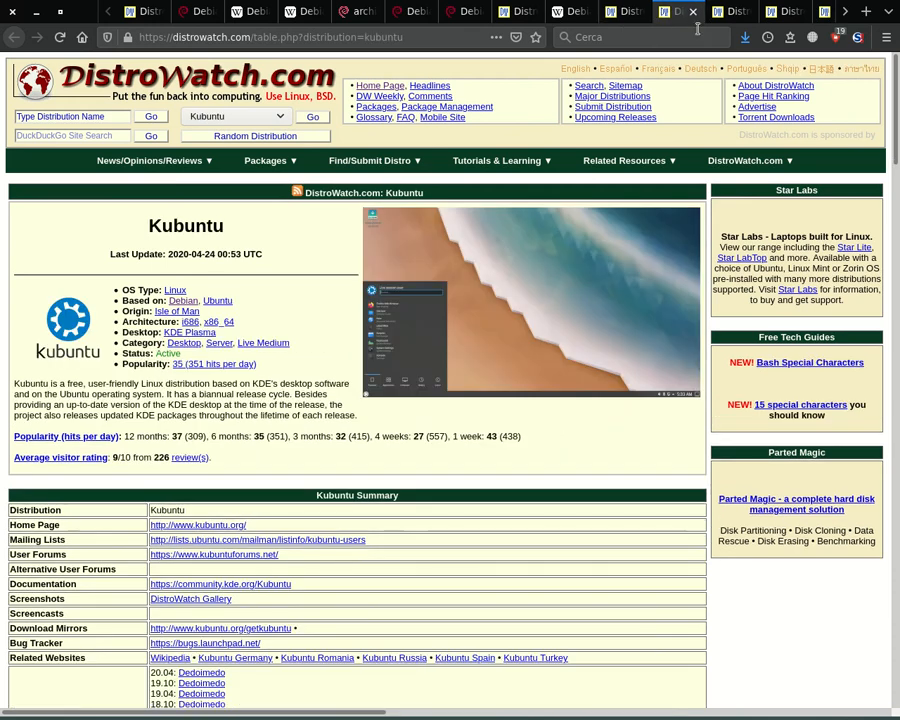
{"action": "left_click", "coordinate": [784, 12]}
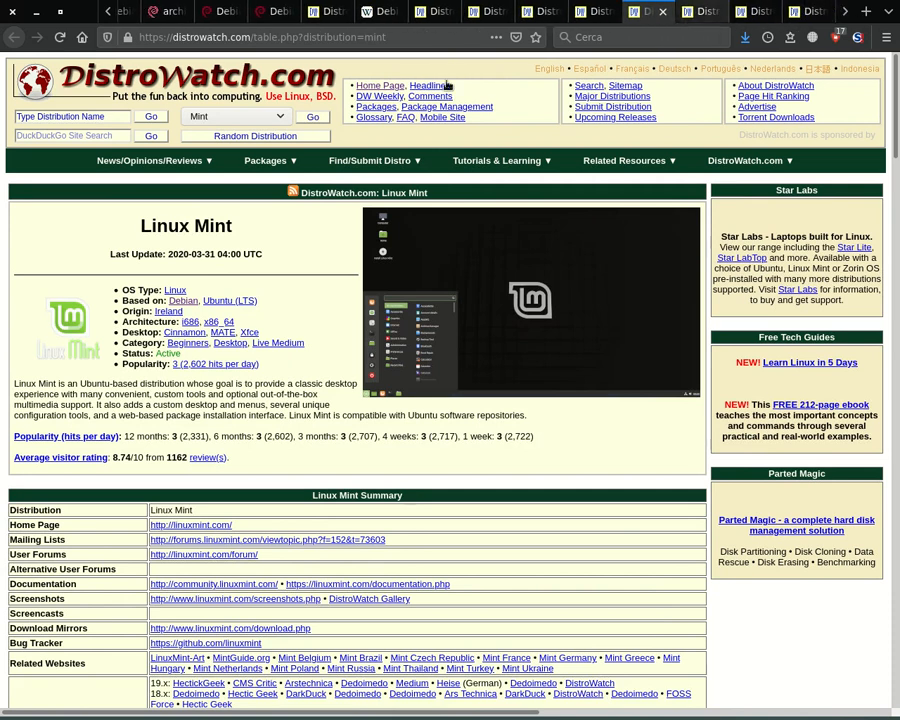
{"action": "mouse_move", "coordinate": [296, 290]}
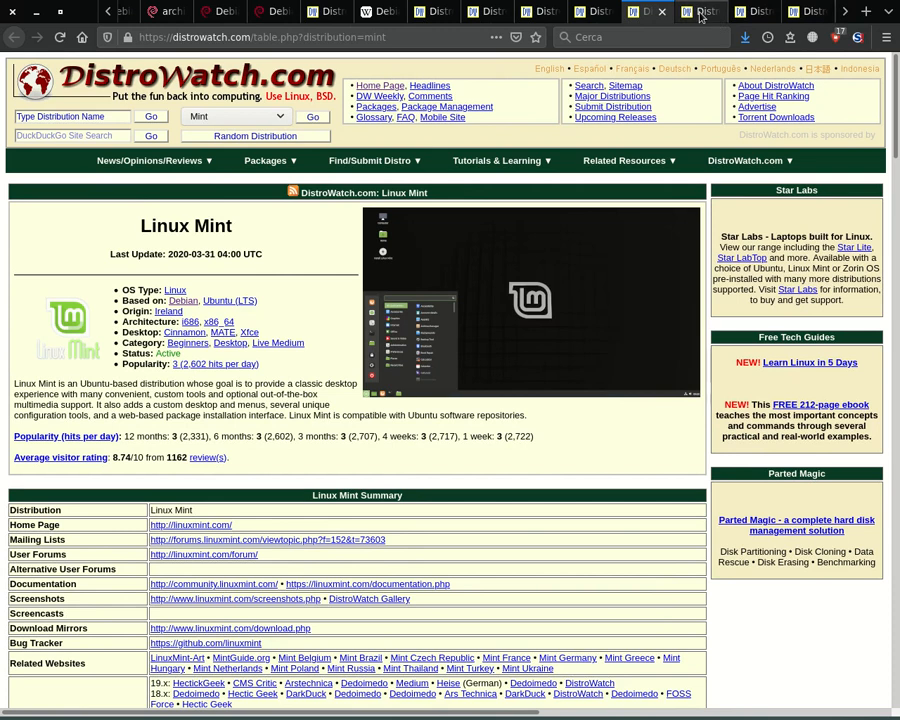
{"action": "left_click", "coordinate": [684, 12]}
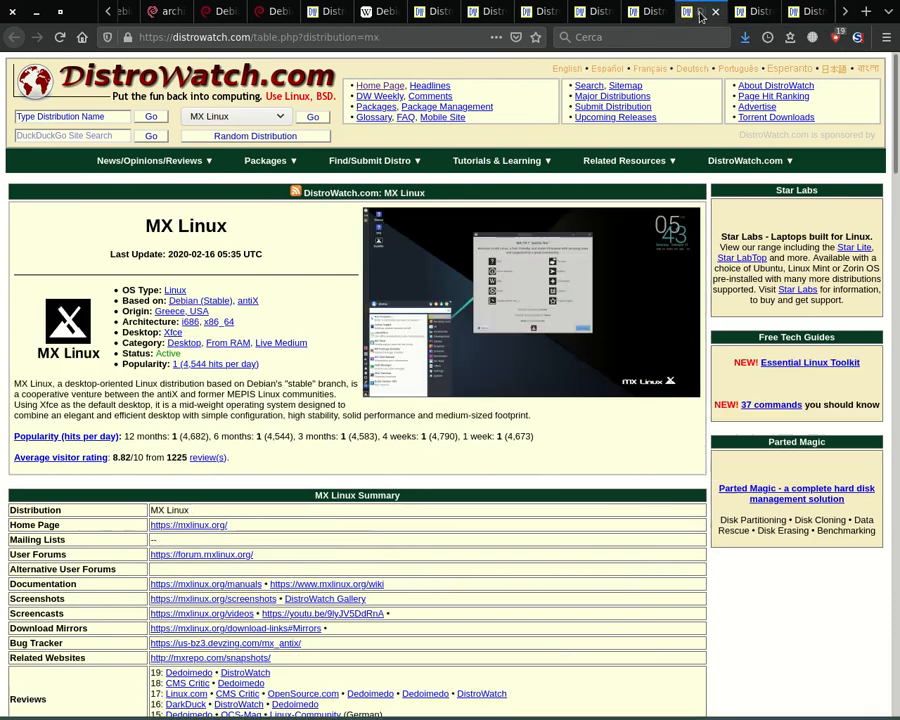
{"action": "left_click", "coordinate": [714, 12]}
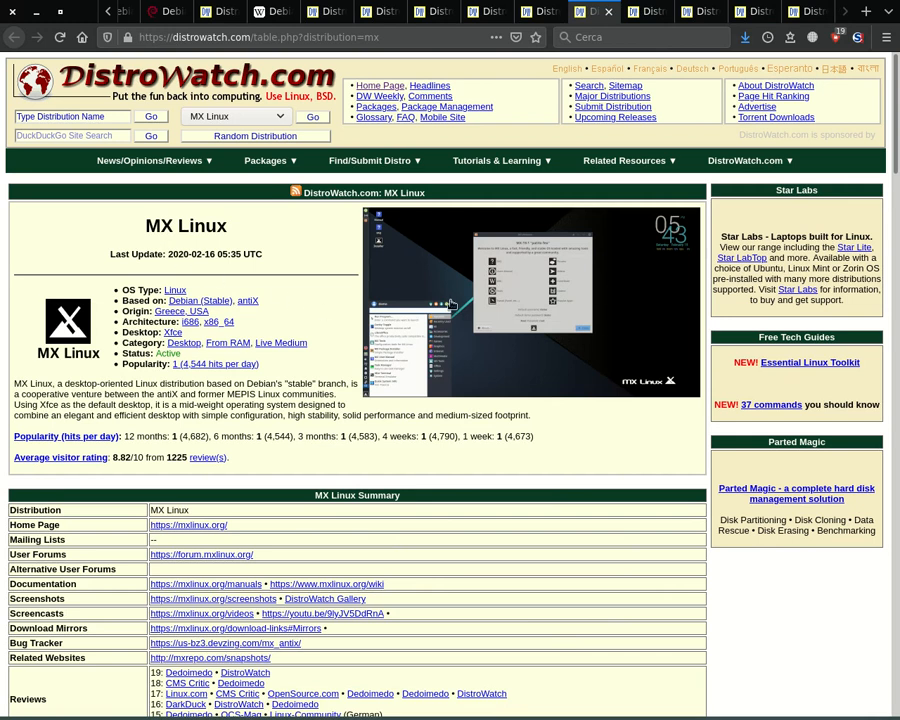
{"action": "mouse_move", "coordinate": [648, 66]}
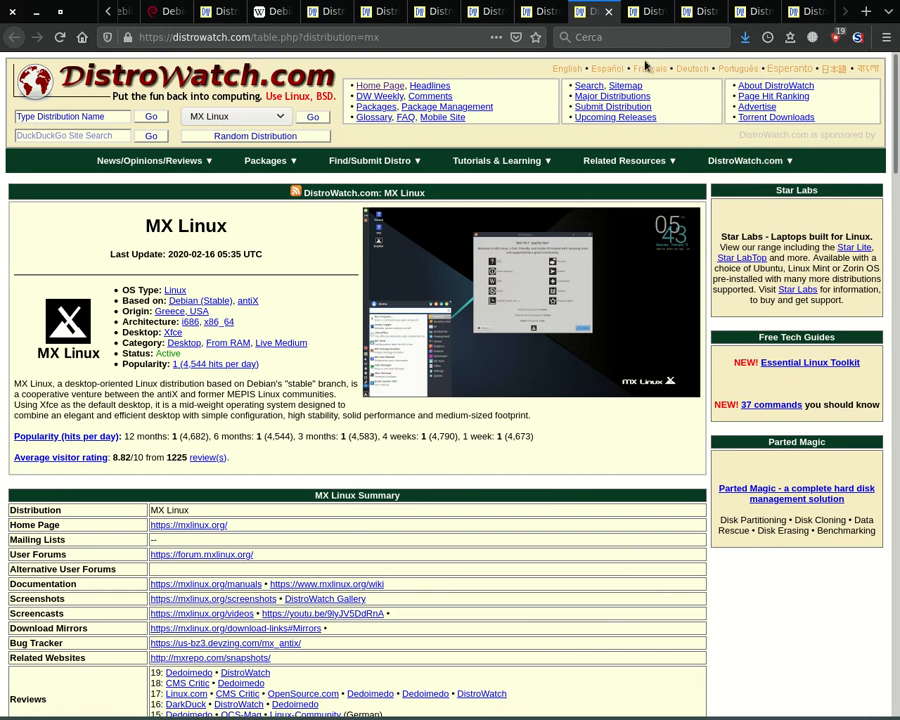
{"action": "mouse_move", "coordinate": [648, 12]}
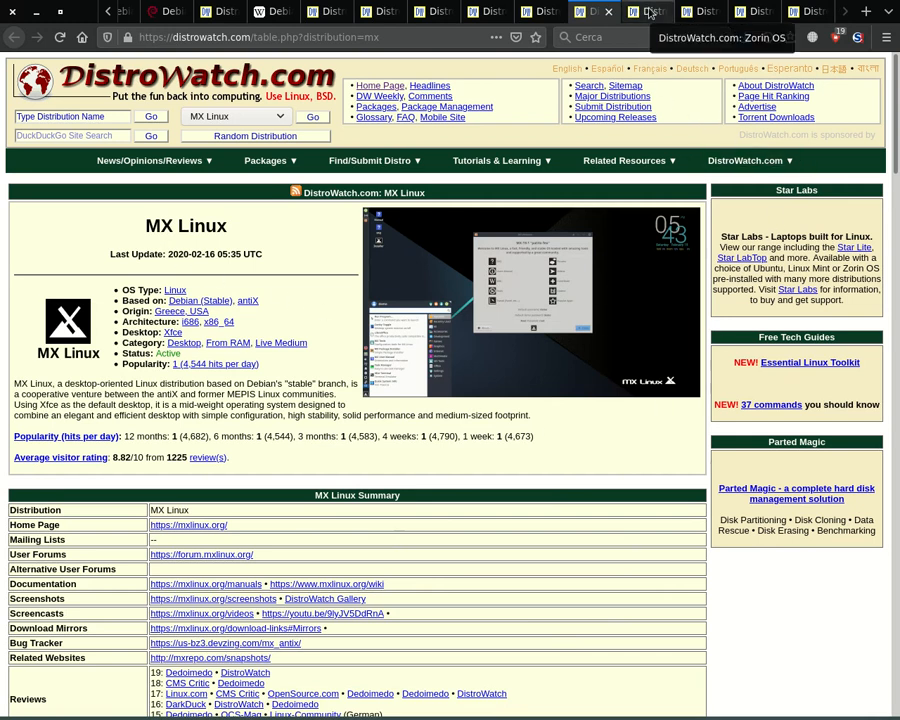
{"action": "left_click", "coordinate": [648, 12]}
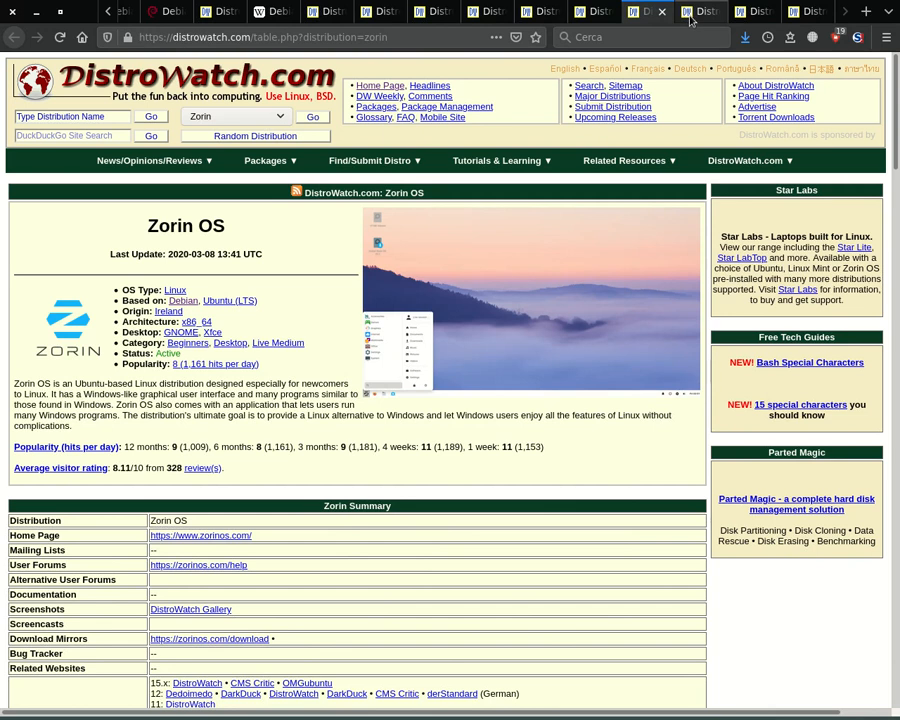
View DistroWatch's elementary OS page, then the KNOPPIX page
{"action": "left_click", "coordinate": [702, 12]}
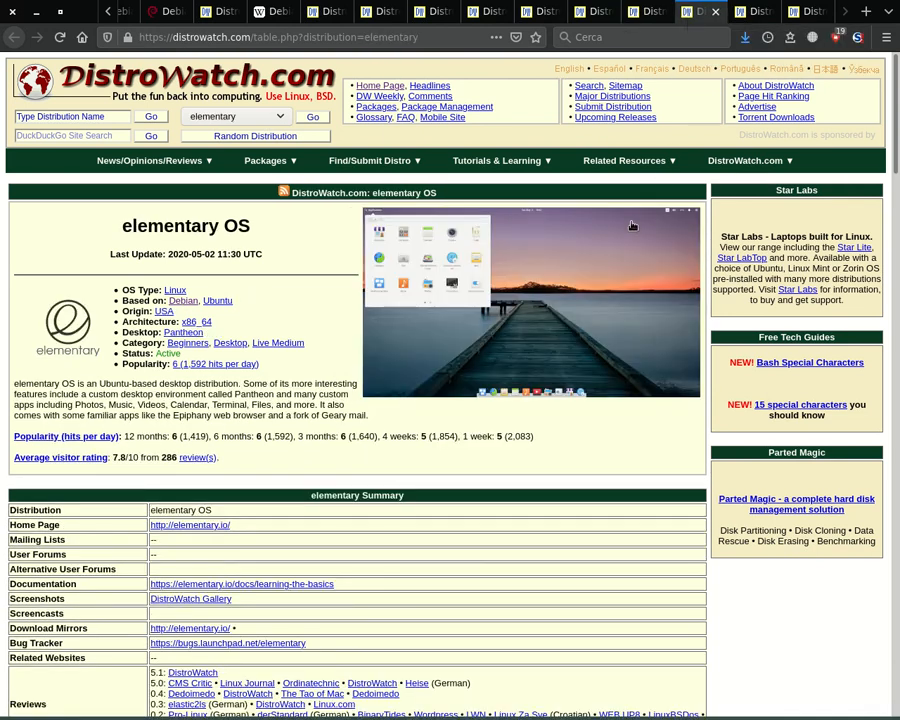
{"action": "mouse_move", "coordinate": [708, 184]}
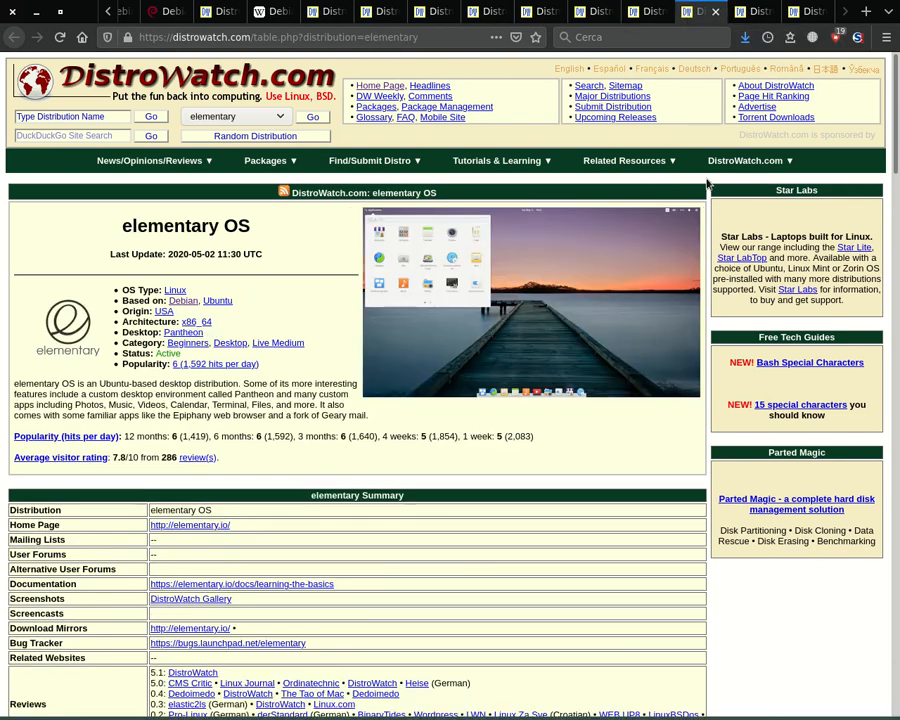
{"action": "mouse_move", "coordinate": [756, 60]}
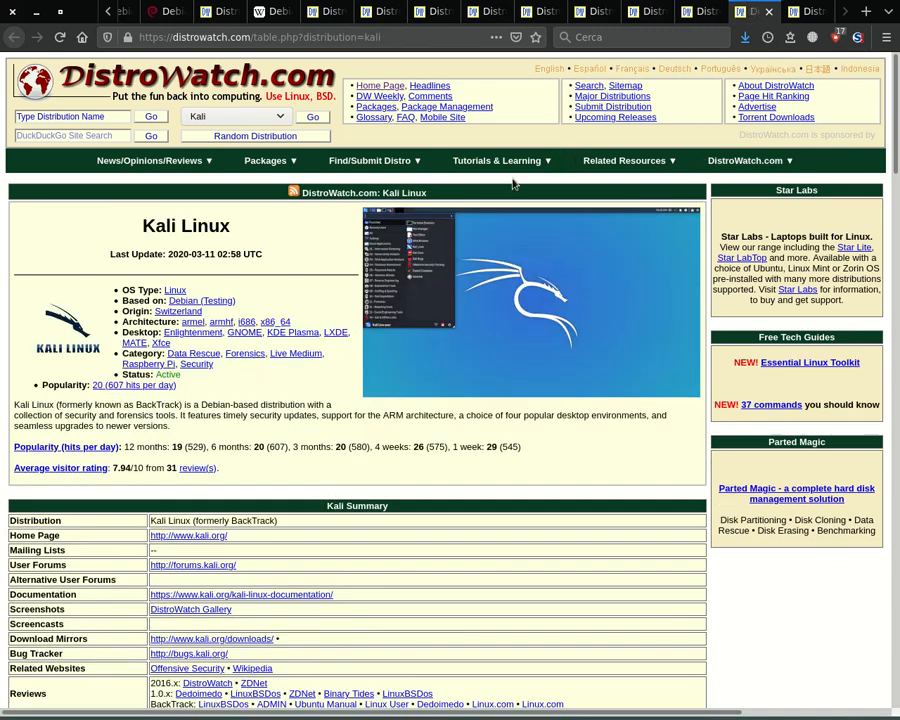
{"action": "mouse_move", "coordinate": [448, 444]}
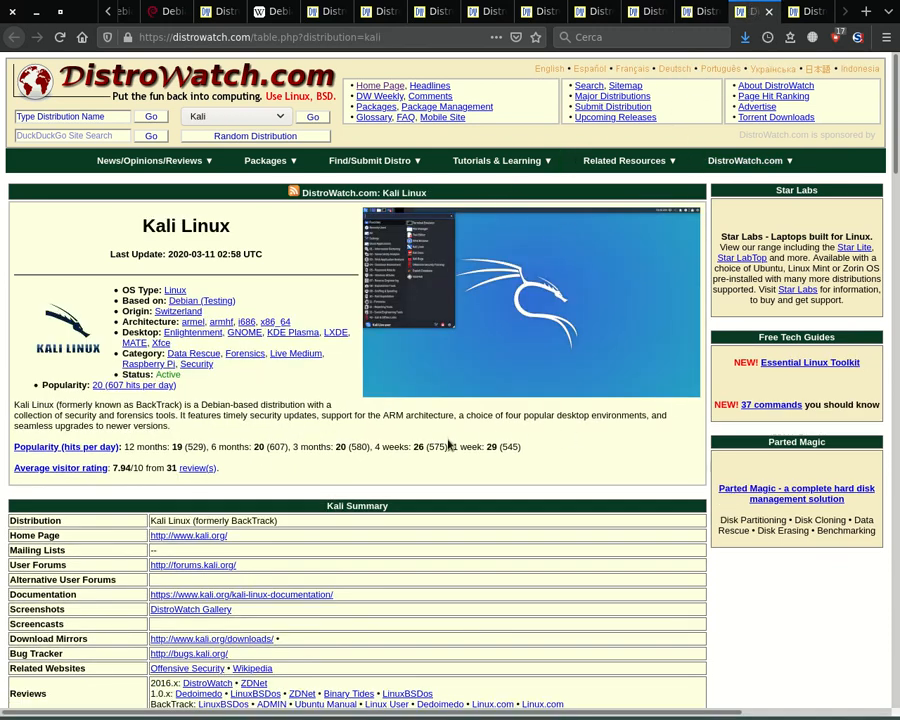
{"action": "mouse_move", "coordinate": [790, 78]}
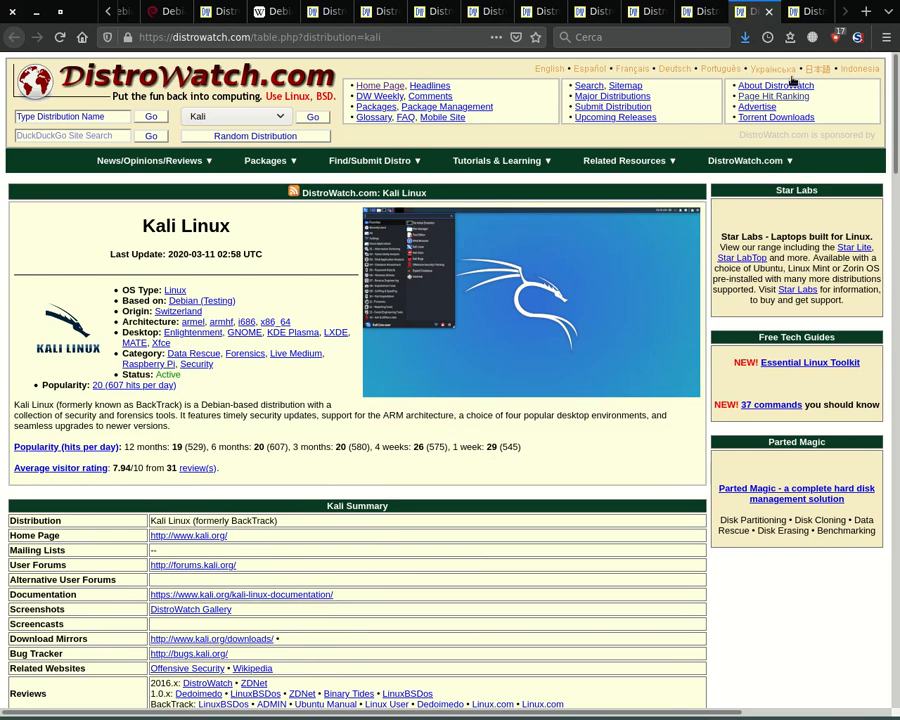
{"action": "left_click", "coordinate": [800, 12]}
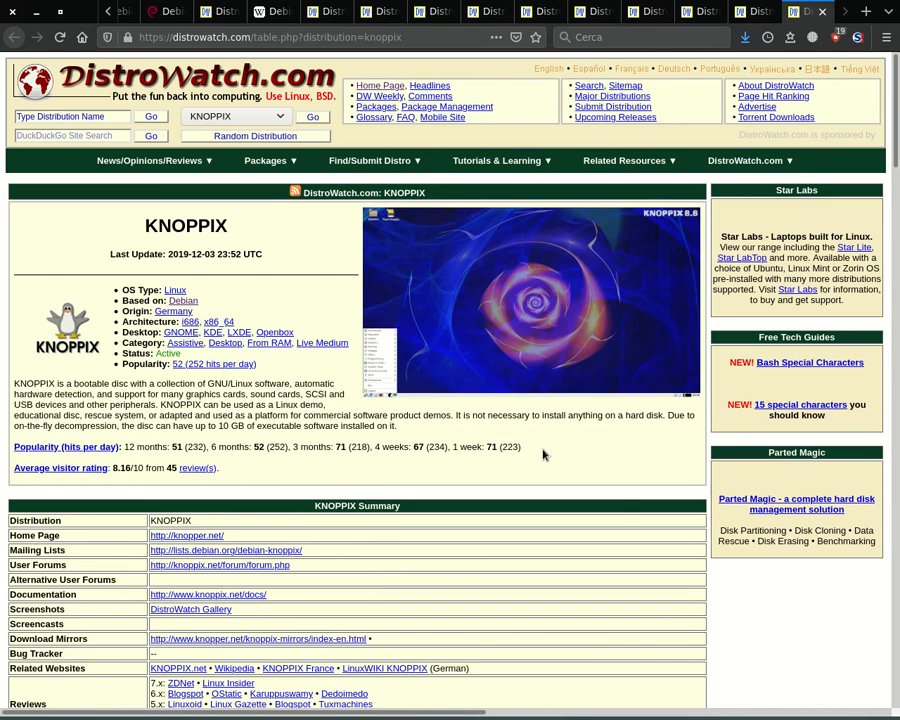
{"action": "mouse_move", "coordinate": [610, 464]}
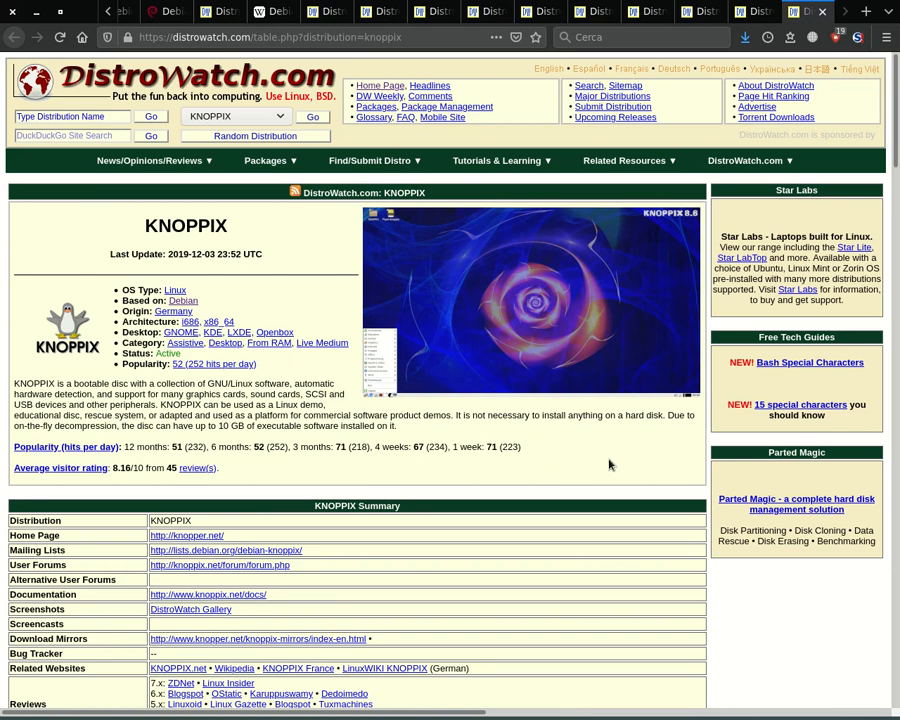
{"action": "mouse_move", "coordinate": [672, 472]}
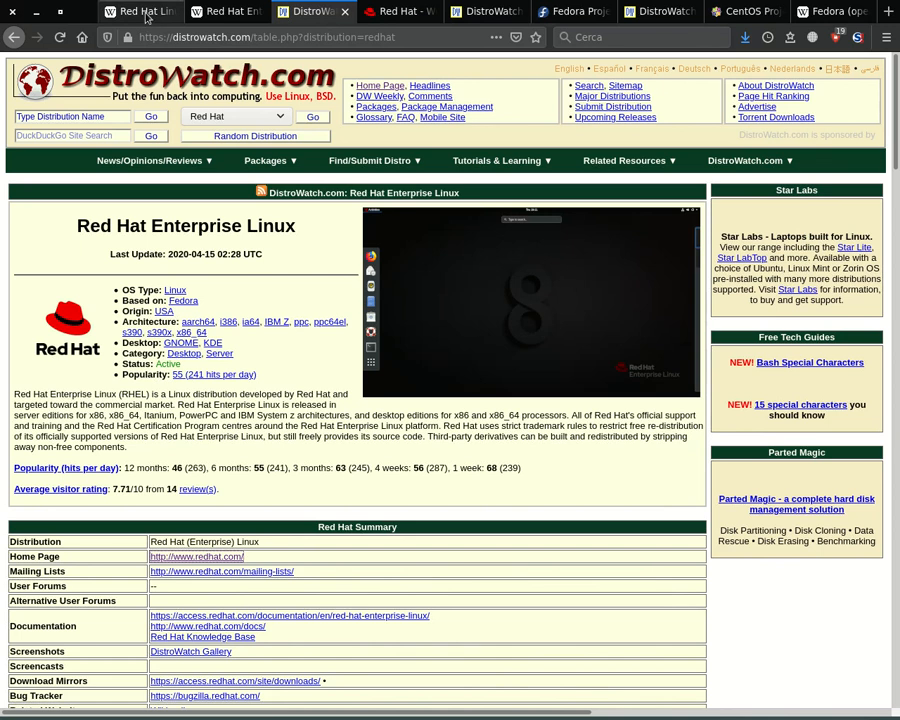
View Wikipedia's Red Hat Linux and RHEL articles, redhat.com, then DistroWatch's Fedora page
{"action": "left_click", "coordinate": [140, 12]}
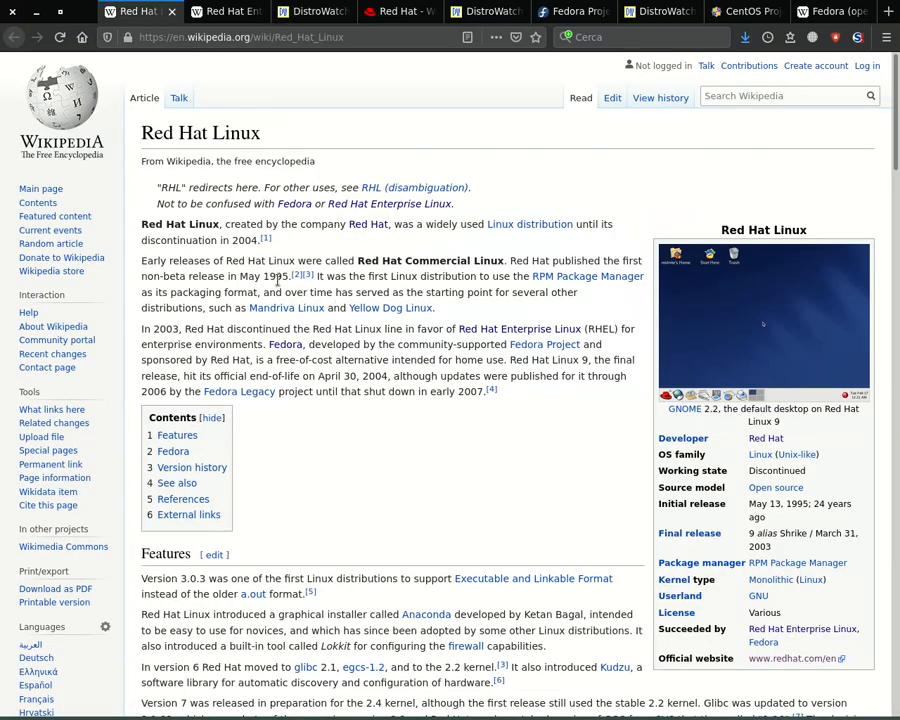
{"action": "left_click", "coordinate": [224, 12]}
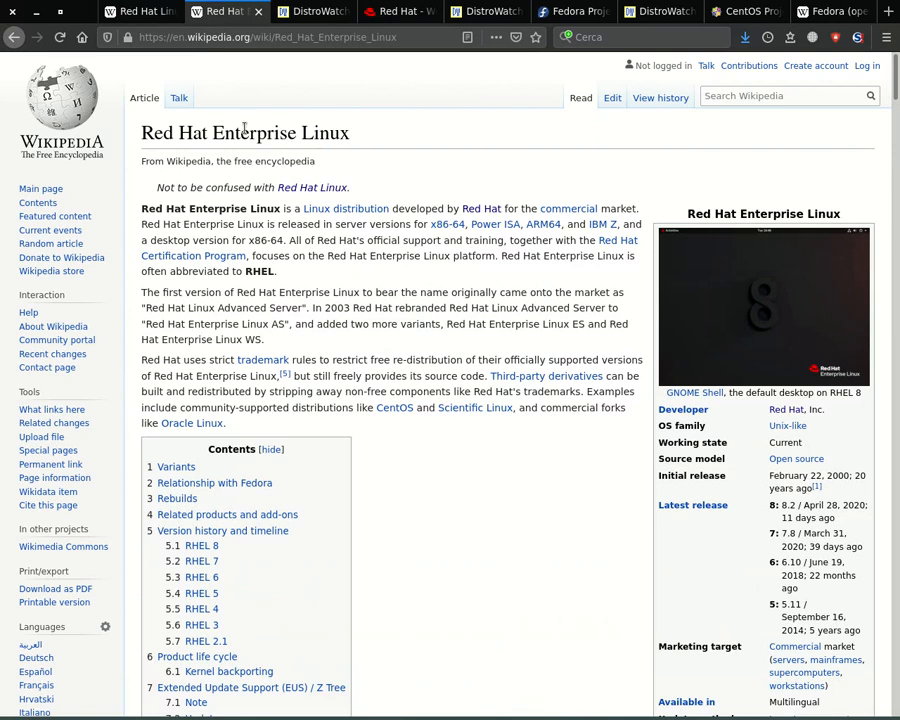
{"action": "left_click", "coordinate": [398, 12]}
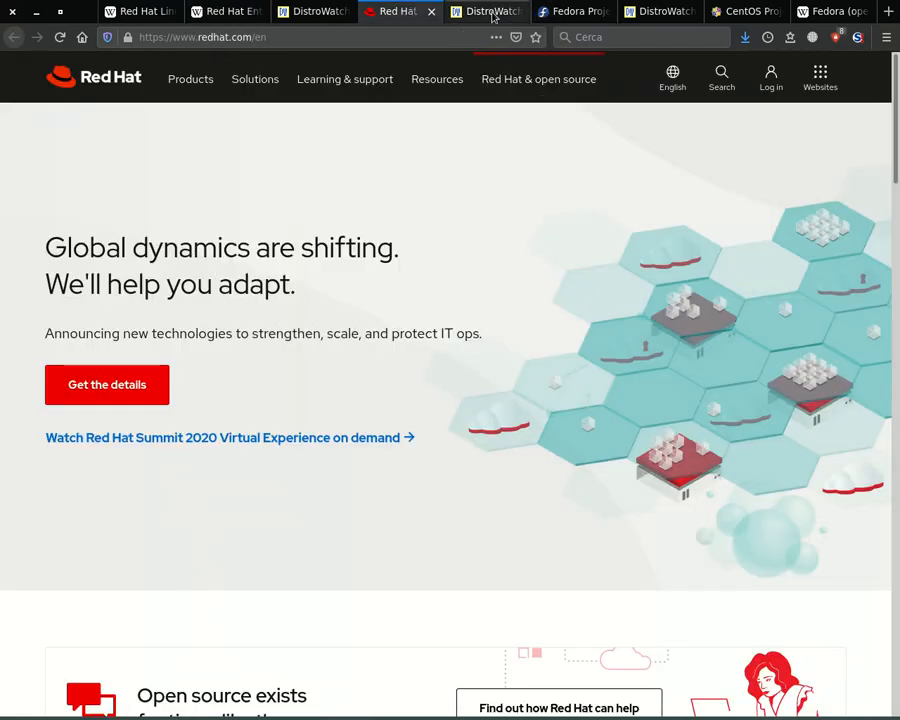
{"action": "left_click", "coordinate": [488, 12]}
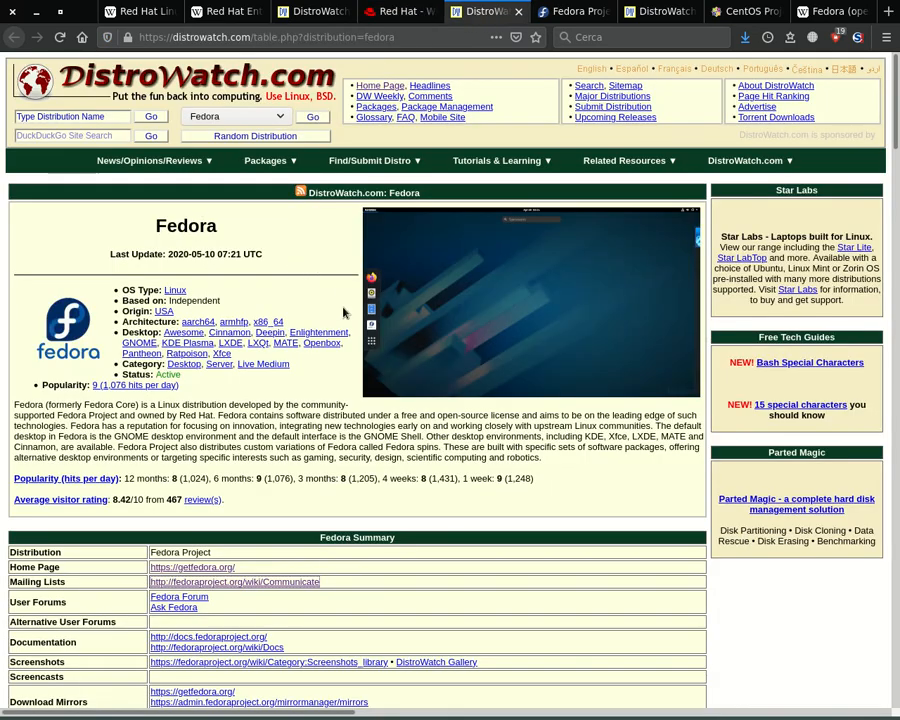
{"action": "mouse_move", "coordinate": [520, 310]}
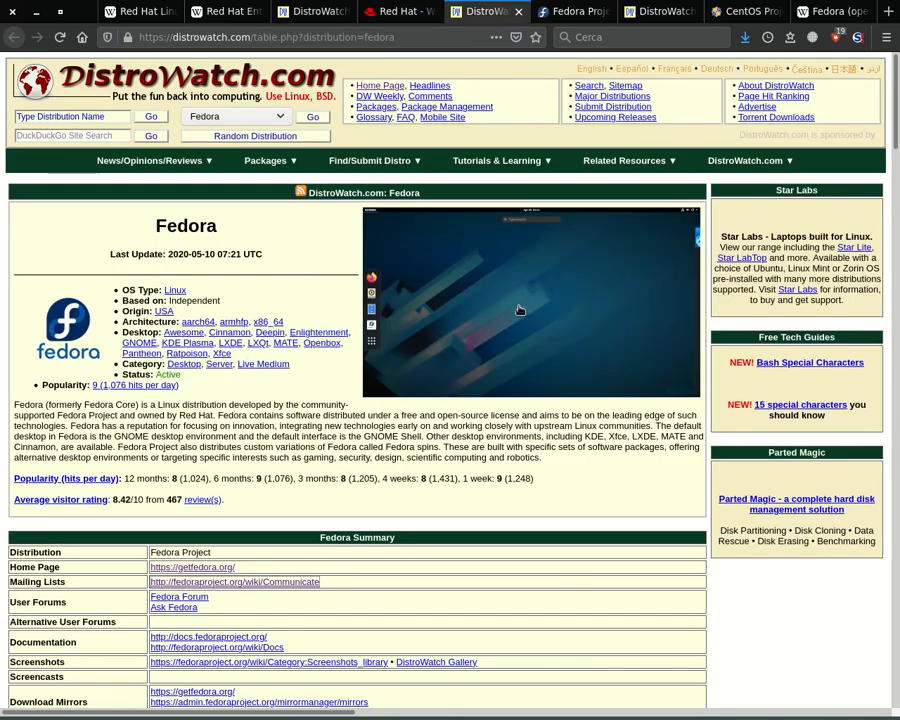
Look over the Fedora Project Wiki main page, scrolling down and back up
{"action": "left_click", "coordinate": [572, 12]}
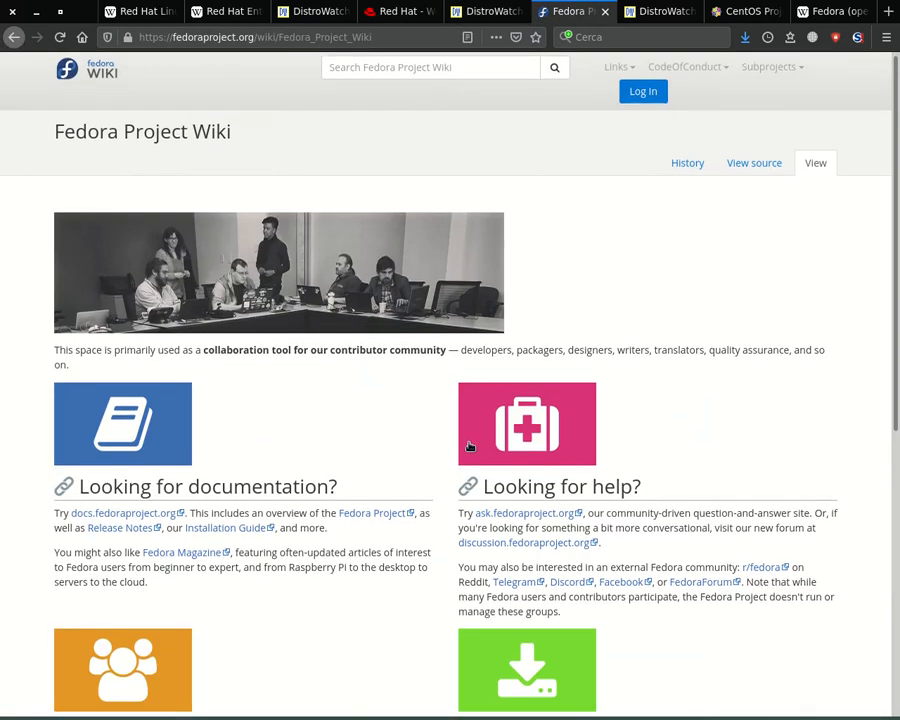
{"action": "scroll", "scroll_direction": "down", "scroll_amount": 3}
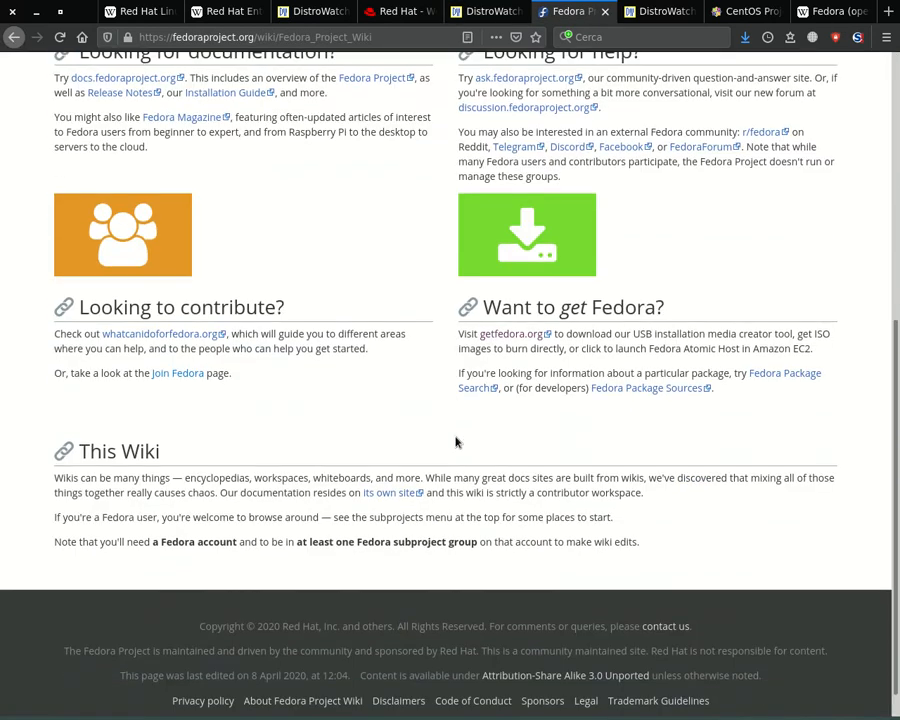
{"action": "scroll", "scroll_direction": "up", "scroll_amount": 3}
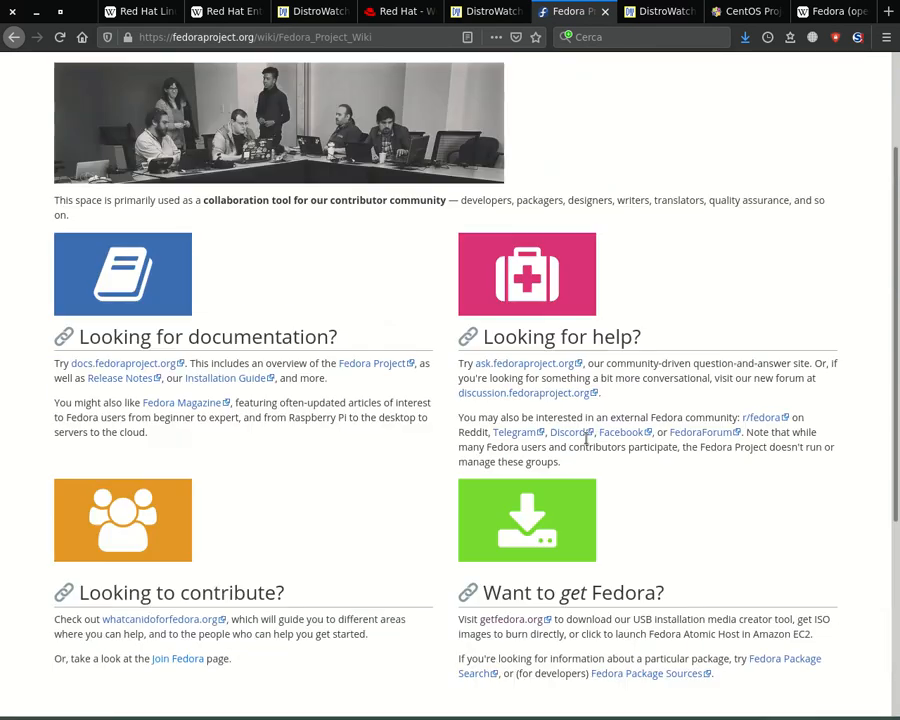
{"action": "scroll", "scroll_direction": "up", "scroll_amount": 3}
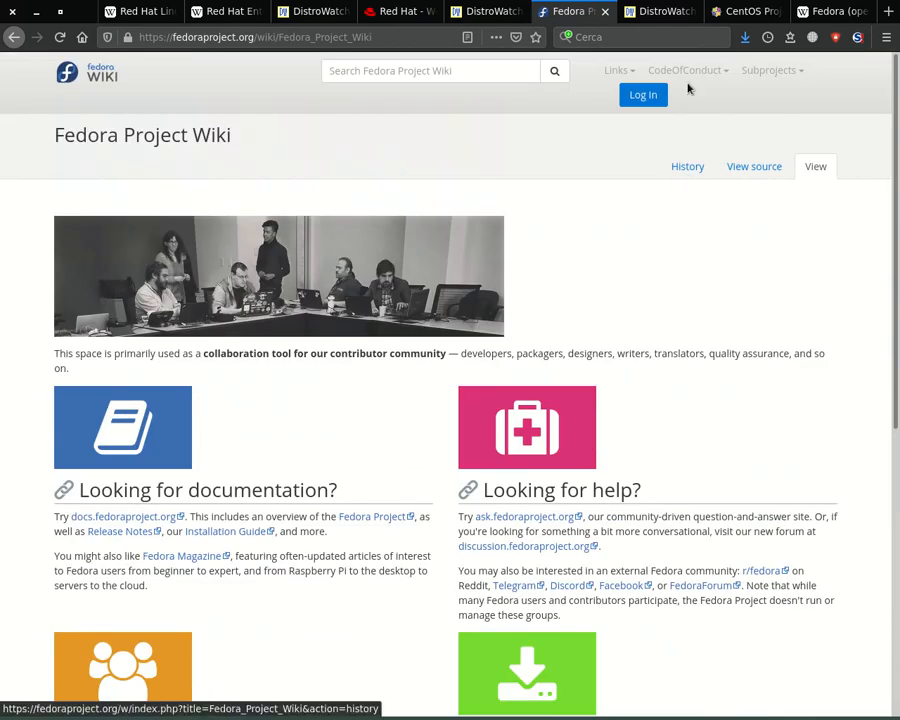
Move to the CentOS Project homepage and scroll down through it
{"action": "left_click", "coordinate": [660, 12]}
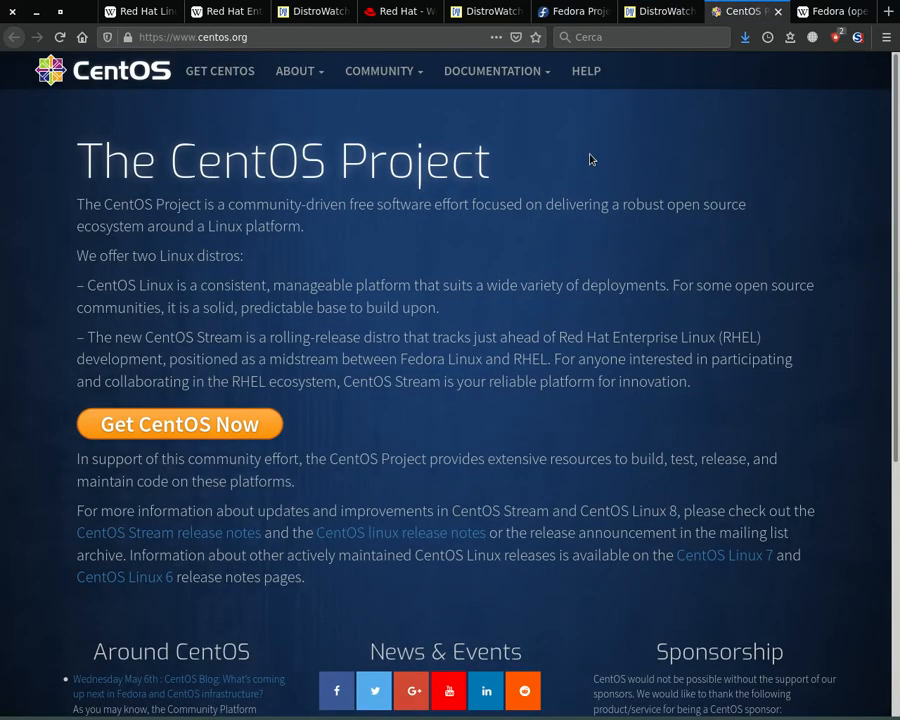
{"action": "scroll", "scroll_direction": "down", "scroll_amount": 3}
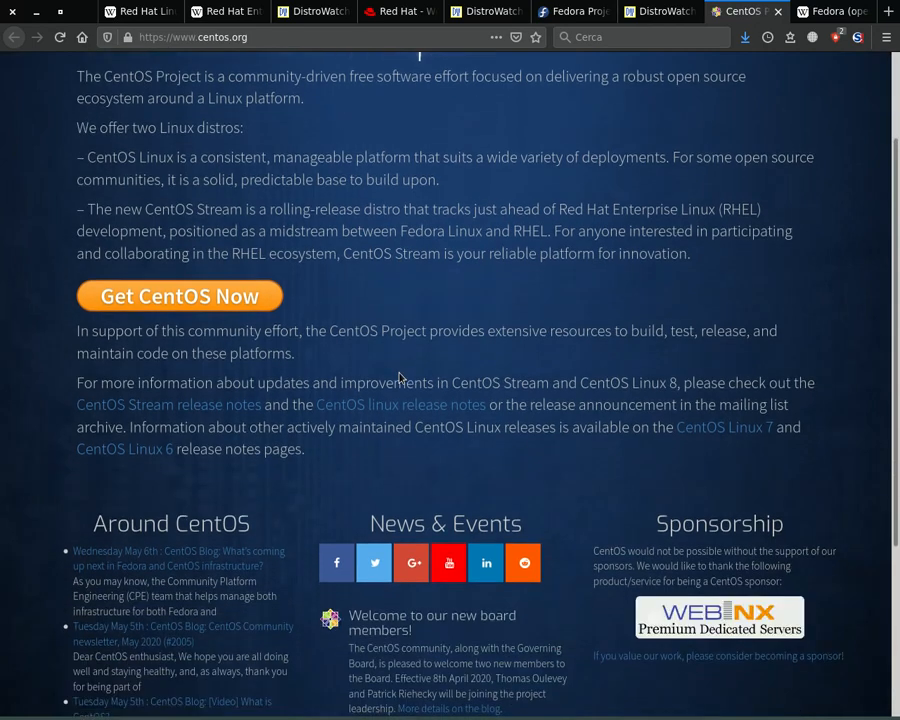
{"action": "scroll", "scroll_direction": "down", "scroll_amount": 3}
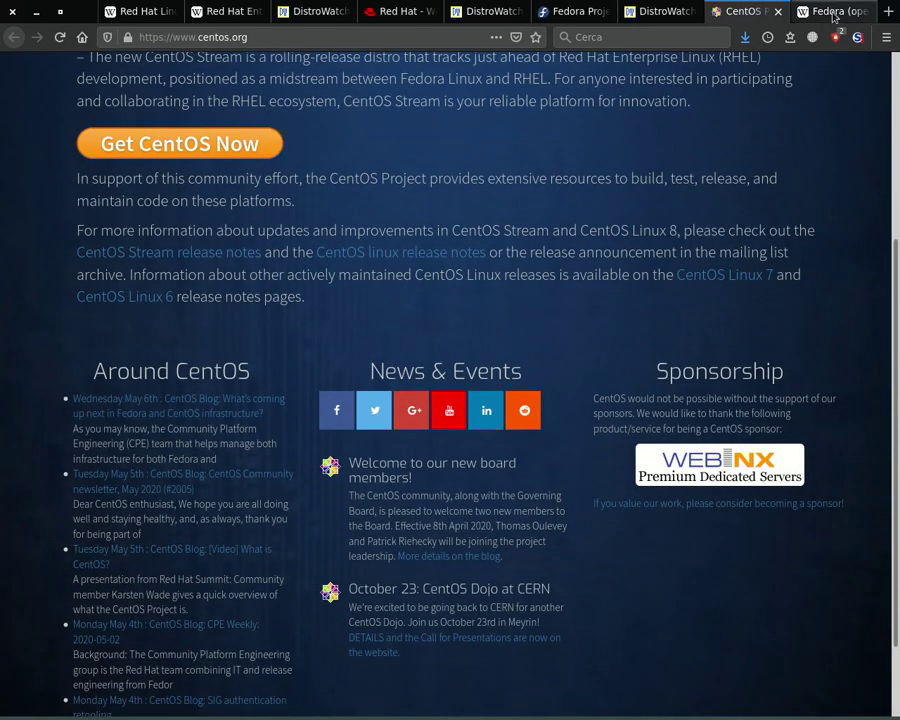
Bring up Wikipedia's Fedora article at its Software, Editions and Labs sections
{"action": "left_click", "coordinate": [832, 12]}
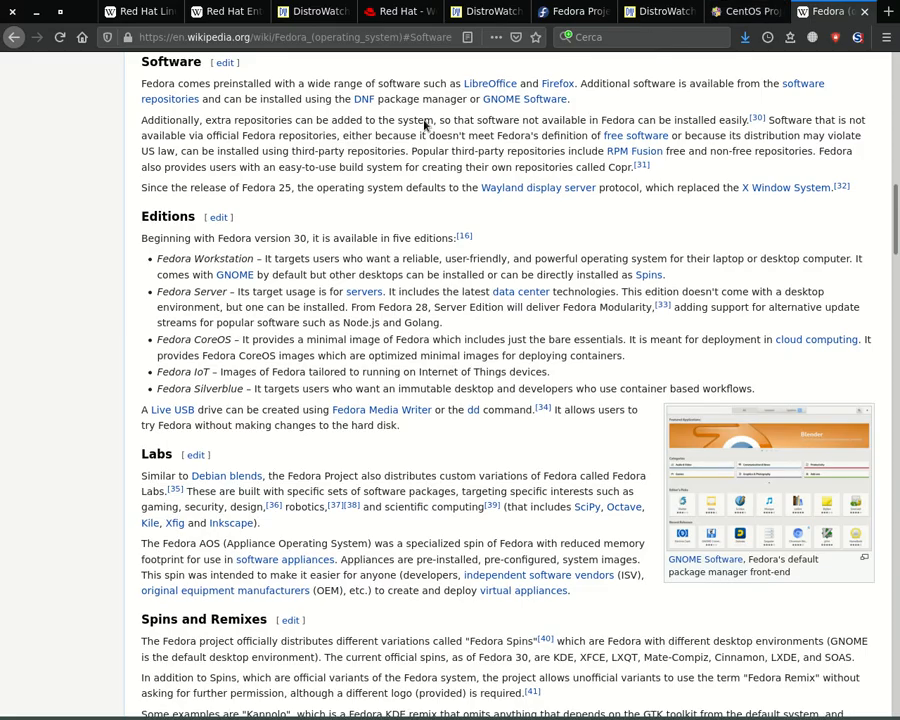
{"action": "mouse_move", "coordinate": [316, 104]}
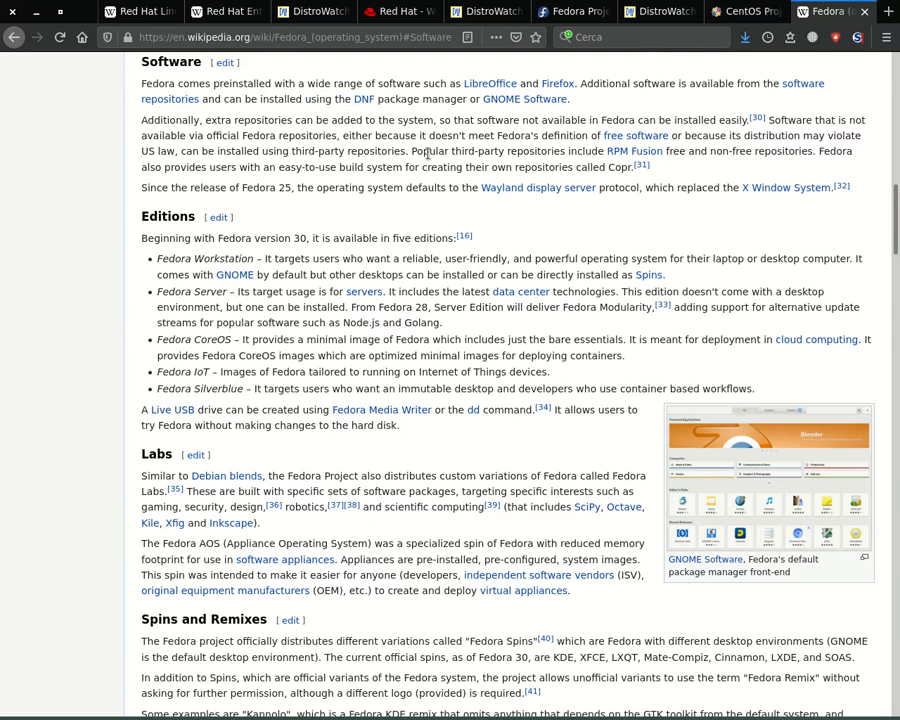
{"action": "mouse_move", "coordinate": [296, 306]}
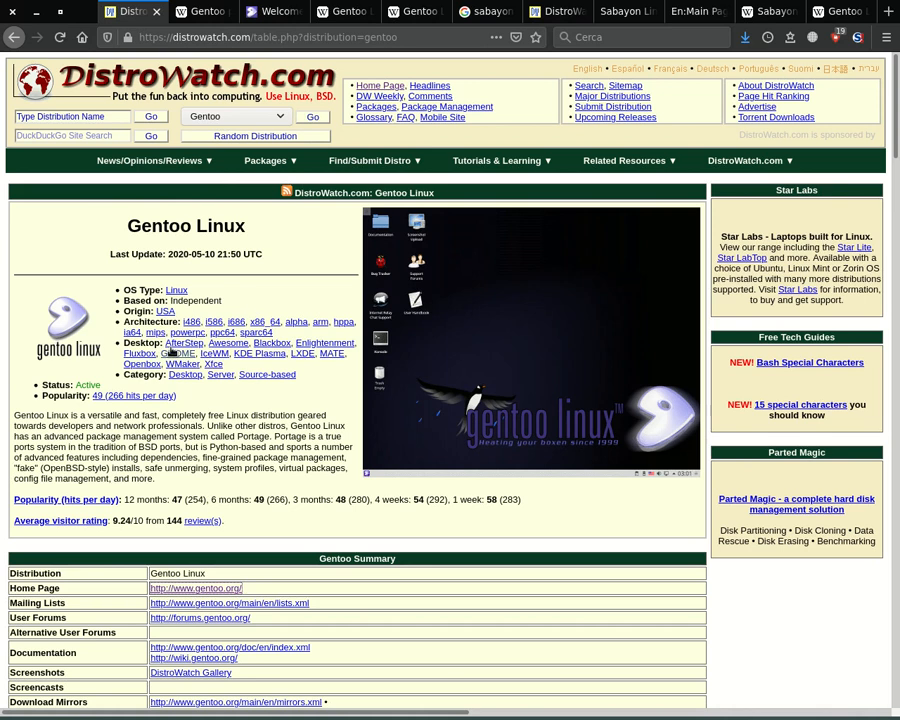
{"action": "mouse_move", "coordinate": [304, 96]}
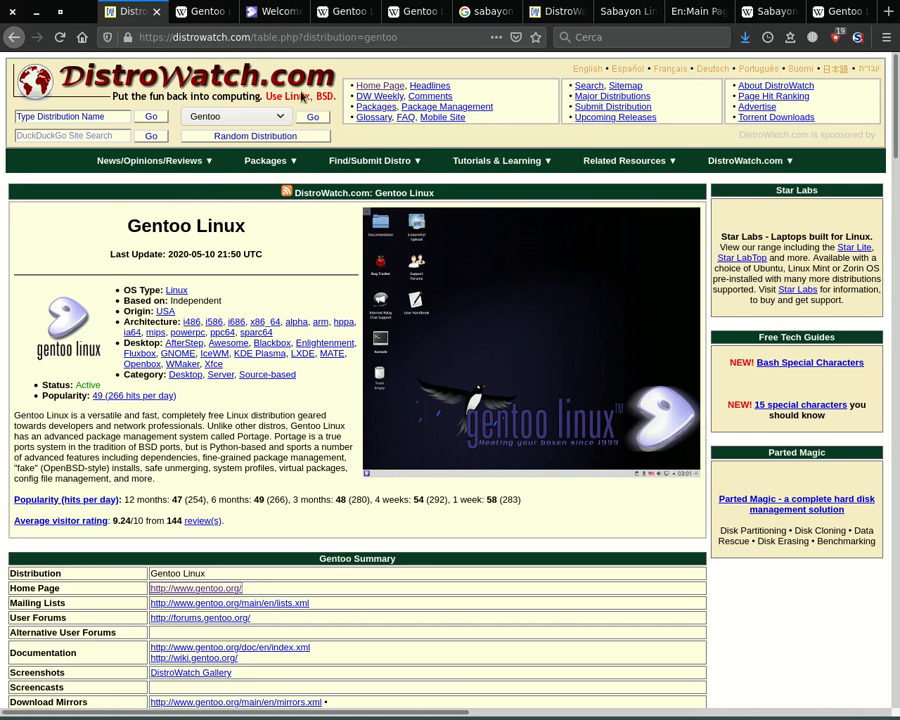
View Wikipedia's Gentoo Linux and gentoo penguin articles, then the gentoo.org homepage
{"action": "left_click", "coordinate": [340, 12]}
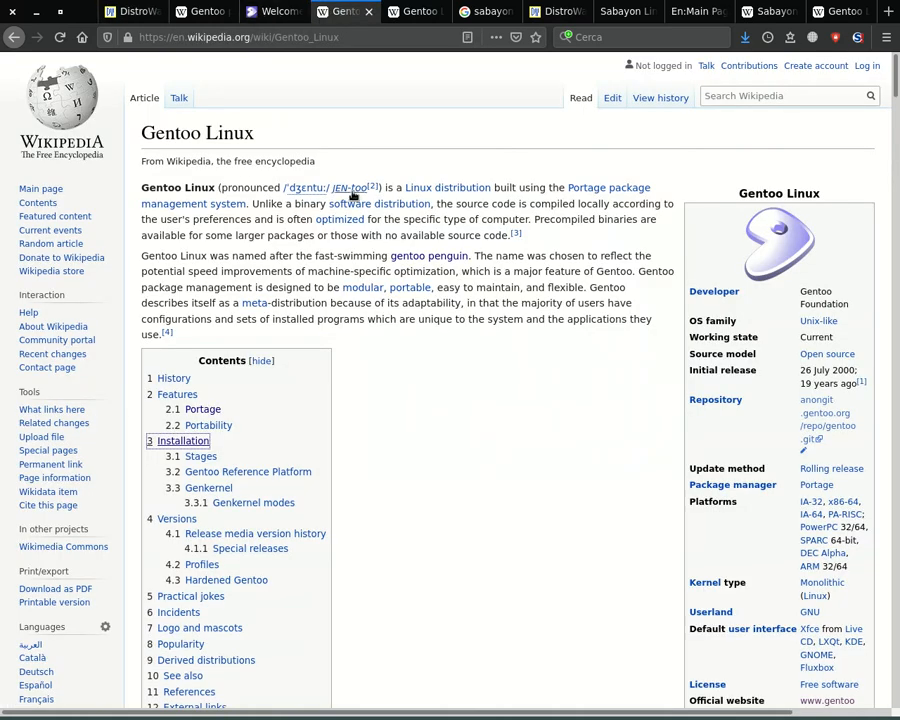
{"action": "mouse_move", "coordinate": [482, 170]}
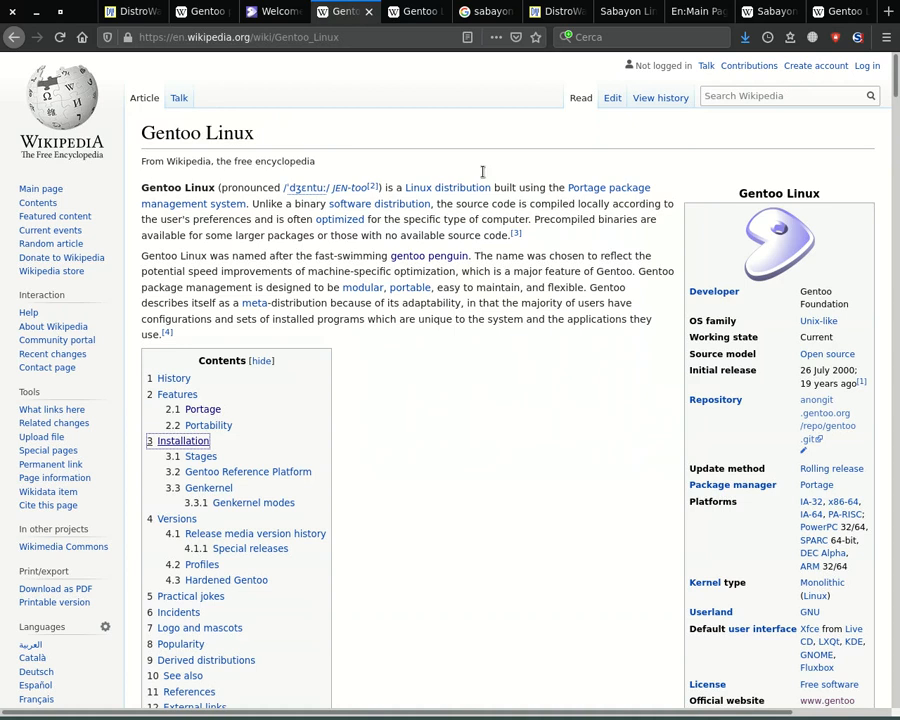
{"action": "left_click", "coordinate": [428, 256]}
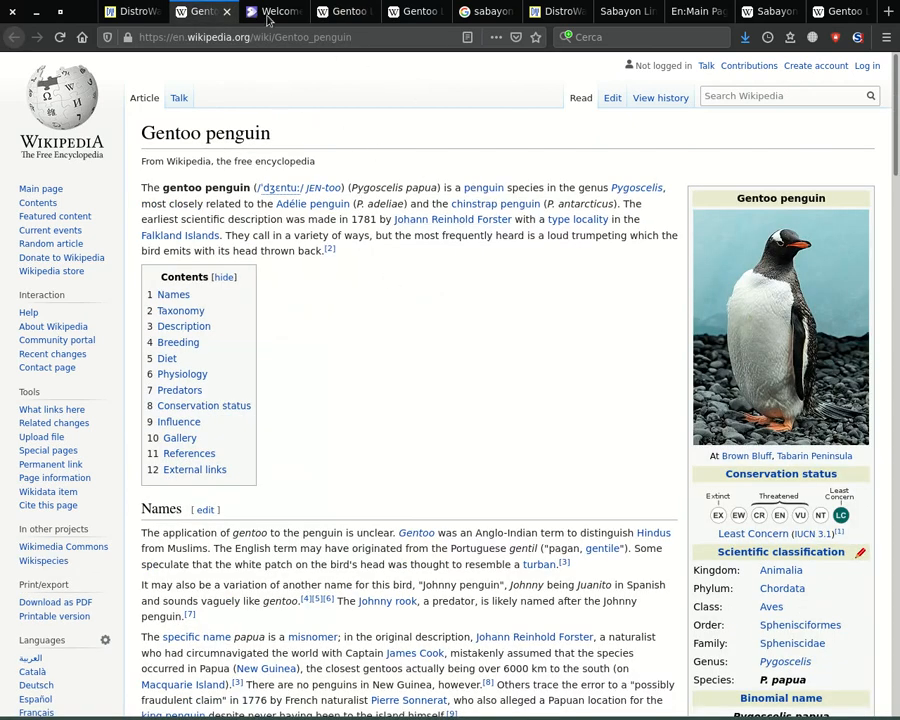
{"action": "left_click", "coordinate": [272, 12]}
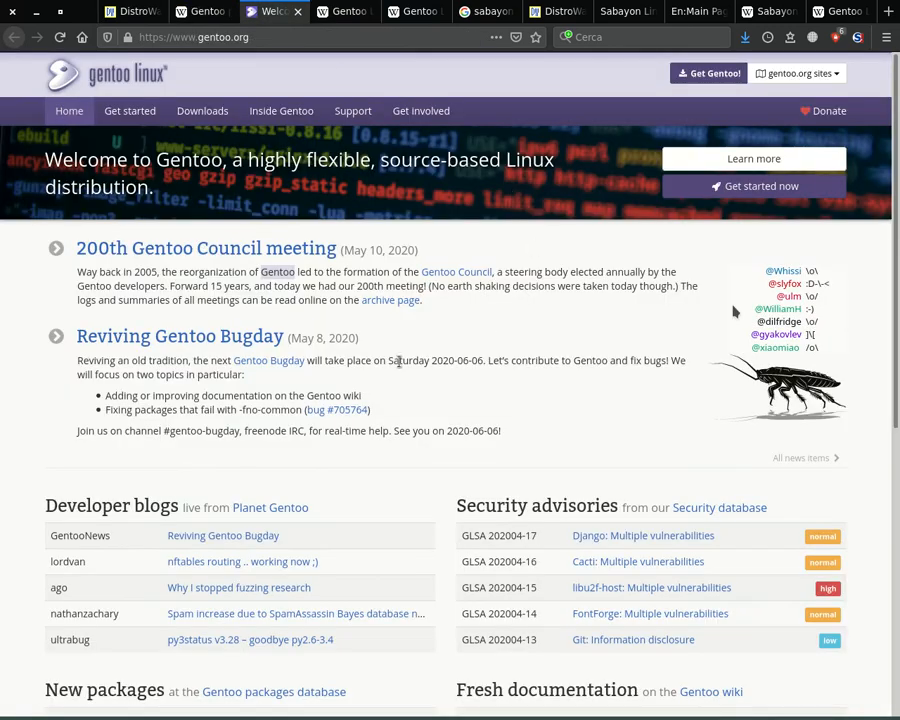
{"action": "mouse_move", "coordinate": [524, 340]}
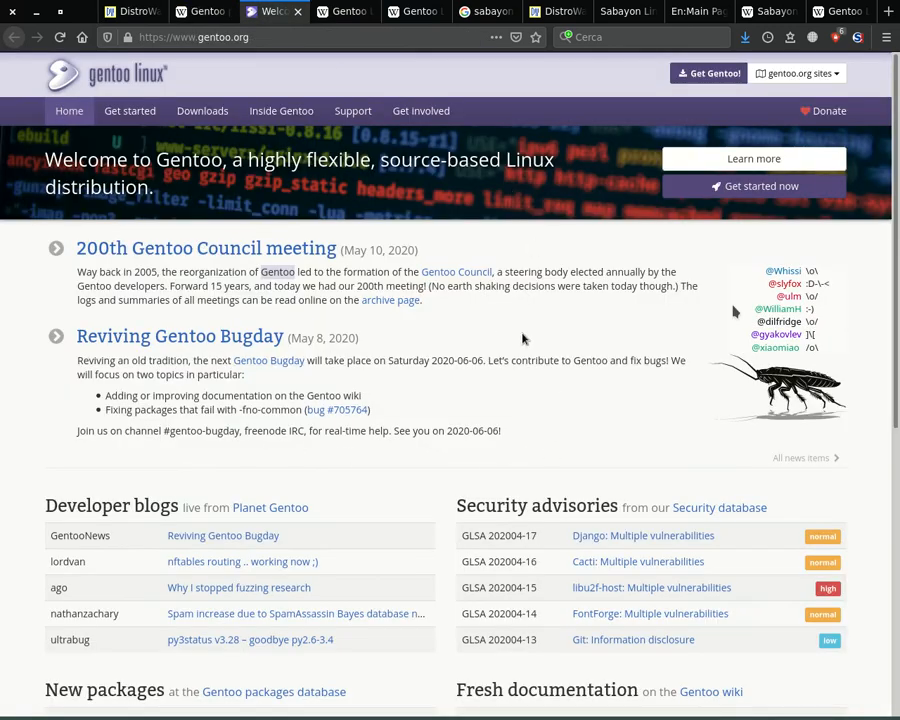
{"action": "mouse_move", "coordinate": [416, 12]}
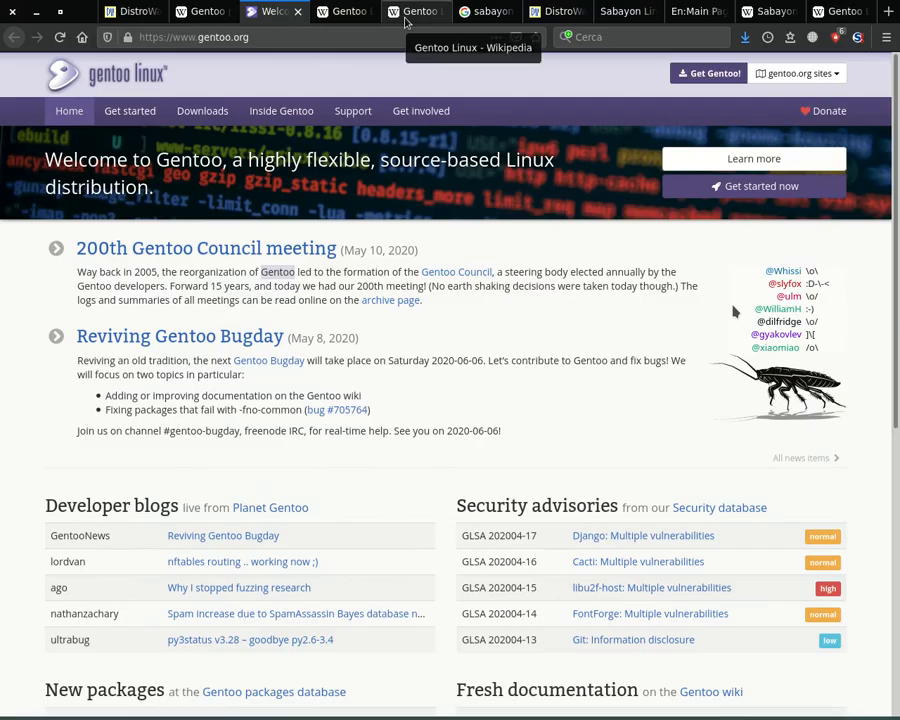
Read the Gentoo Linux article from Installation and Genkernel through release history to Profiles
{"action": "left_click", "coordinate": [416, 12]}
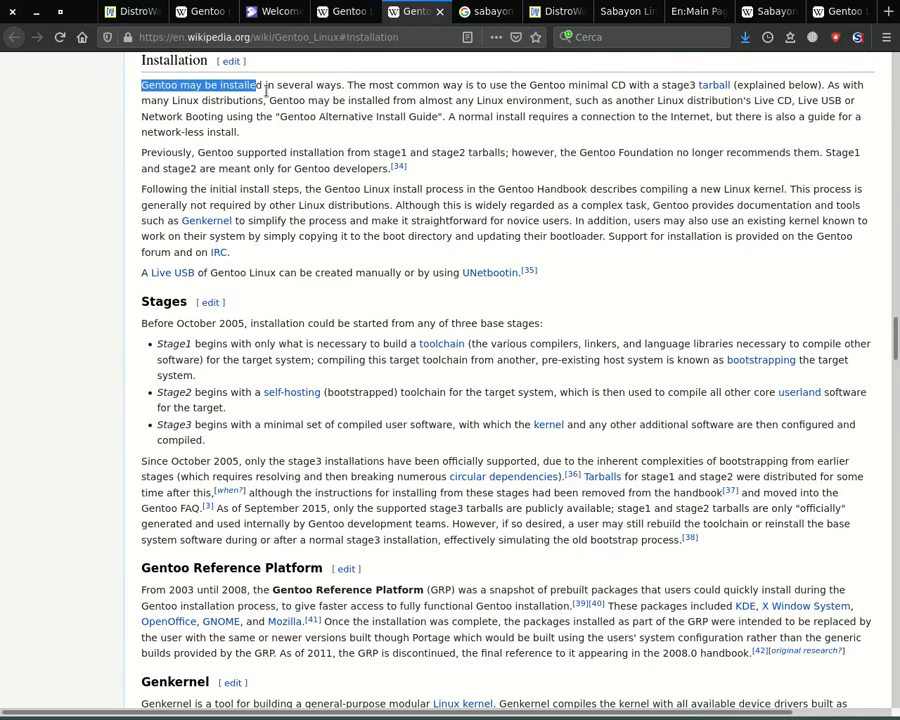
{"action": "scroll", "scroll_direction": "down", "scroll_amount": 3}
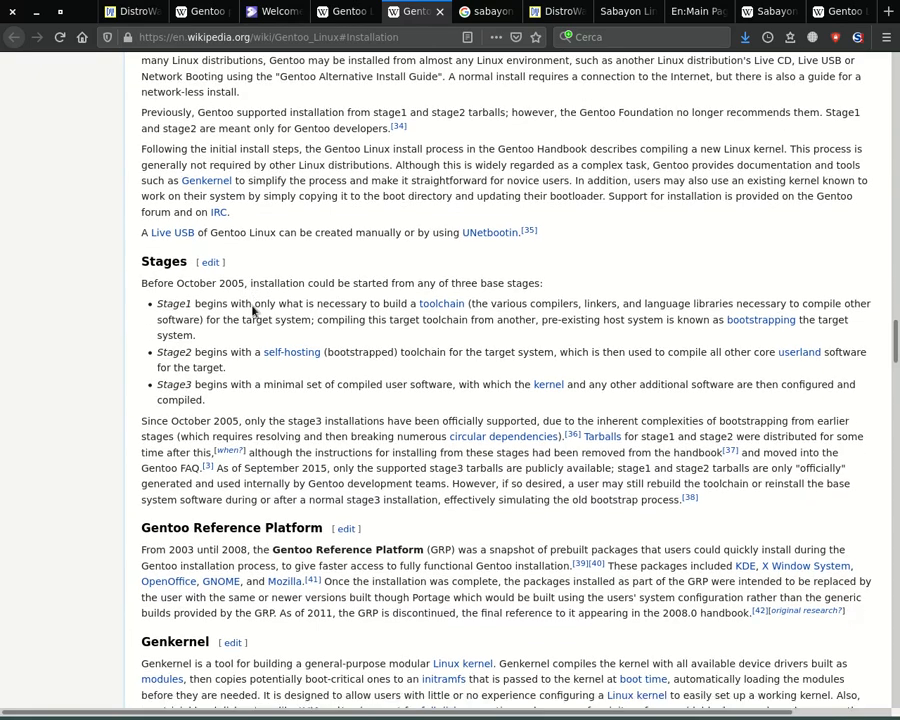
{"action": "scroll", "scroll_direction": "down", "scroll_amount": 3}
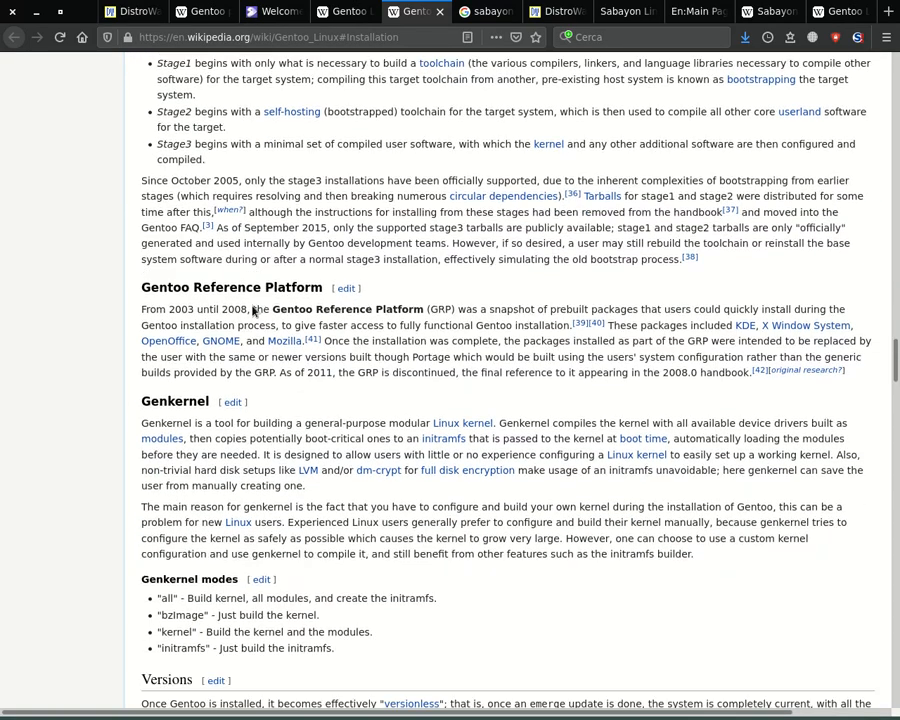
{"action": "scroll", "scroll_direction": "down", "scroll_amount": 3}
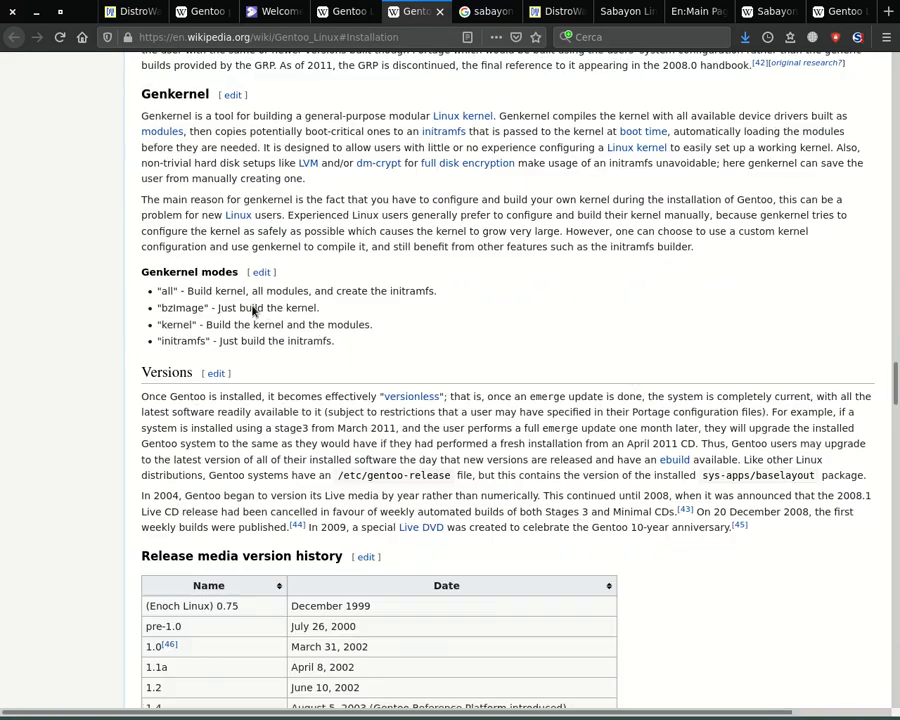
{"action": "scroll", "scroll_direction": "down", "scroll_amount": 3}
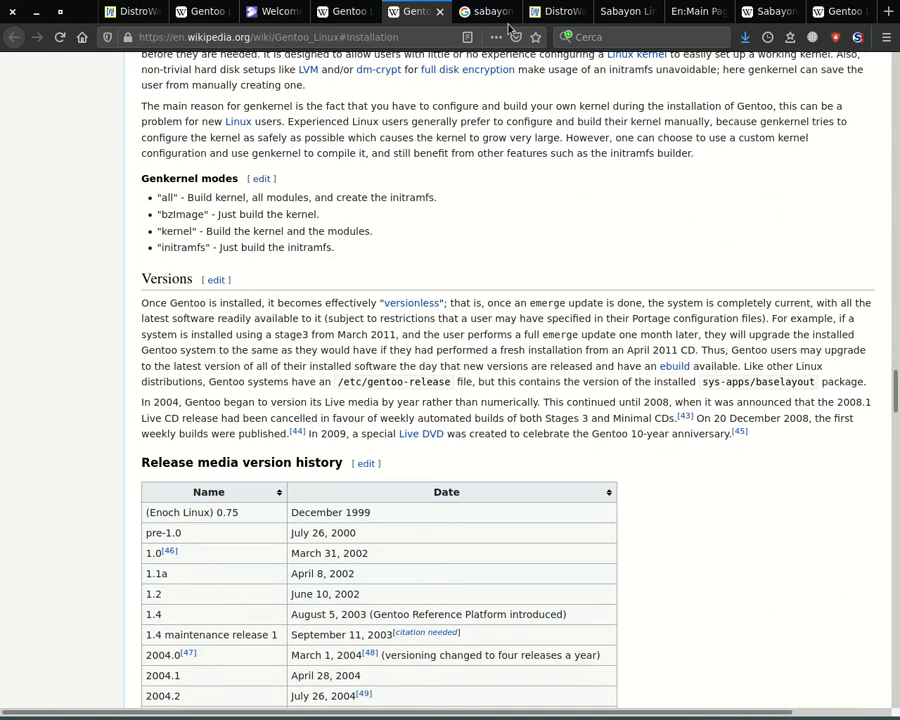
{"action": "scroll", "scroll_direction": "down", "scroll_amount": 3}
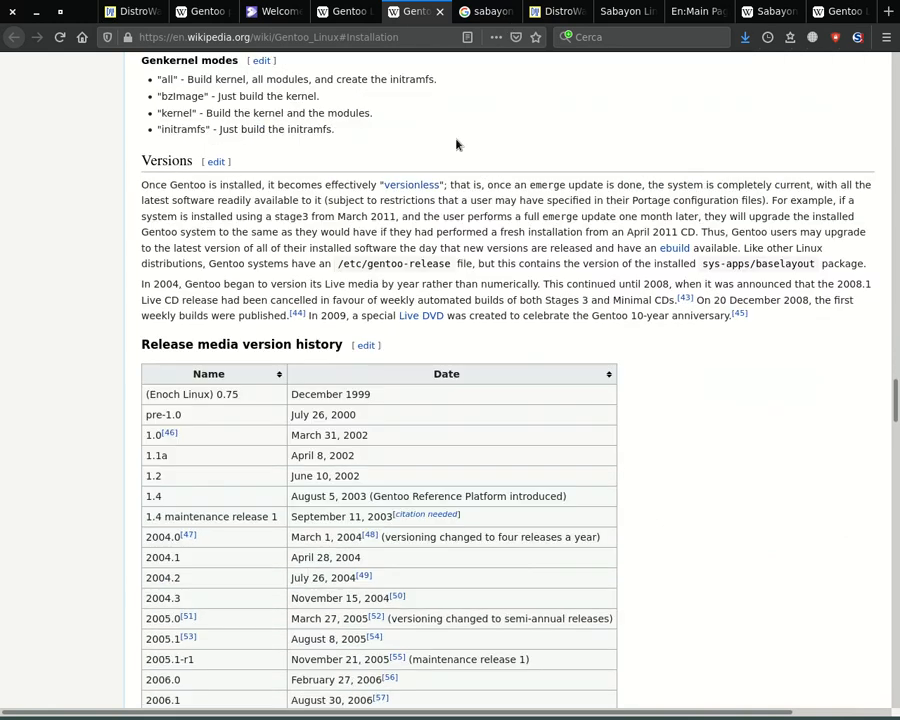
{"action": "scroll", "scroll_direction": "down", "scroll_amount": 3}
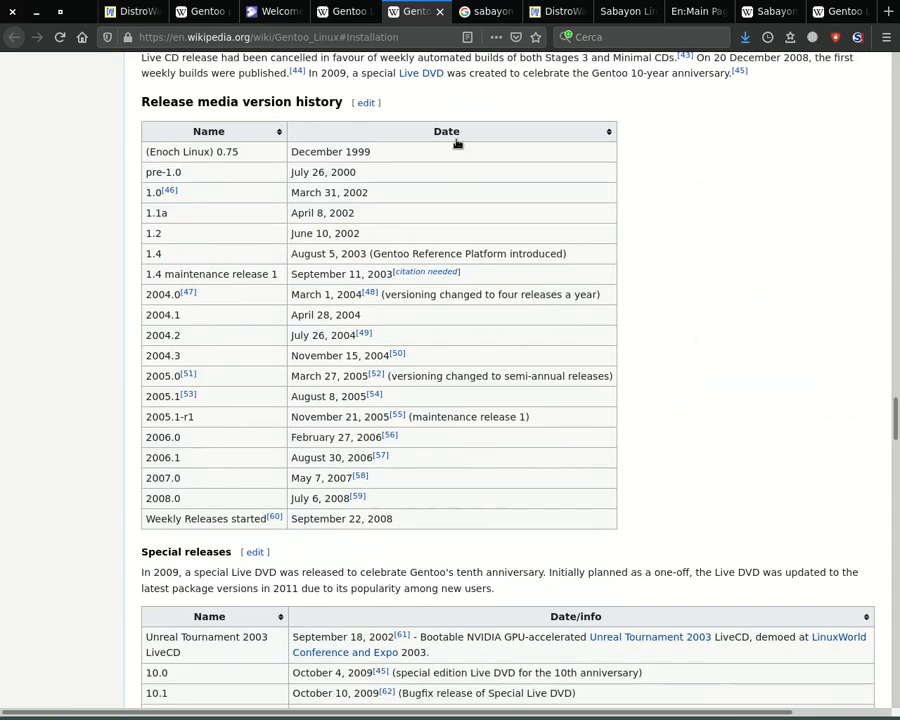
{"action": "scroll", "scroll_direction": "down", "scroll_amount": 3}
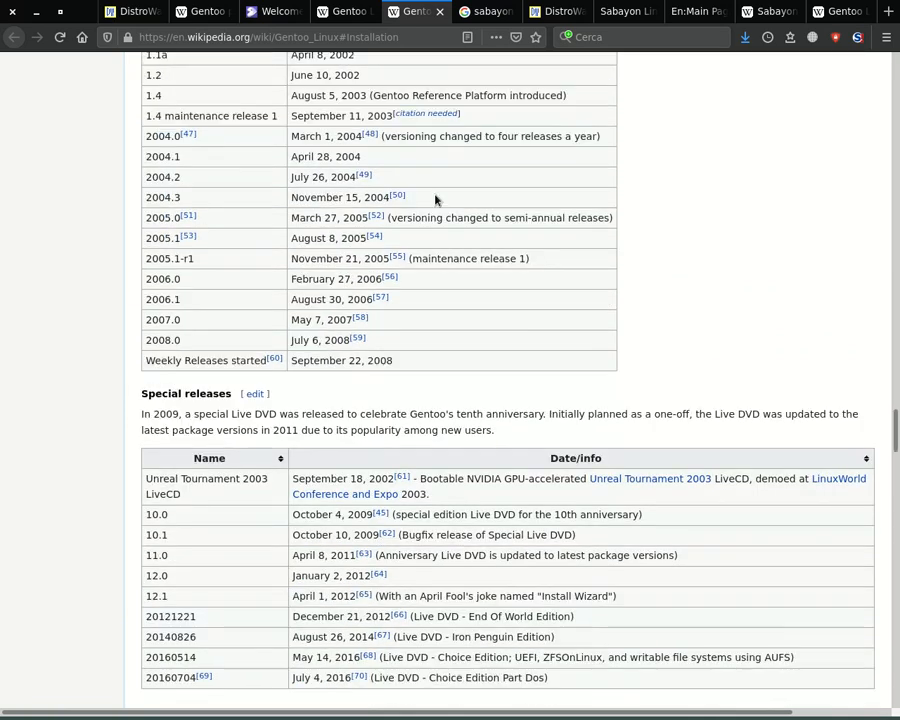
{"action": "scroll", "scroll_direction": "down", "scroll_amount": 3}
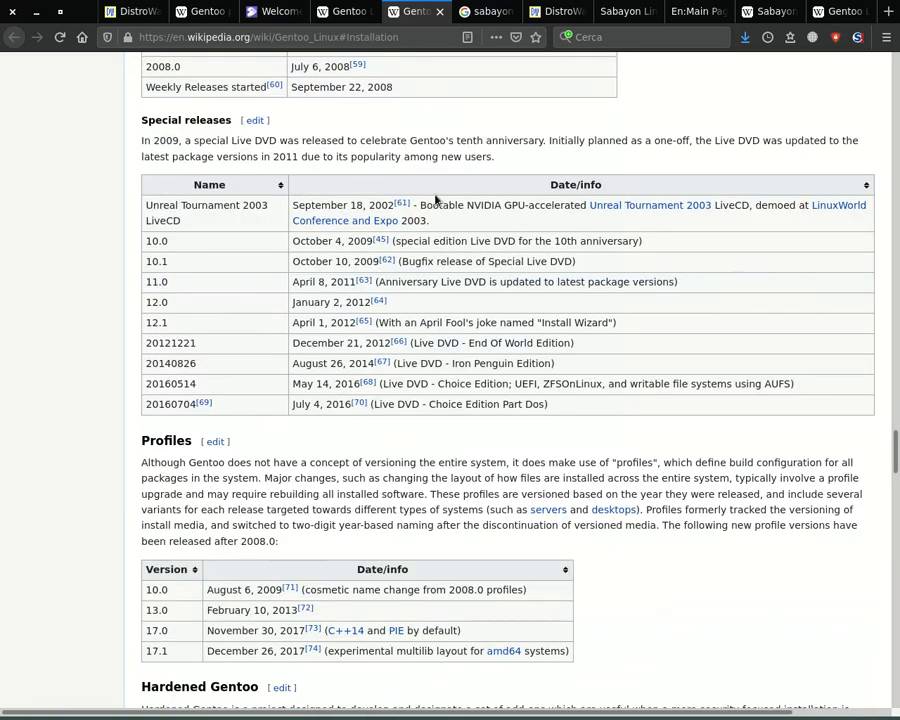
View Sabayon's DistroWatch entry, sabayon.org, the Sabayon wiki and its Wikipedia article
{"action": "left_click", "coordinate": [556, 12]}
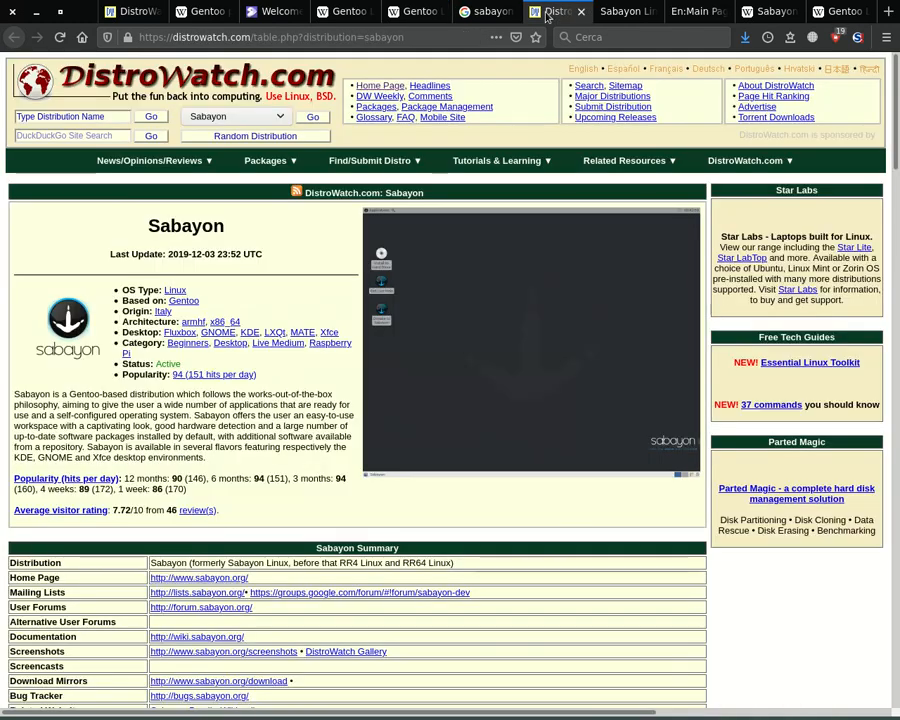
{"action": "mouse_move", "coordinate": [552, 388]}
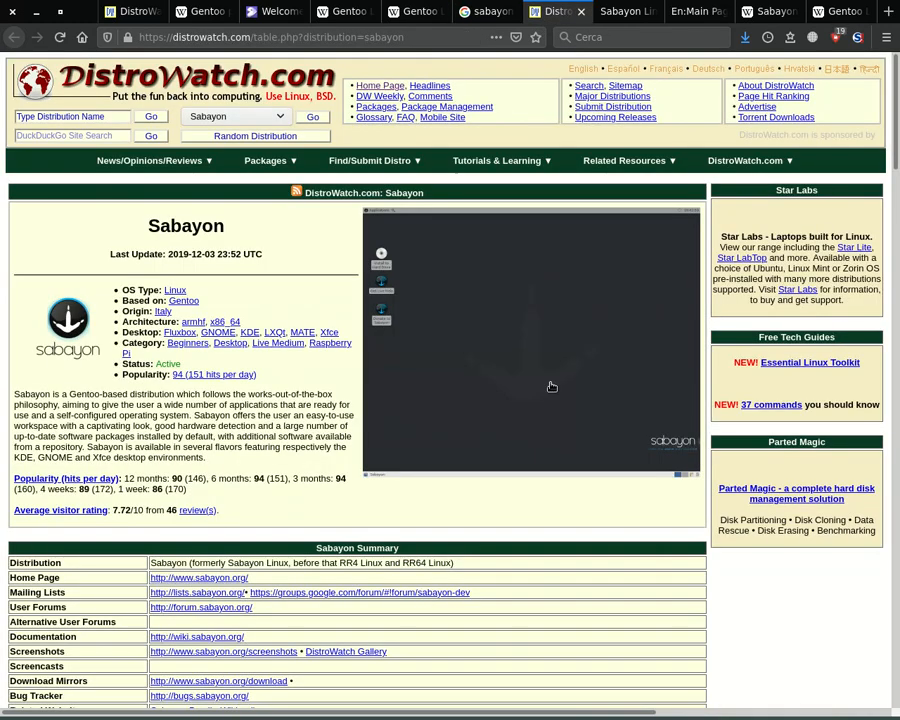
{"action": "mouse_move", "coordinate": [748, 160]}
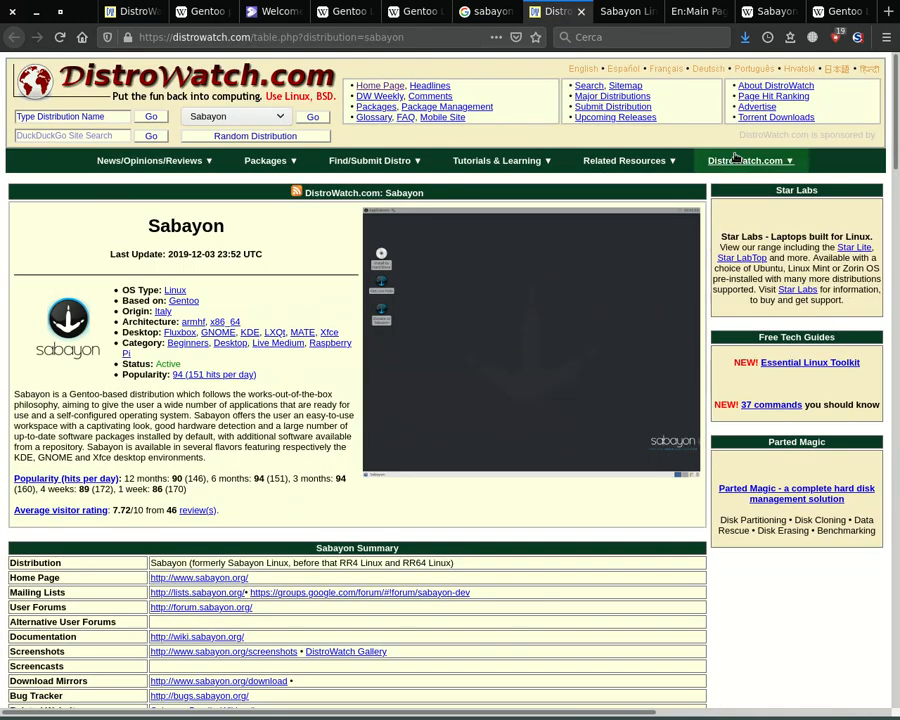
{"action": "left_click", "coordinate": [620, 12]}
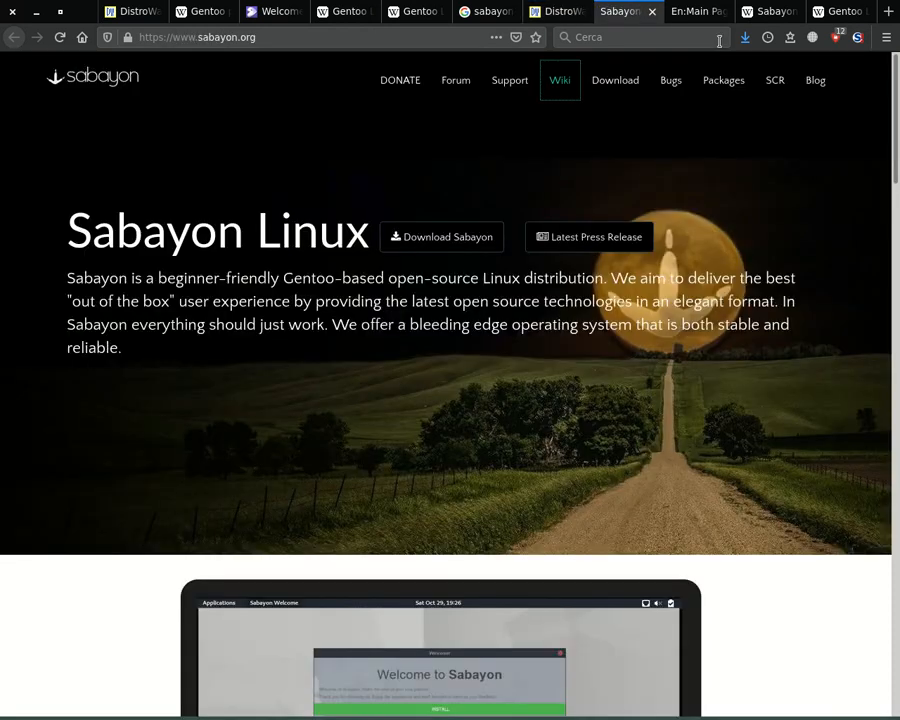
{"action": "left_click", "coordinate": [690, 12]}
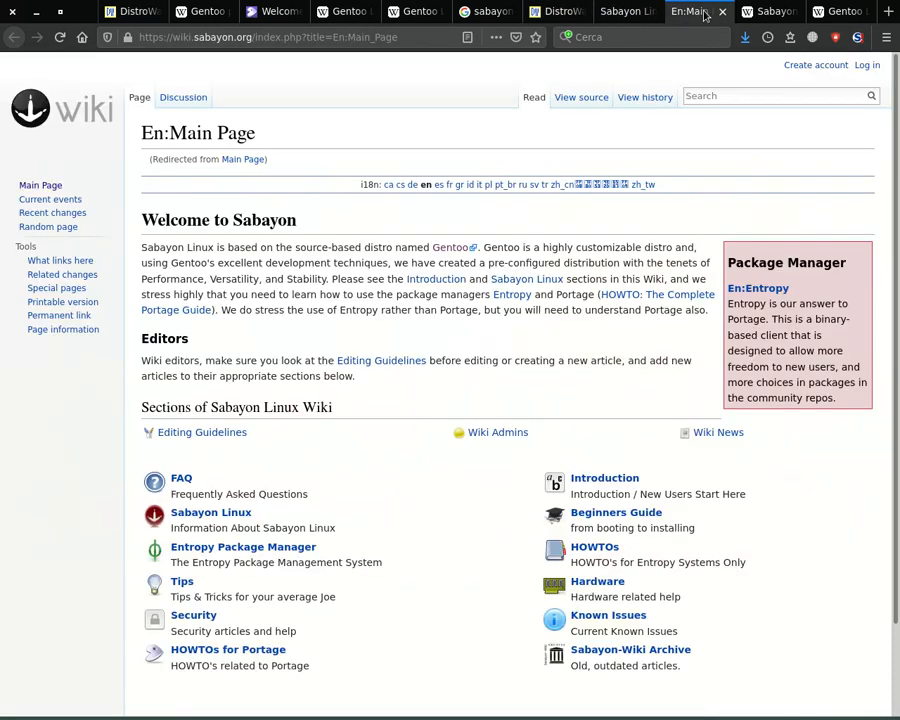
{"action": "left_click", "coordinate": [760, 12]}
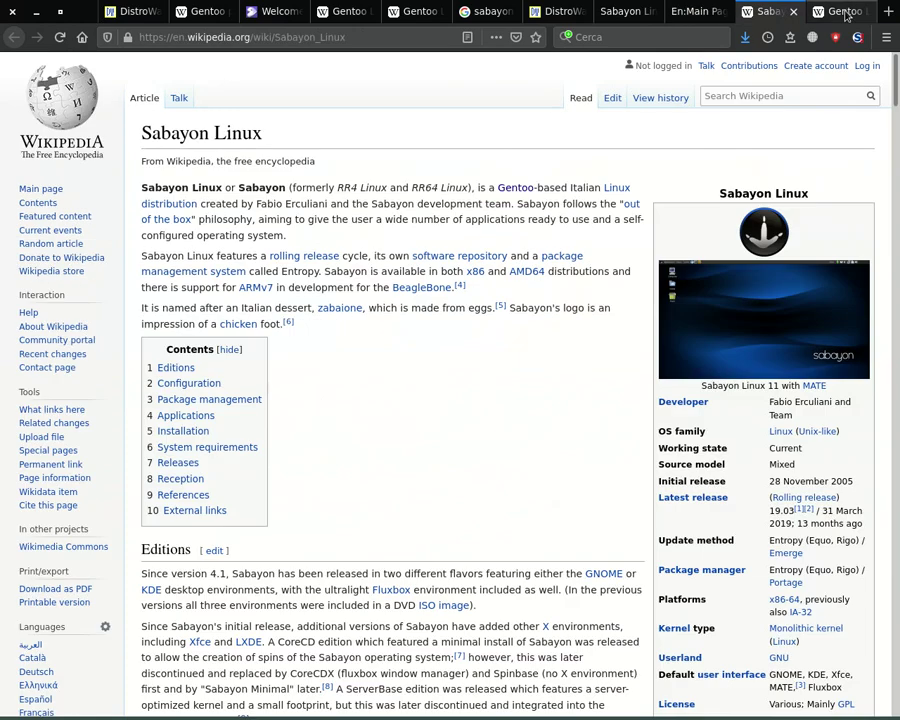
Show the Gentoo article's Portage section and scroll to the make.conf example
{"action": "left_click", "coordinate": [840, 12]}
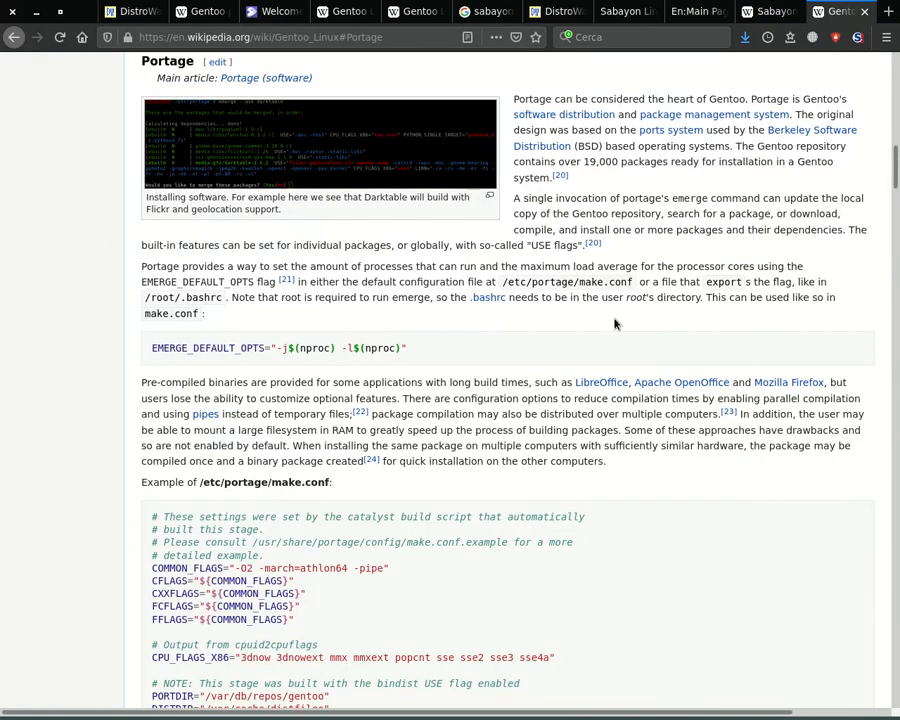
{"action": "scroll", "scroll_direction": "down", "scroll_amount": 3}
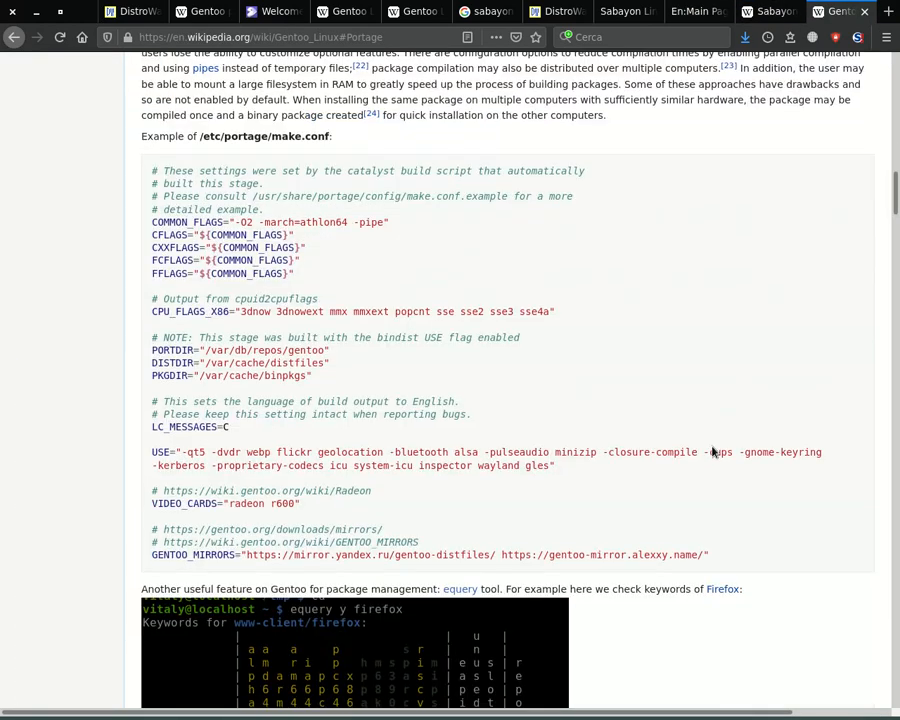
{"action": "scroll", "scroll_direction": "down", "scroll_amount": 3}
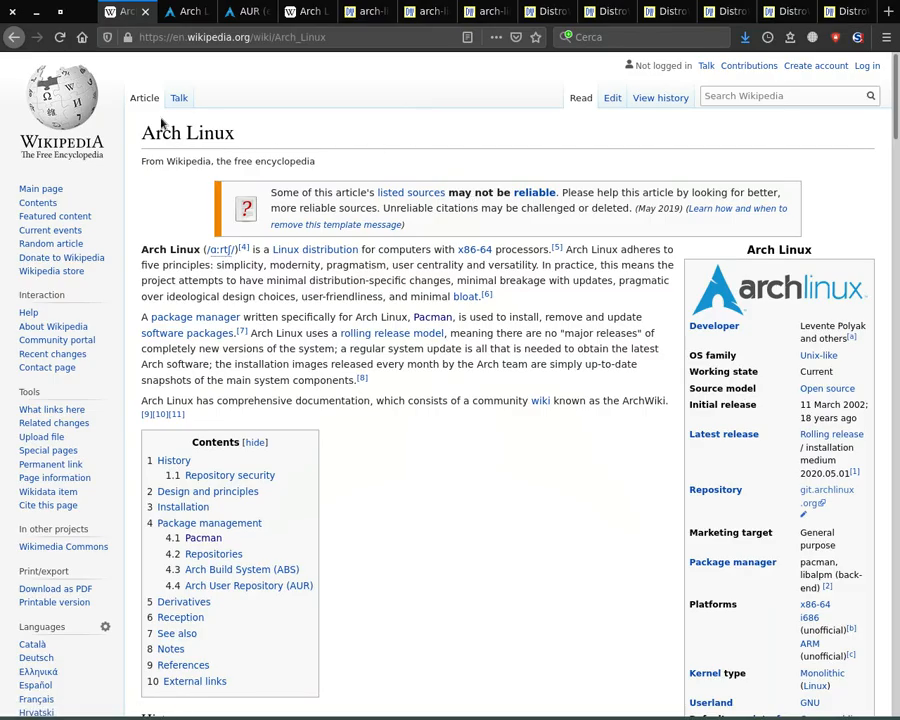
View the official Arch Linux homepage and the Arch User Repository home page
{"action": "left_click", "coordinate": [184, 12]}
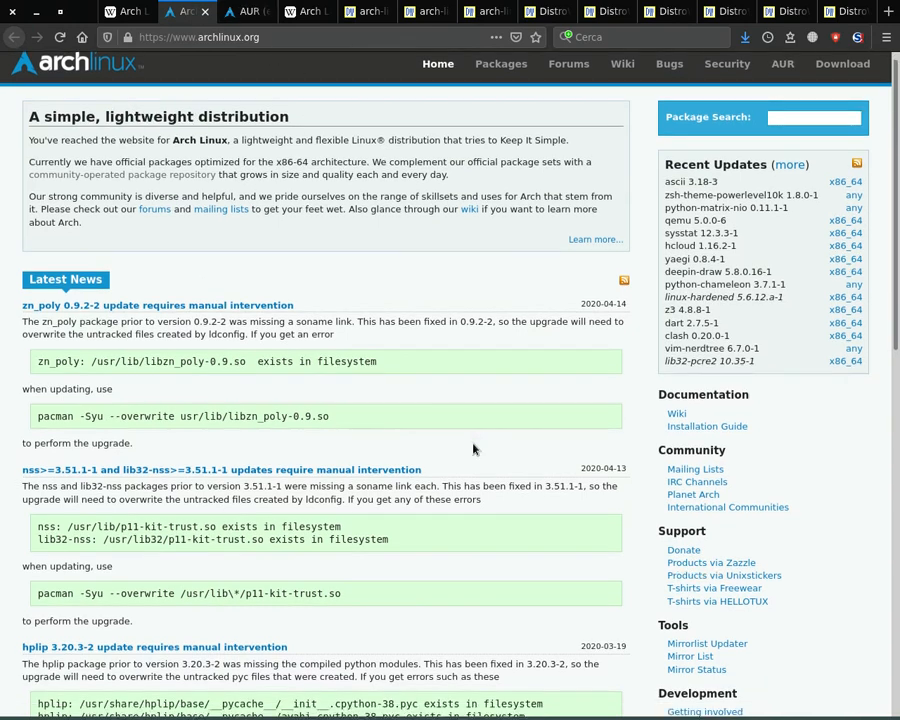
{"action": "scroll", "scroll_direction": "down", "scroll_amount": 3}
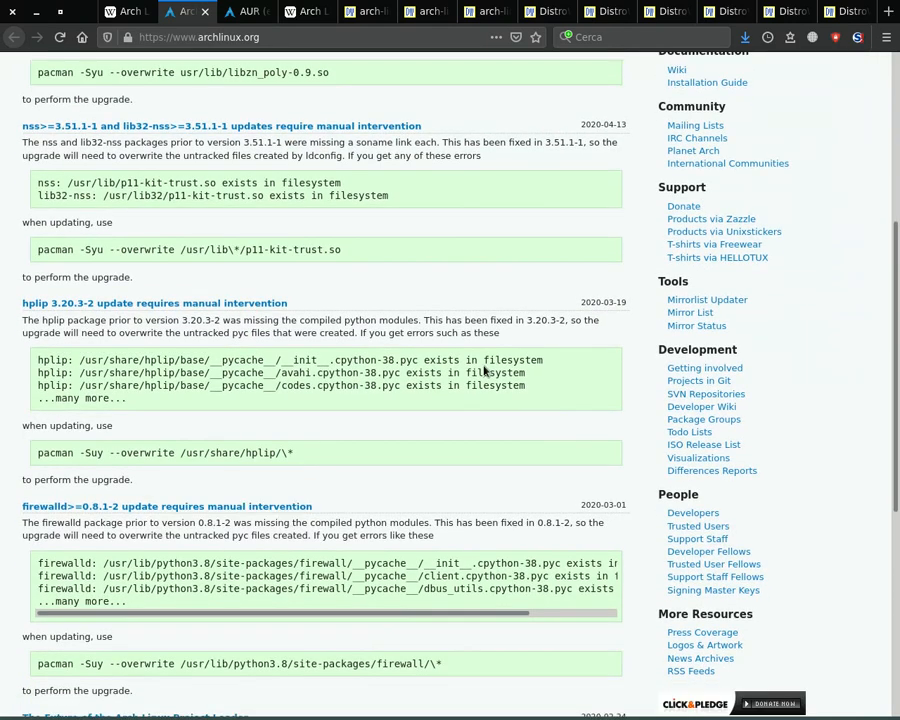
{"action": "left_click", "coordinate": [246, 12]}
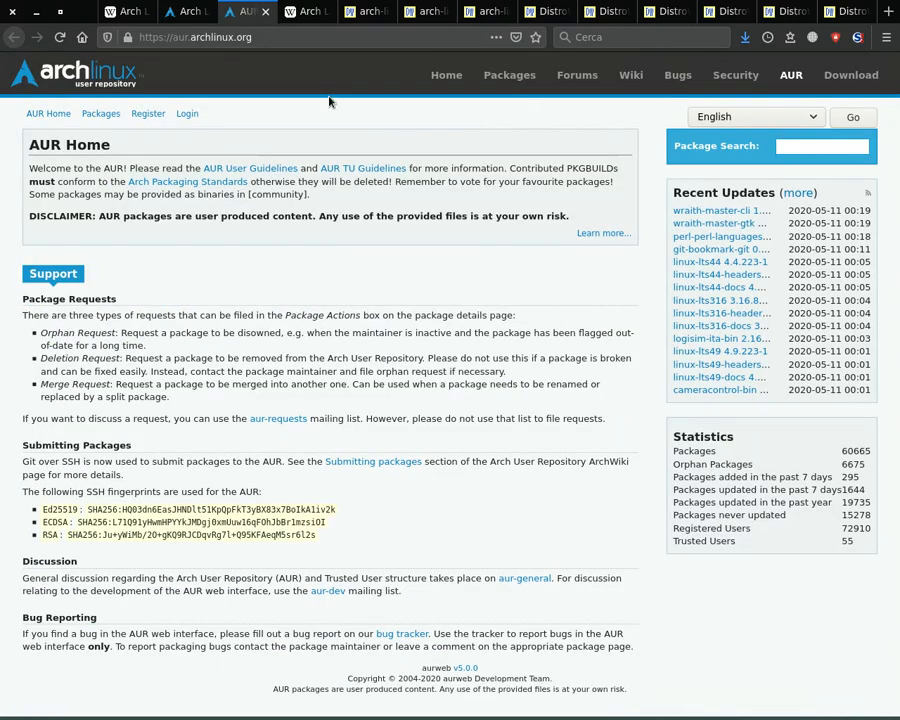
{"action": "mouse_move", "coordinate": [244, 148]}
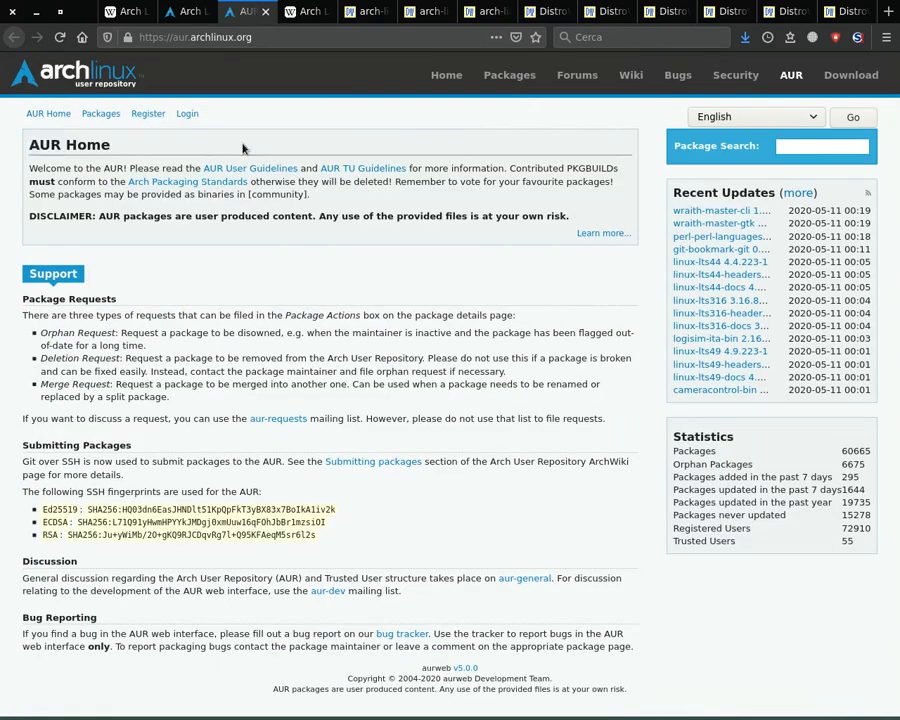
{"action": "mouse_move", "coordinate": [546, 404]}
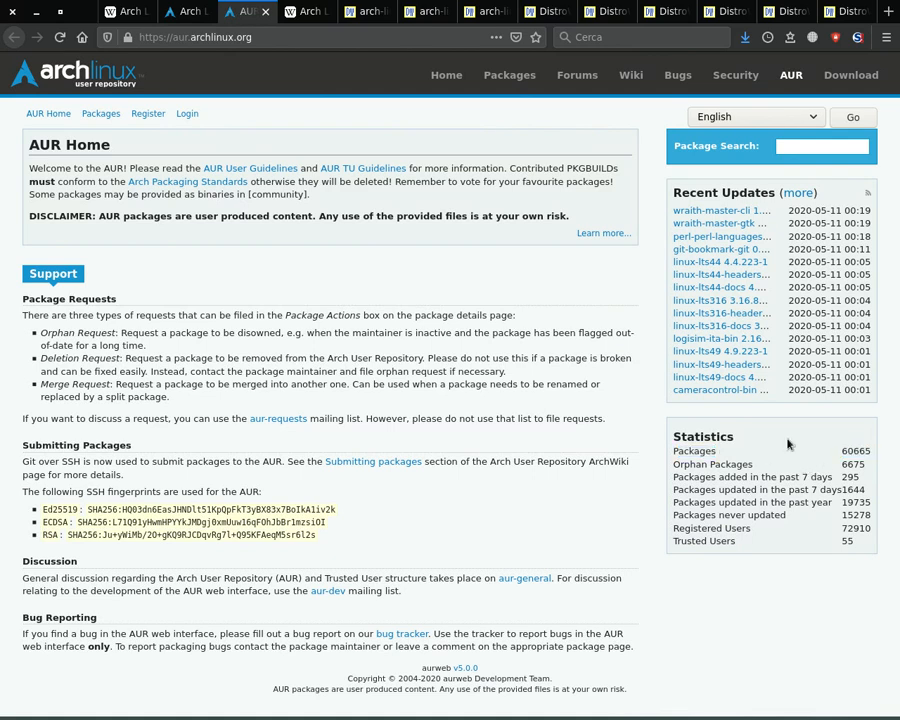
Return to Wikipedia's Arch Linux article at its Pacman and Repositories sections
{"action": "left_click", "coordinate": [308, 12]}
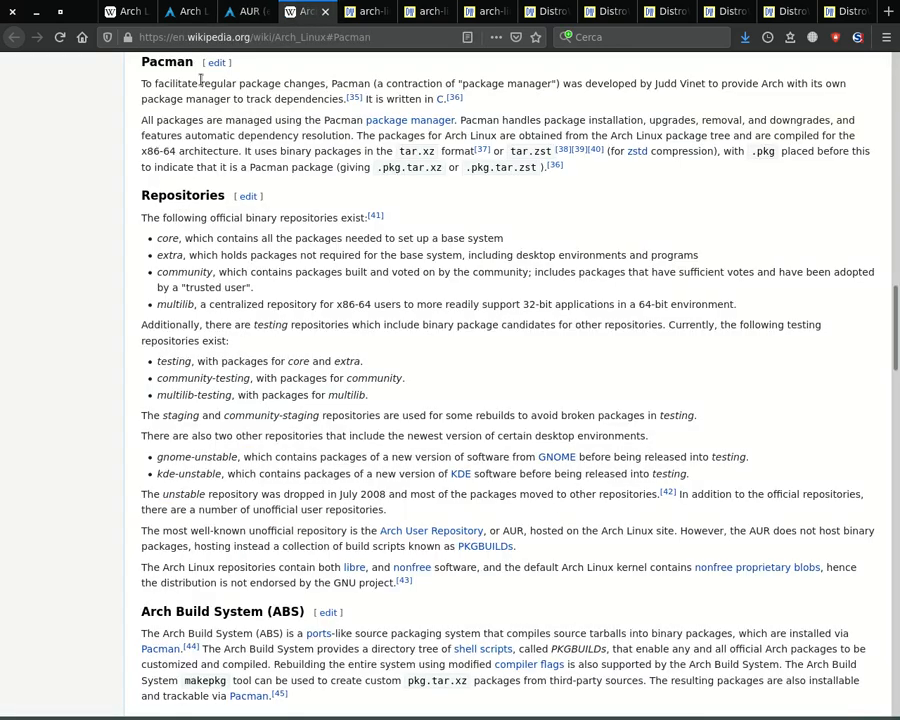
{"action": "double_click", "coordinate": [166, 62]}
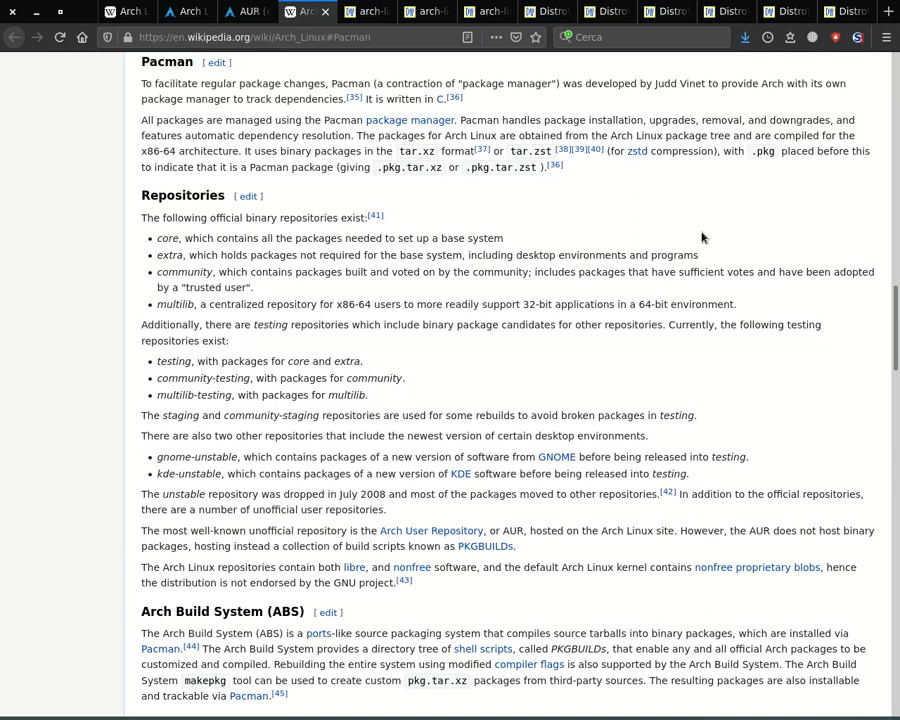
Flip through DistroWatch's Arch Linux installer configuration and welcome screenshots
{"action": "left_click", "coordinate": [364, 12]}
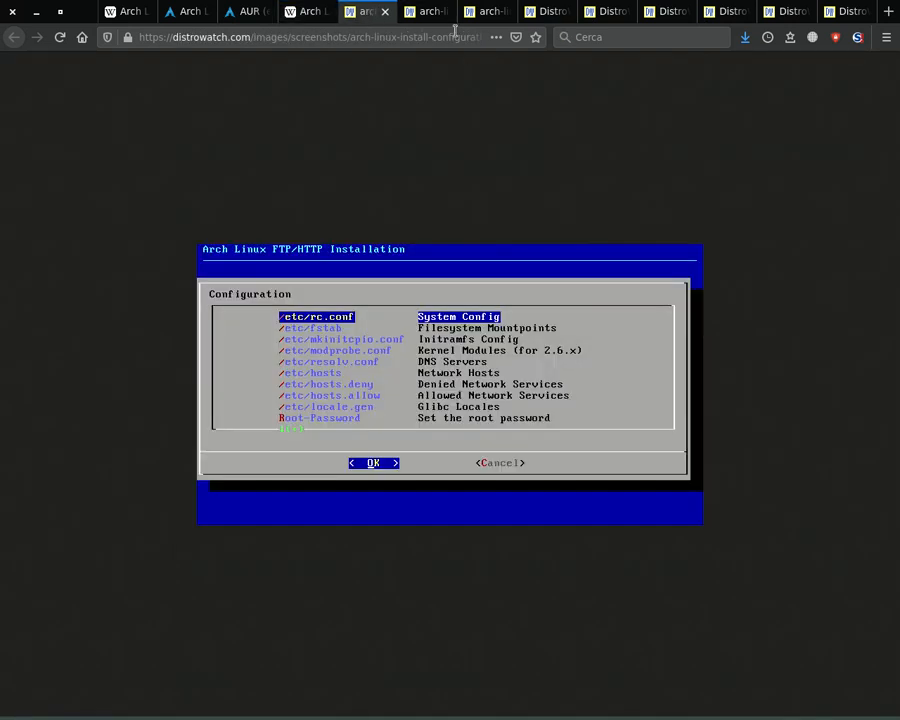
{"action": "left_click", "coordinate": [428, 12]}
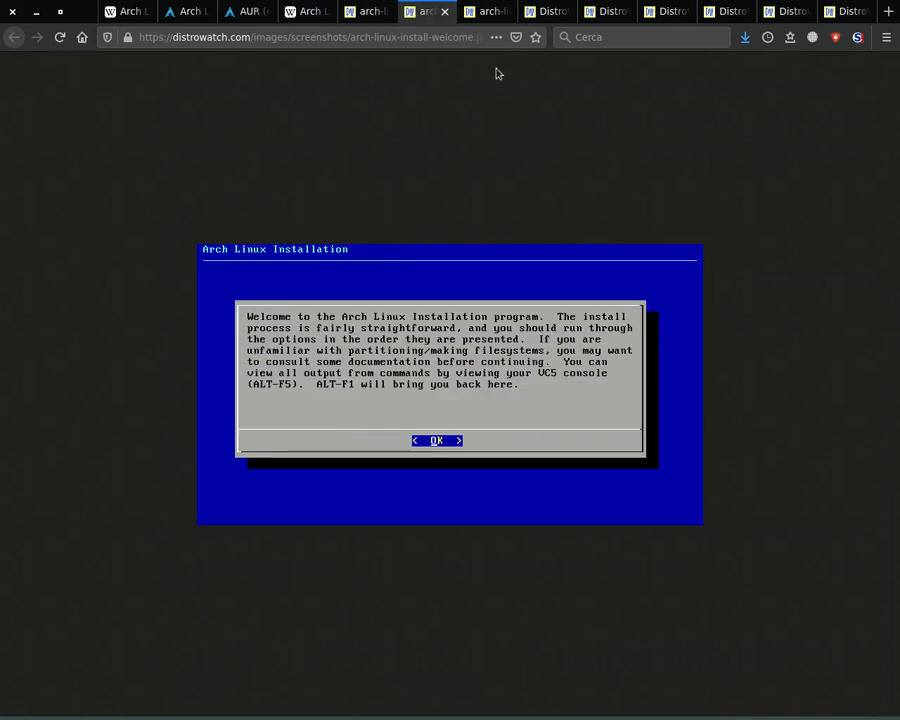
{"action": "left_click", "coordinate": [488, 12]}
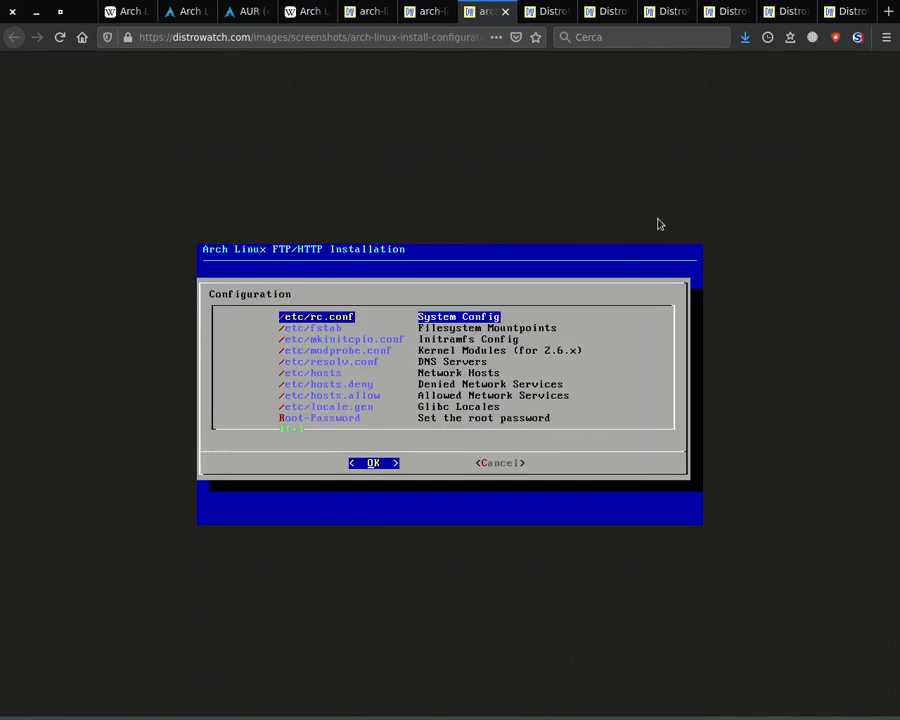
View DistroWatch's Arch Linux page and scroll down to the Arch-based distributions
{"action": "left_click", "coordinate": [546, 12]}
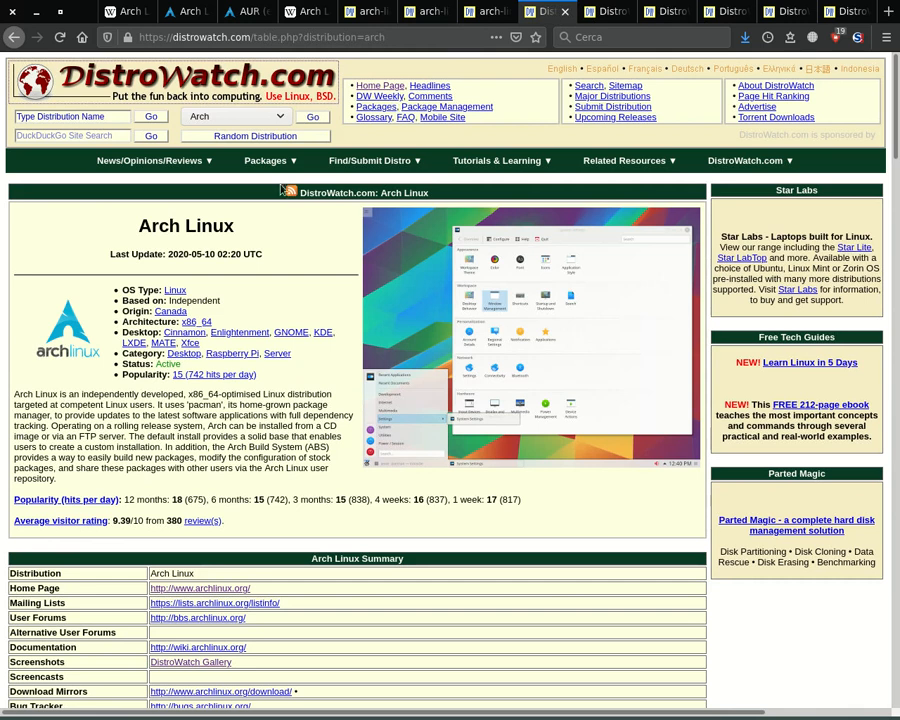
{"action": "mouse_move", "coordinate": [536, 362]}
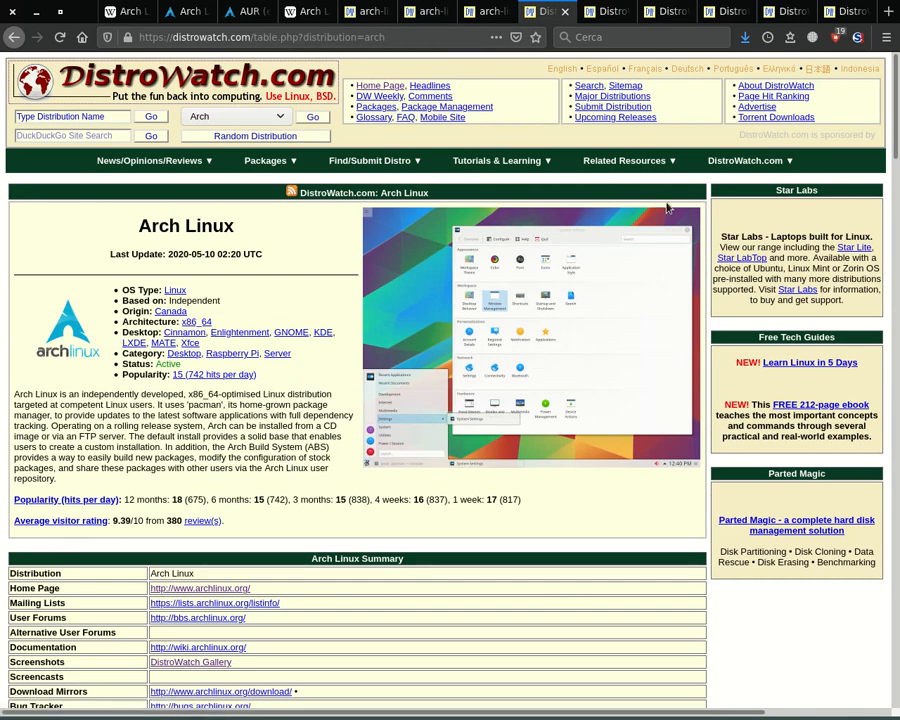
{"action": "mouse_move", "coordinate": [604, 22]}
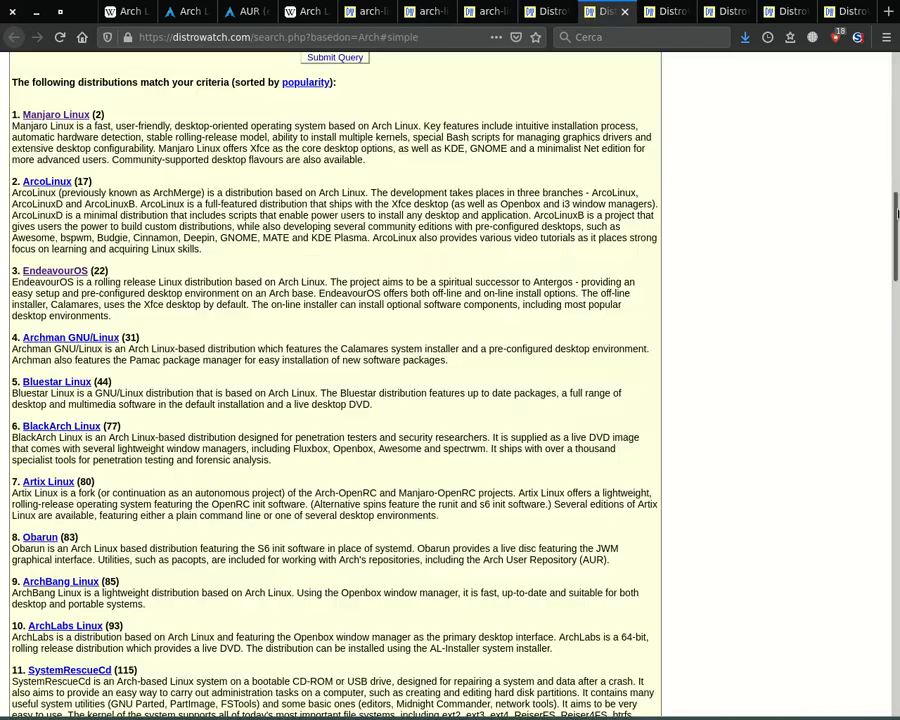
{"action": "scroll", "scroll_direction": "down", "scroll_amount": 3}
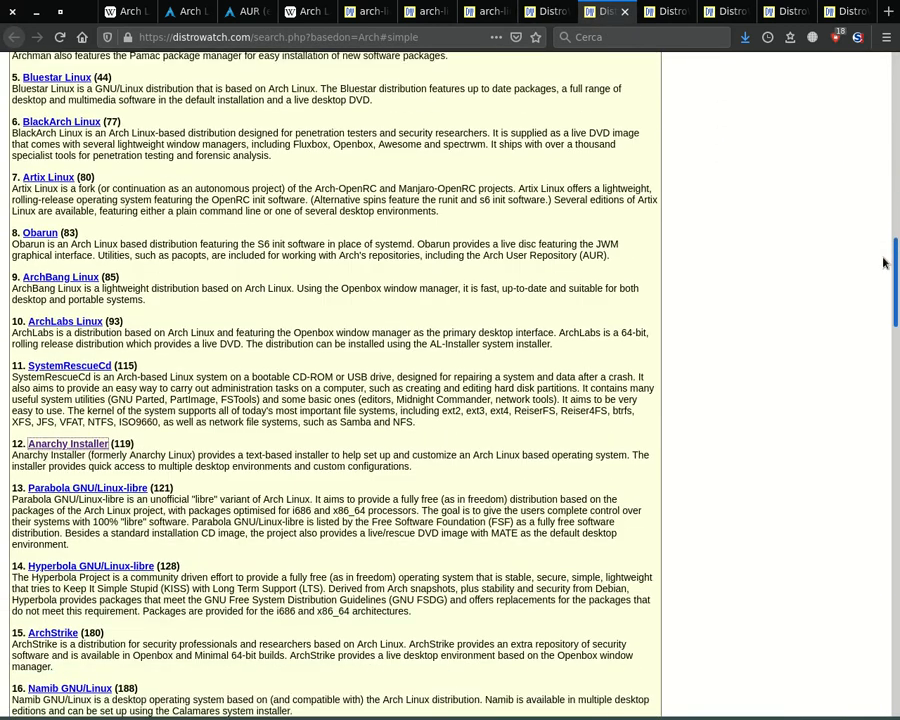
{"action": "scroll", "scroll_direction": "down", "scroll_amount": 3}
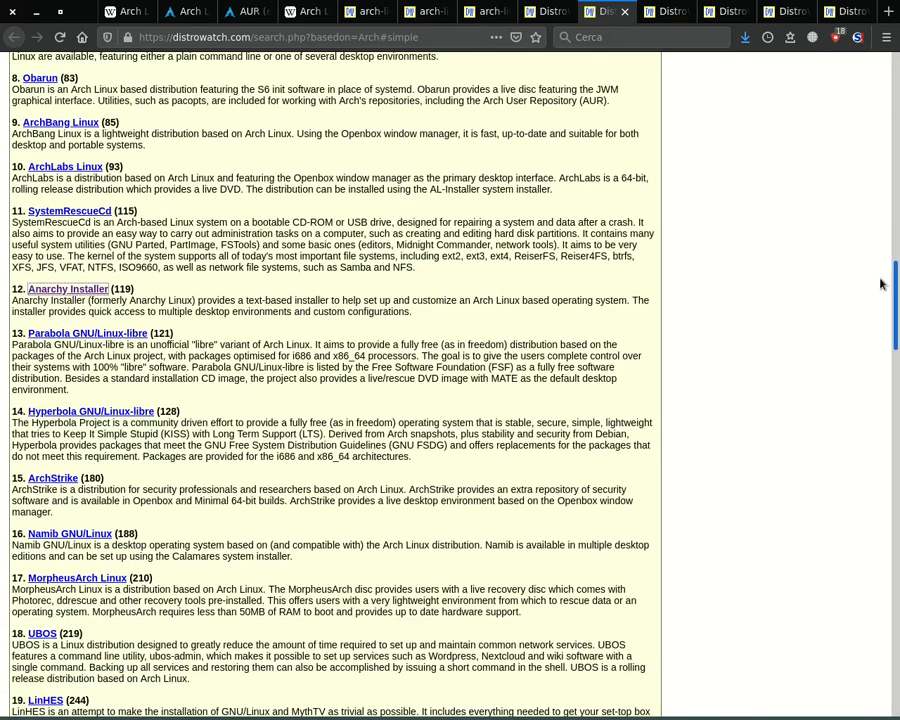
{"action": "scroll", "scroll_direction": "down", "scroll_amount": 3}
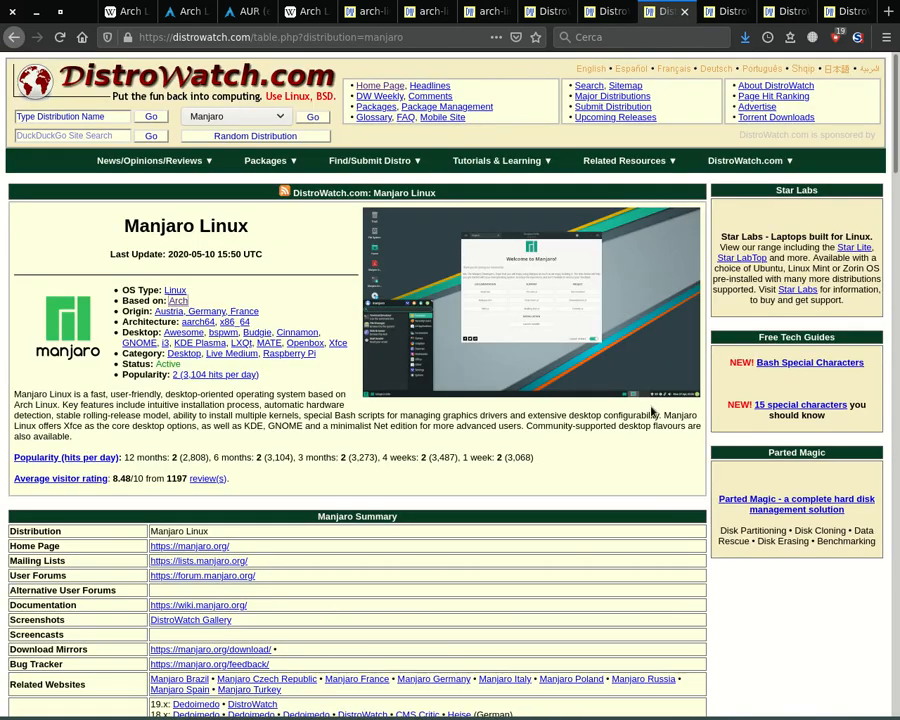
{"action": "mouse_move", "coordinate": [824, 348]}
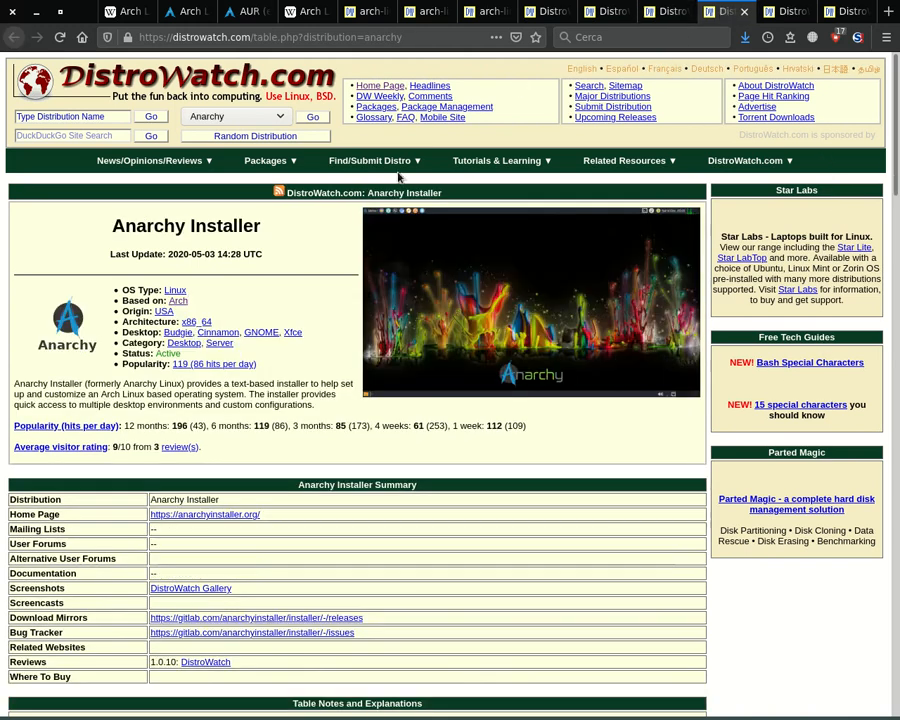
{"action": "mouse_move", "coordinate": [718, 318]}
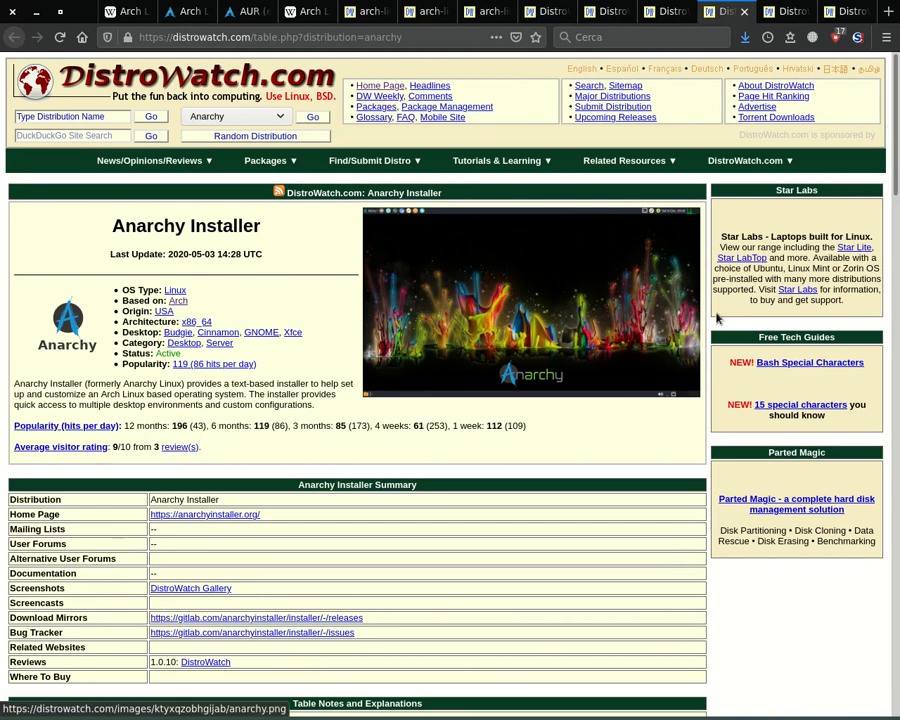
{"action": "mouse_move", "coordinate": [716, 320]}
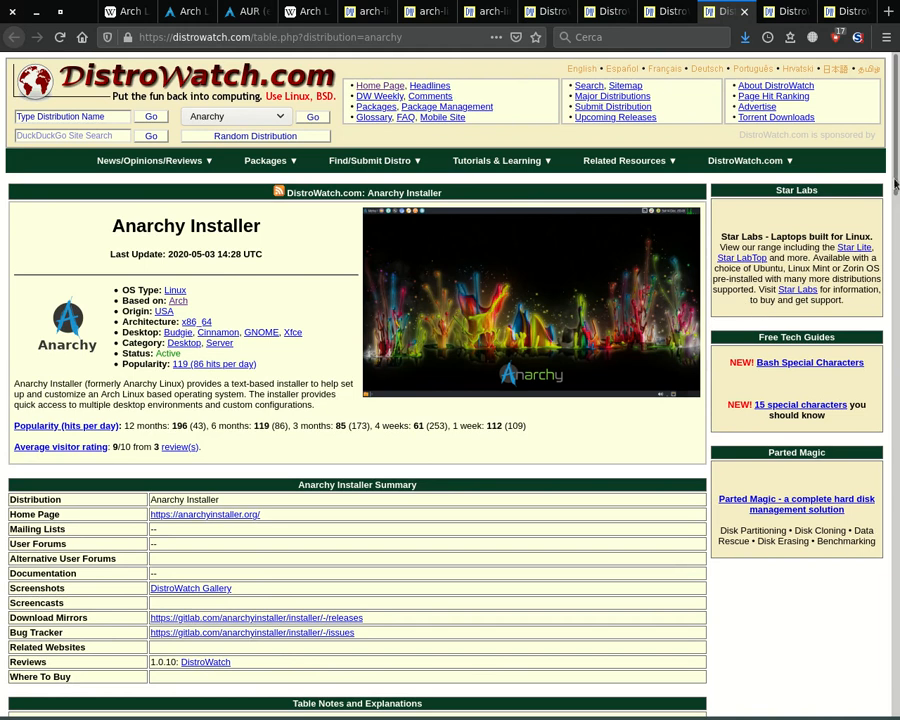
Browse DistroWatch's Ubuntu MATE, Simplicity Linux and Ubuntu Budgie pages, ending on DistroTest.net
{"action": "left_click", "coordinate": [784, 12]}
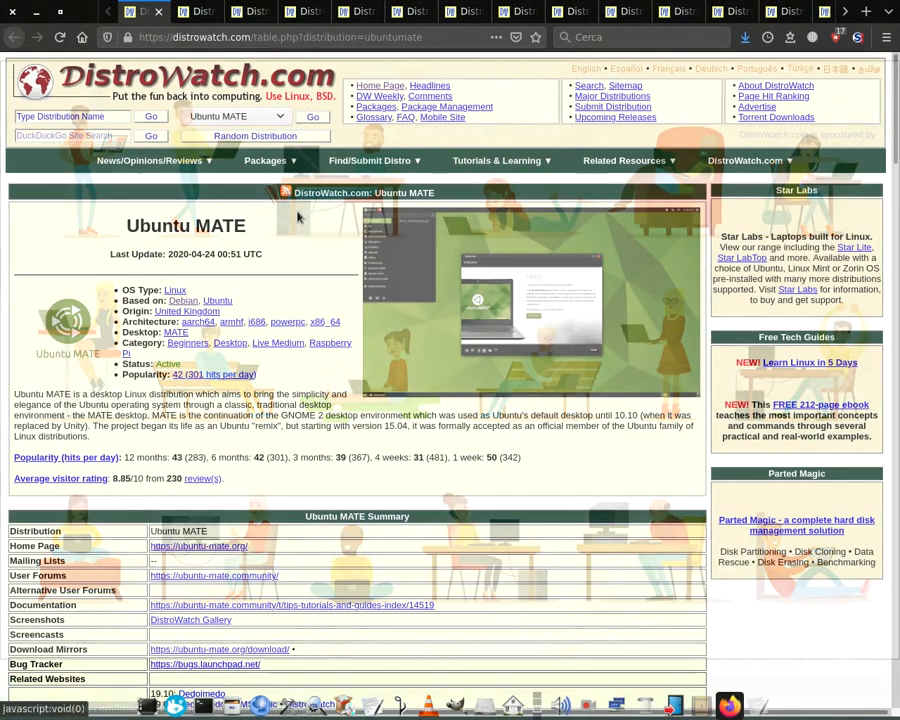
{"action": "left_click", "coordinate": [250, 12]}
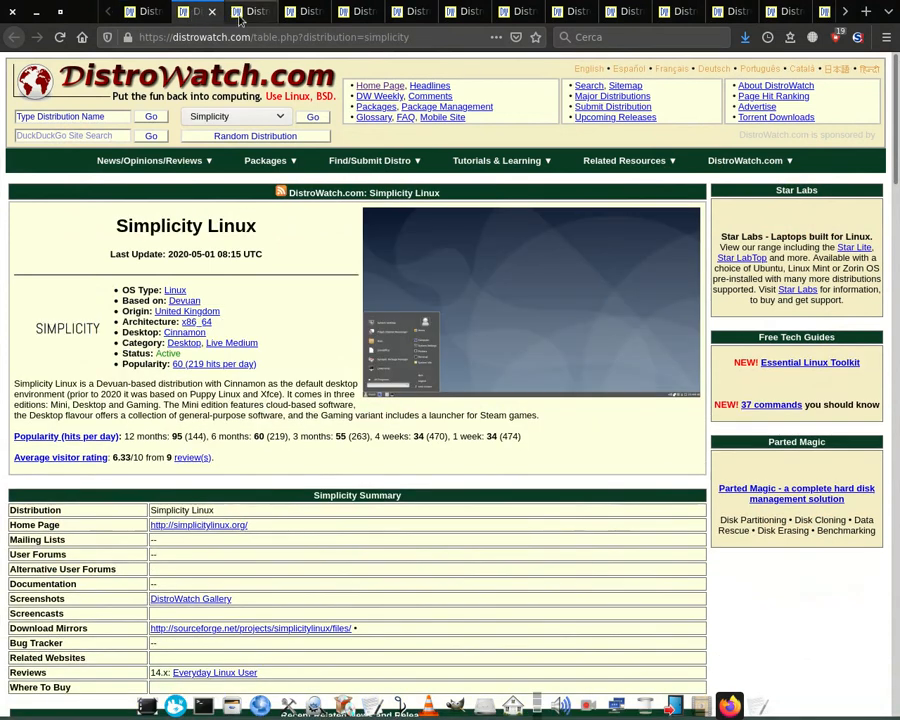
{"action": "left_click", "coordinate": [356, 12]}
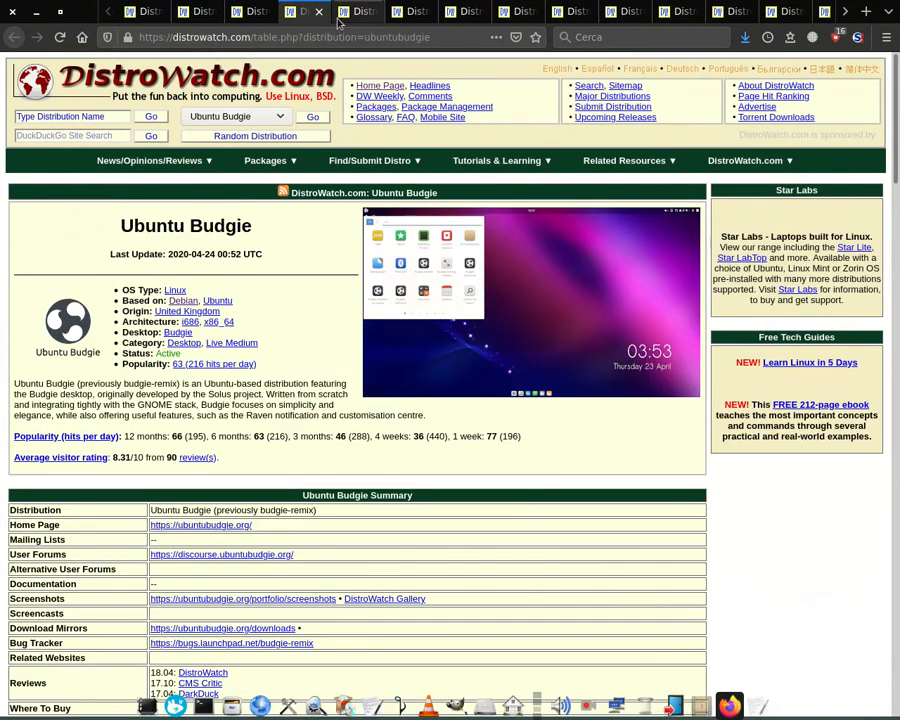
{"action": "left_click", "coordinate": [468, 12]}
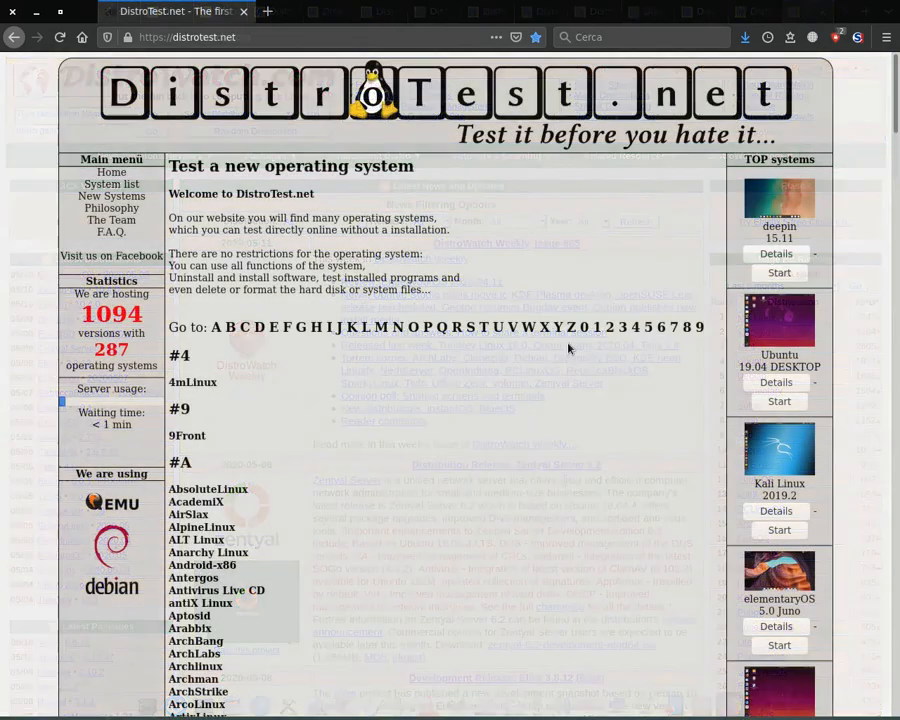
Scroll DistroTest.net's TOP systems list and start an online test session of Debian 10.1
{"action": "scroll", "scroll_direction": "down", "scroll_amount": 3}
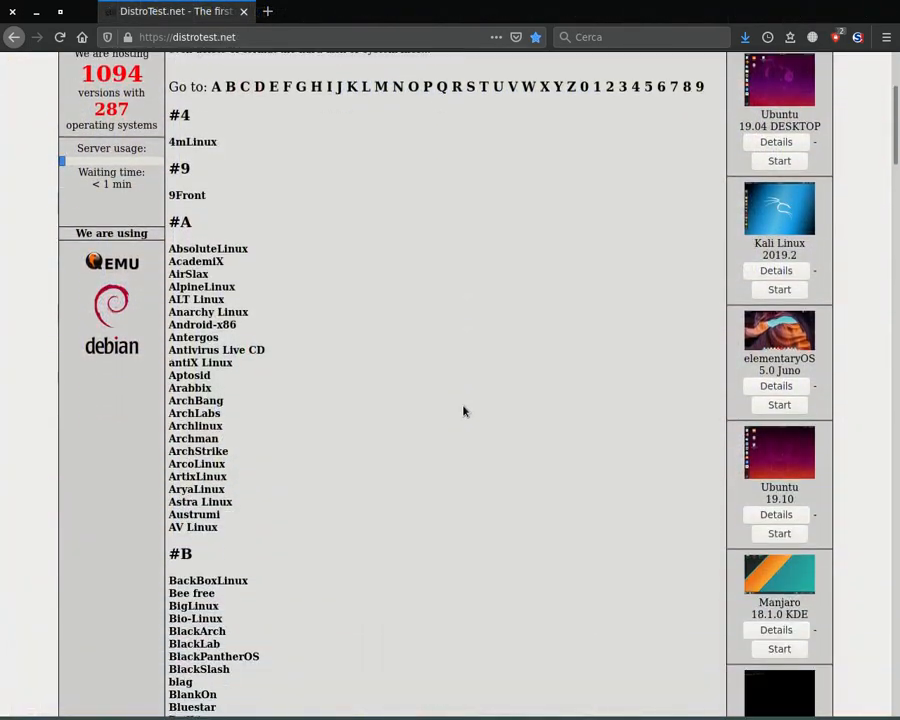
{"action": "scroll", "scroll_direction": "down", "scroll_amount": 3}
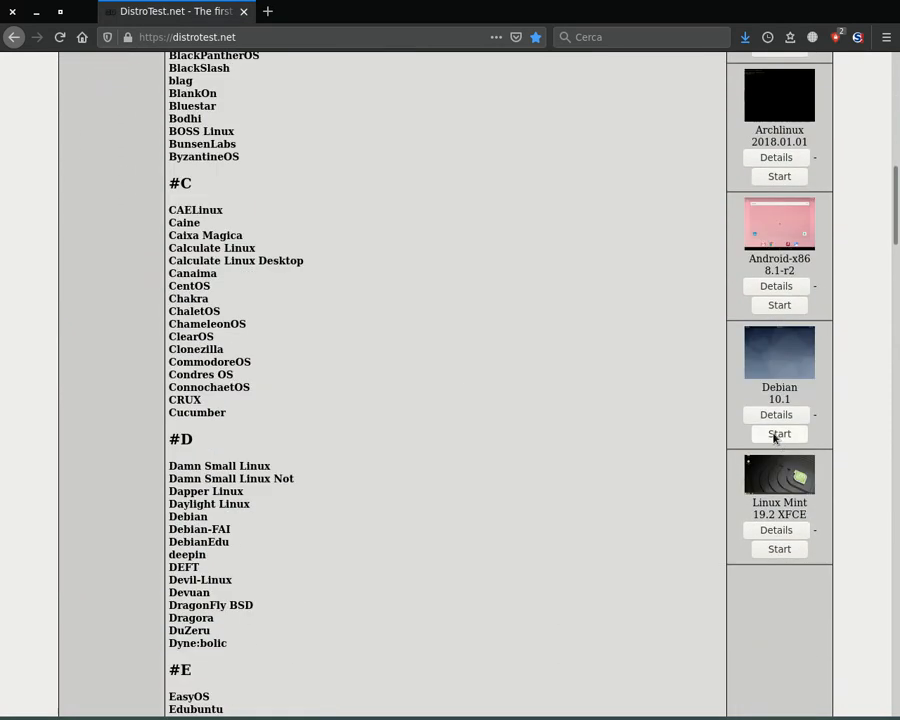
{"action": "left_click", "coordinate": [780, 432]}
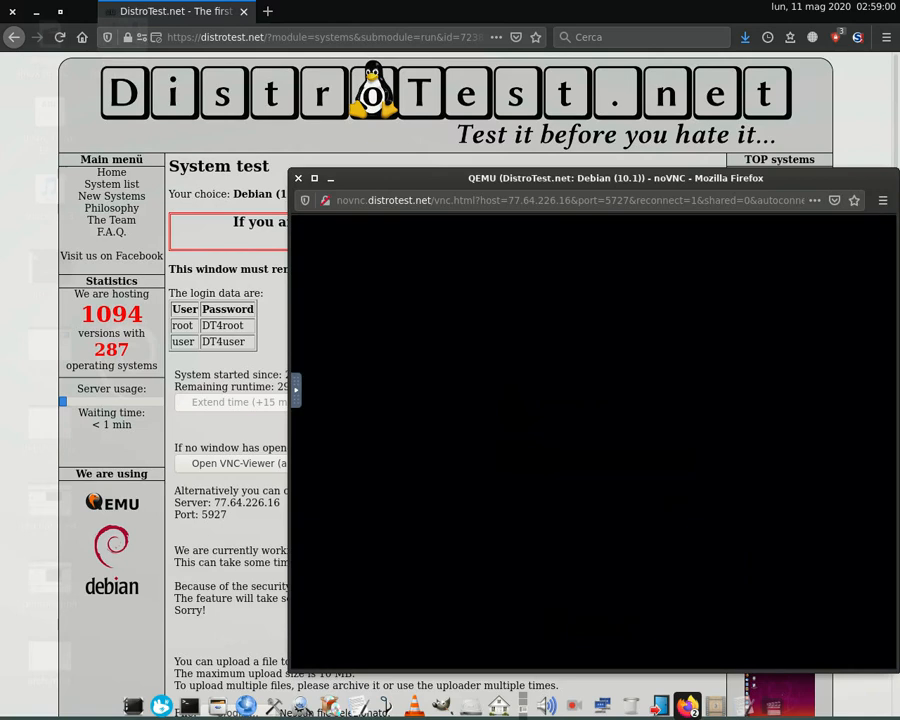
{"action": "mouse_move", "coordinate": [620, 230]}
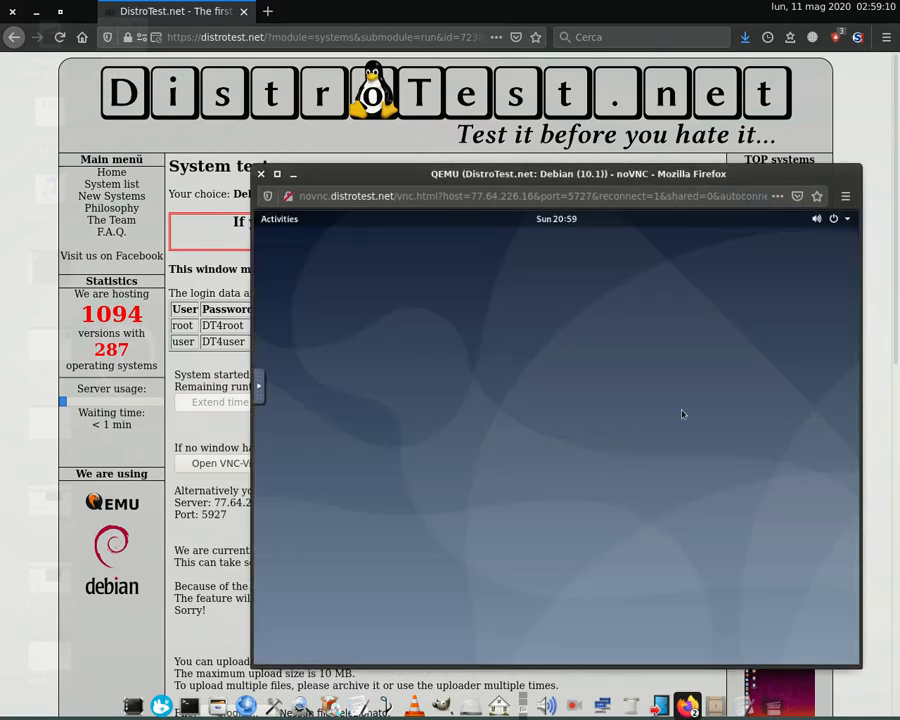
{"action": "mouse_move", "coordinate": [270, 242]}
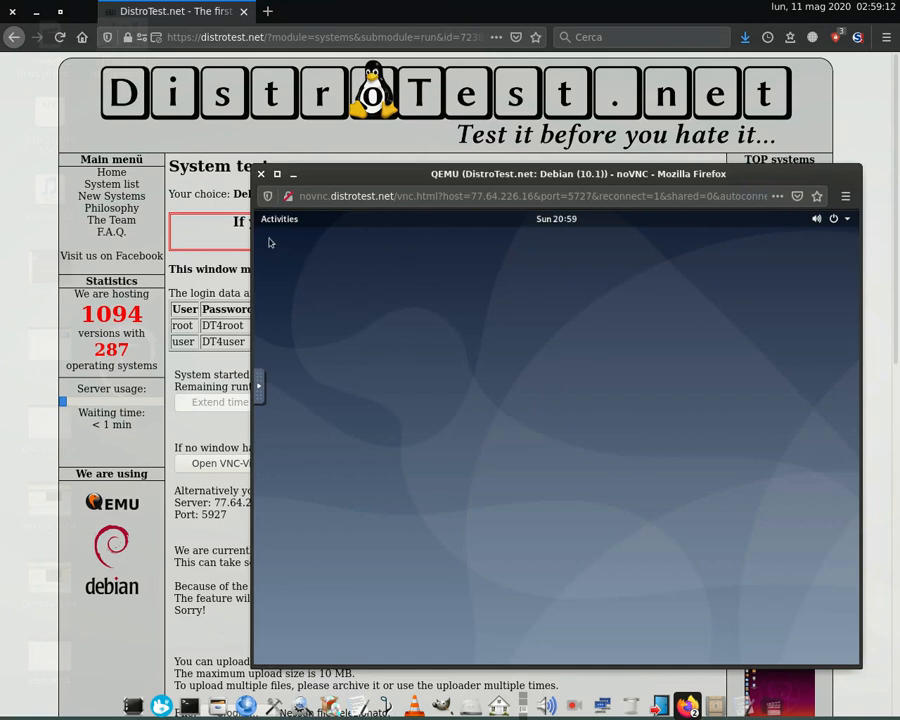
{"action": "mouse_move", "coordinate": [288, 220]}
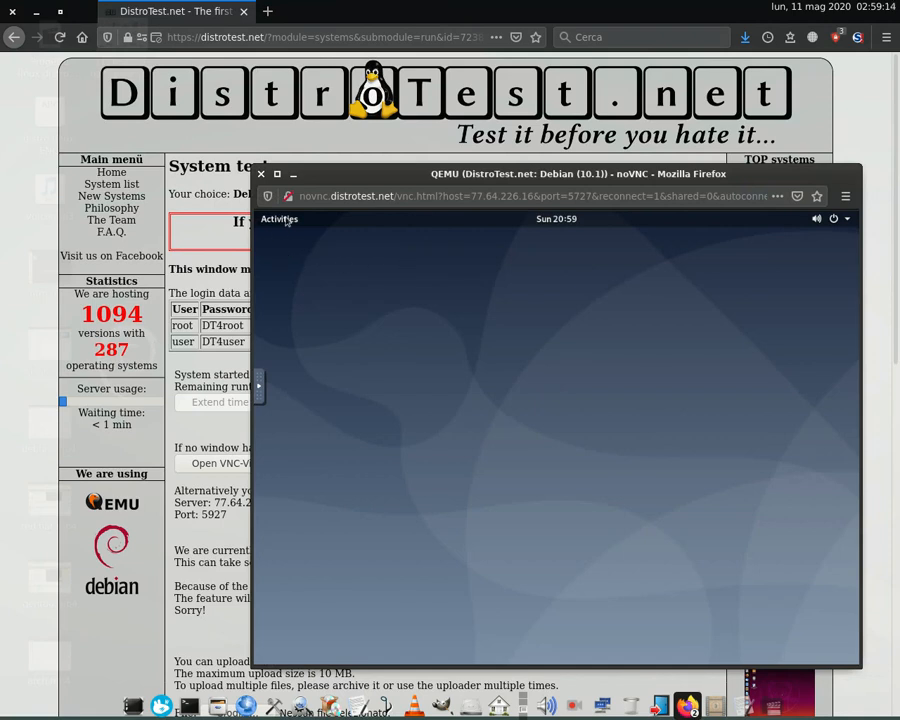
Show the GNOME Activities overview with its app dock in the Debian 10.1 test VM
{"action": "left_click", "coordinate": [280, 218]}
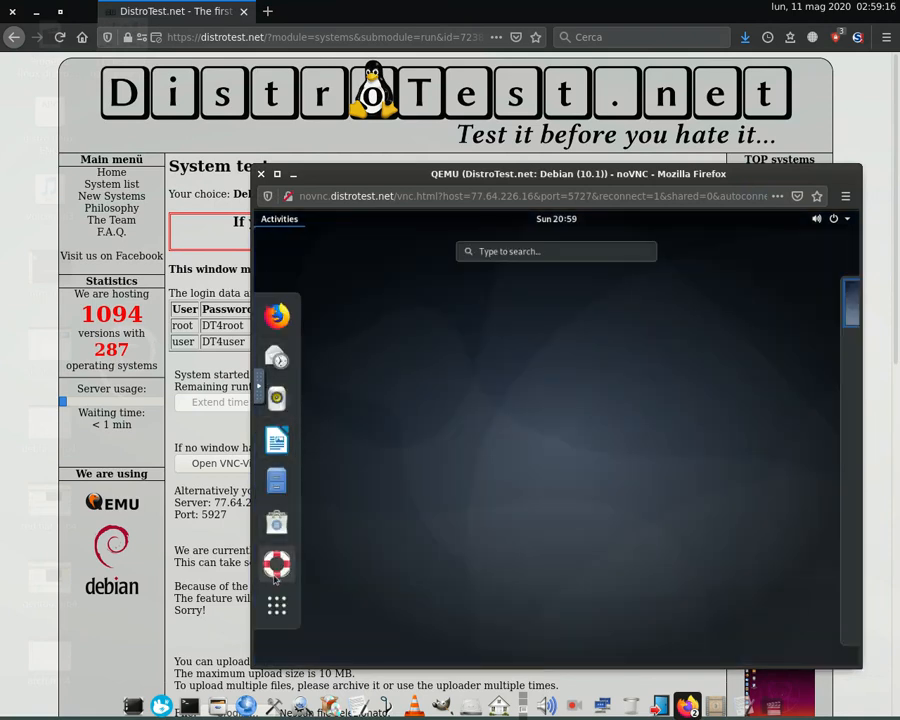
{"action": "mouse_move", "coordinate": [276, 604]}
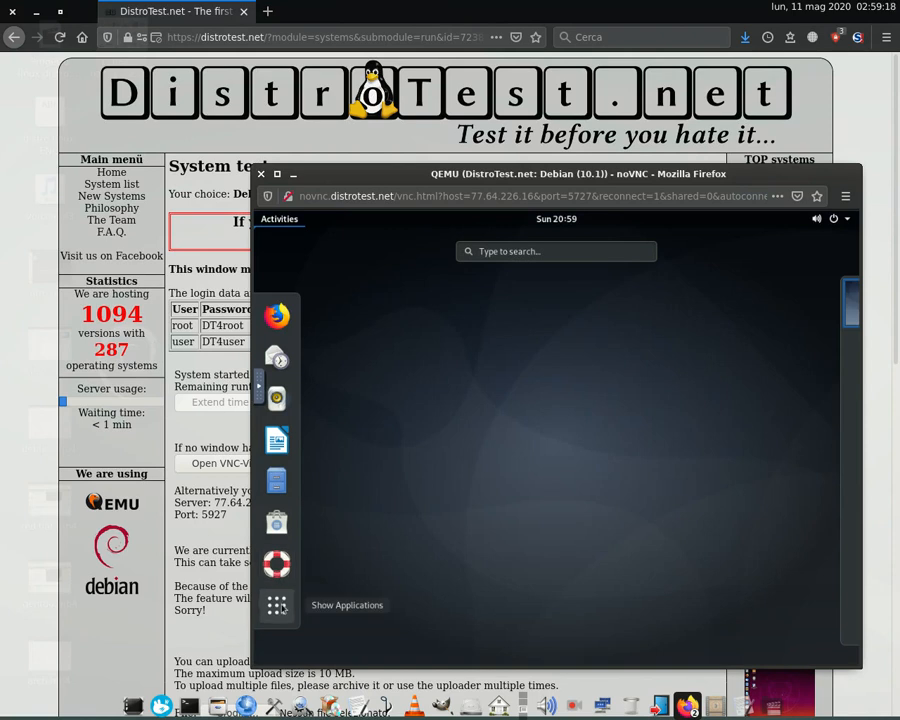